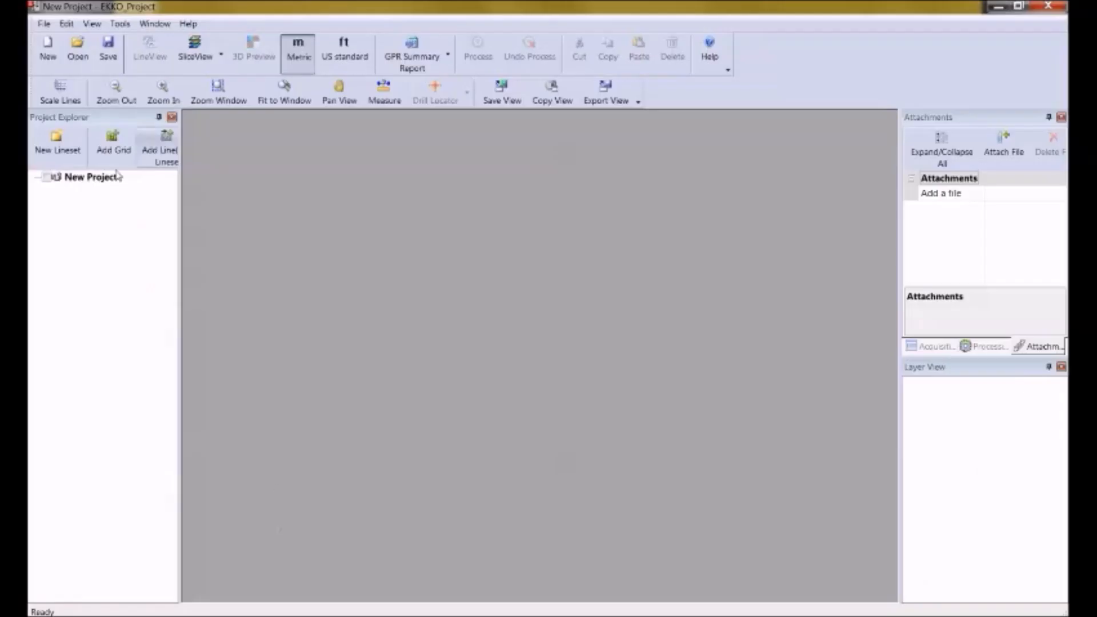
Bring up the Open dialog listing the saved .gpz survey project files.
{"action": "left_click", "coordinate": [78, 49]}
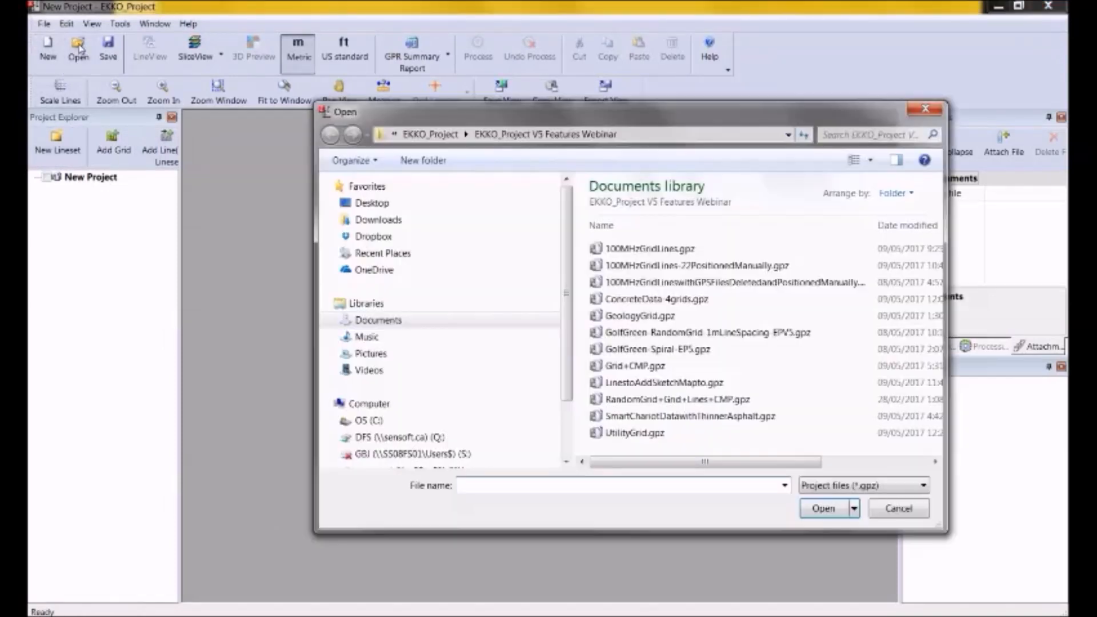
{"action": "mouse_move", "coordinate": [726, 373]}
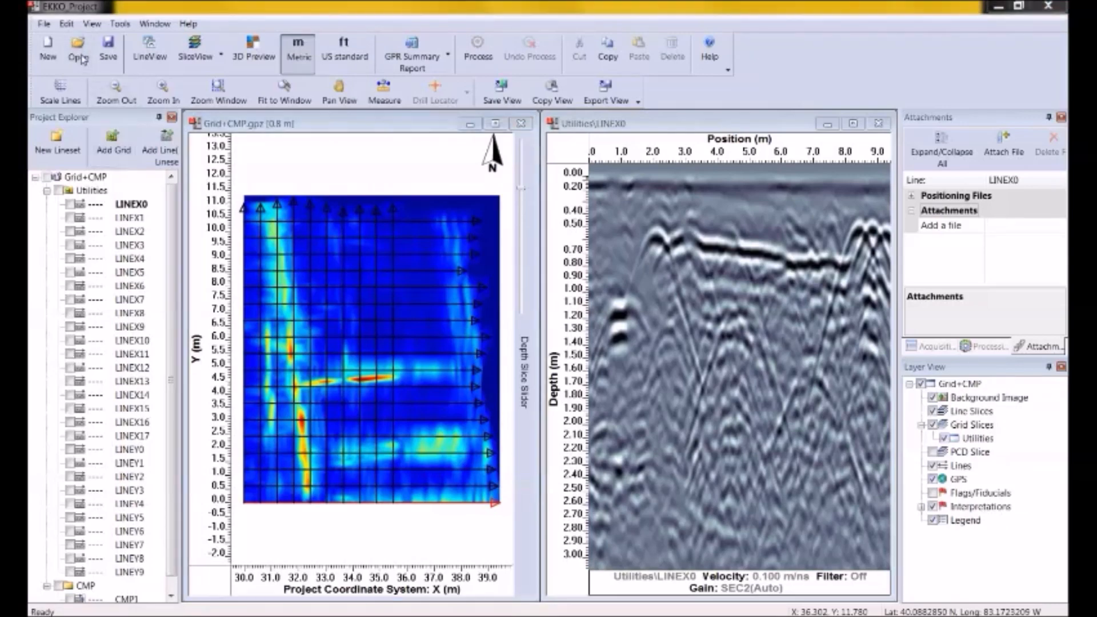
Bring up the Open dialog again to pick a different survey project file.
{"action": "left_click", "coordinate": [78, 45]}
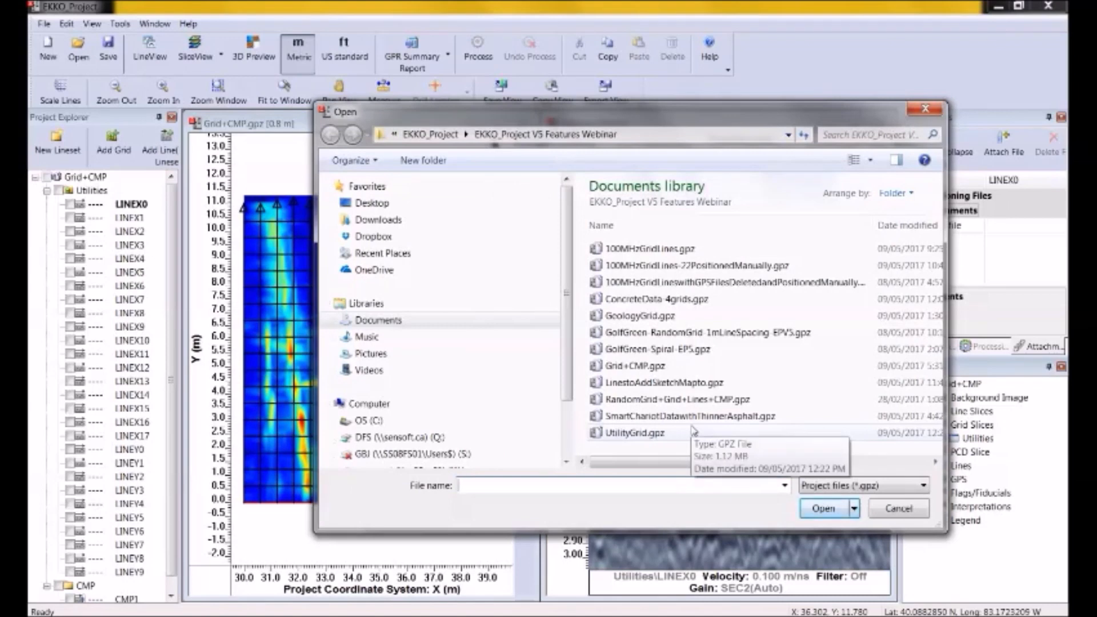
{"action": "mouse_move", "coordinate": [651, 333]}
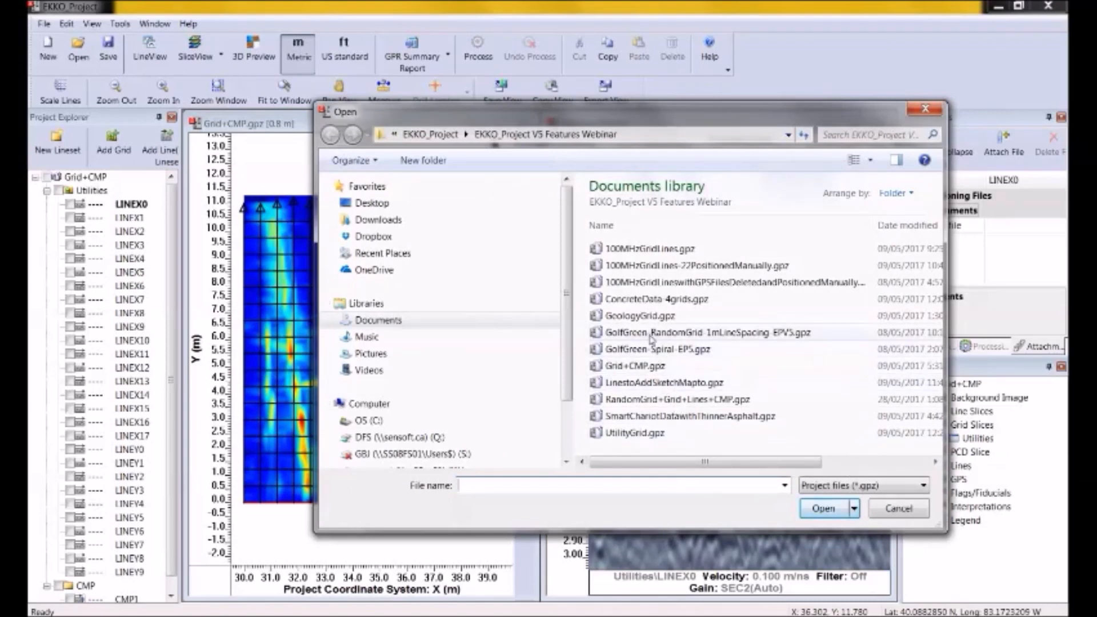
{"action": "mouse_move", "coordinate": [654, 341]}
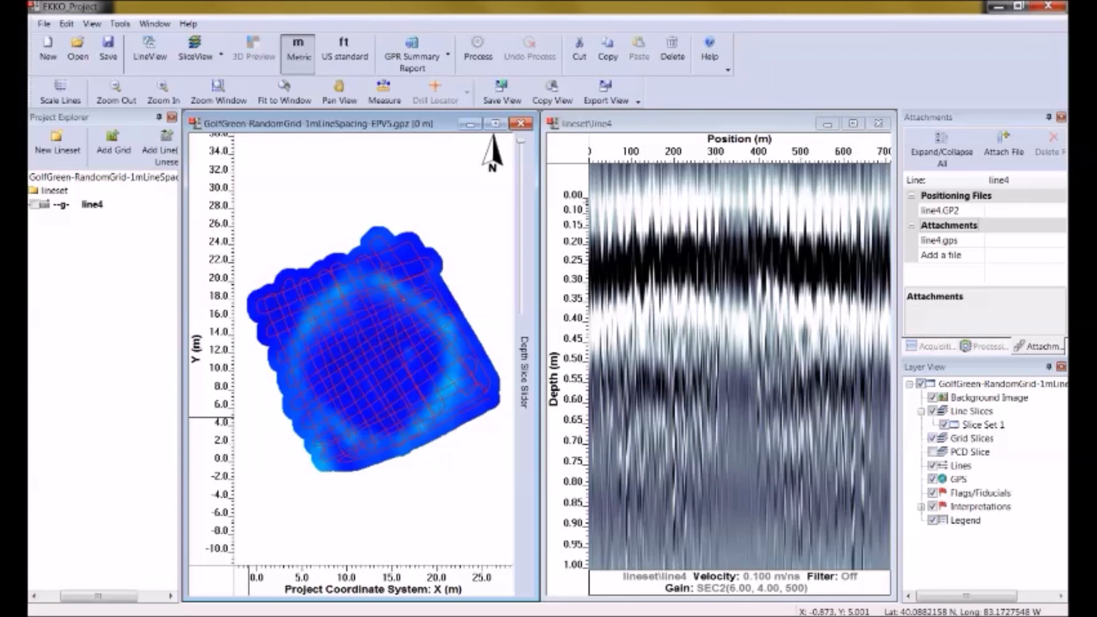
{"action": "mouse_move", "coordinate": [912, 409]}
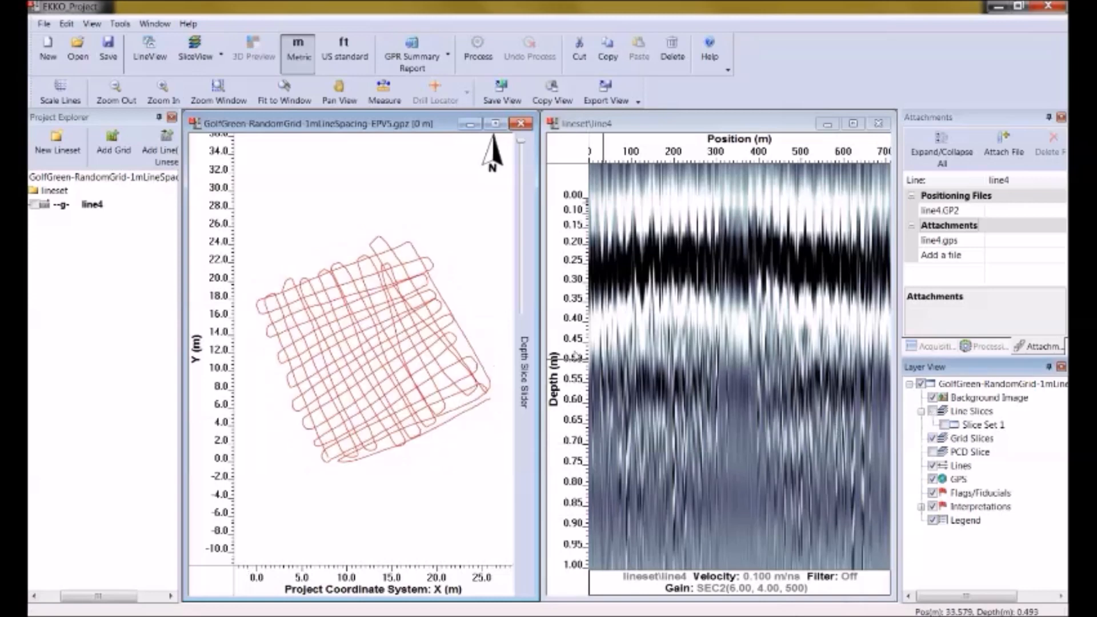
{"action": "mouse_move", "coordinate": [461, 446]}
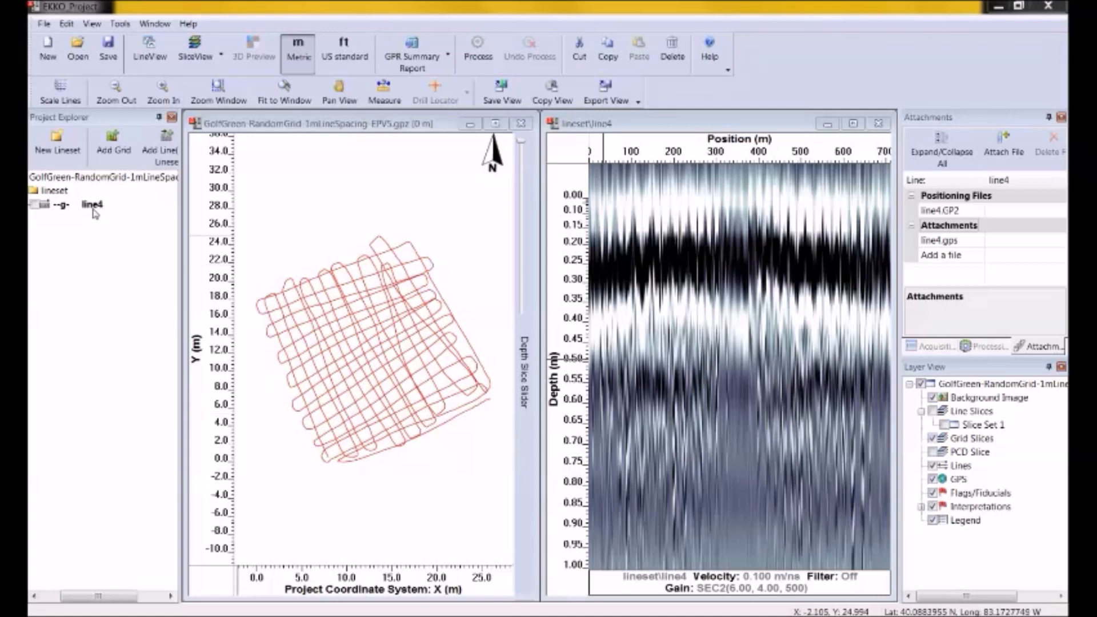
{"action": "mouse_move", "coordinate": [90, 204]}
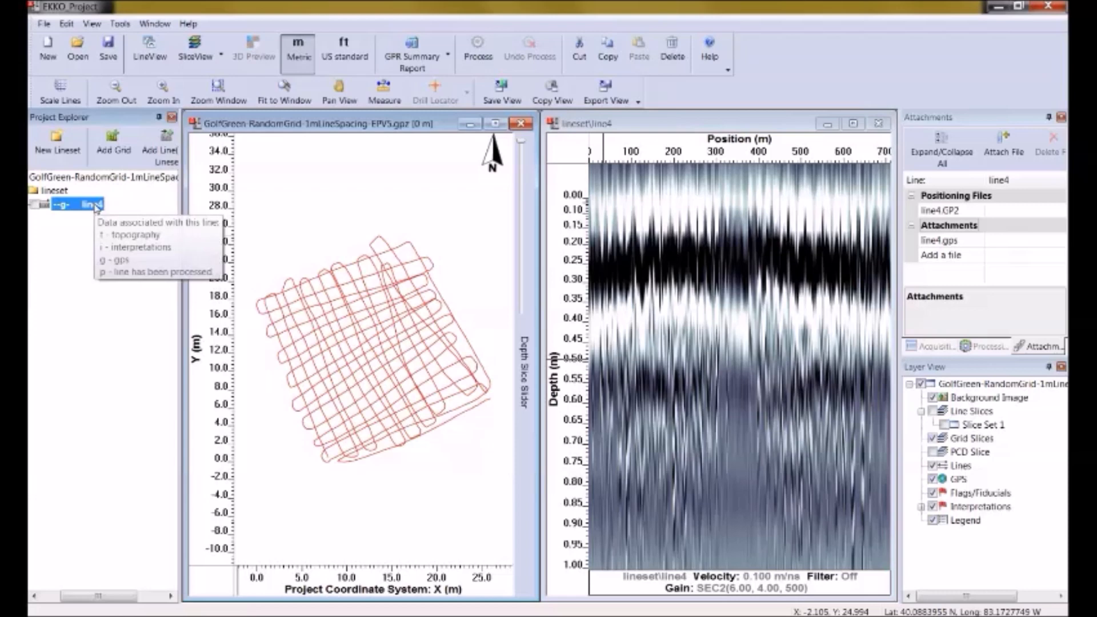
{"action": "left_click", "coordinate": [194, 47]}
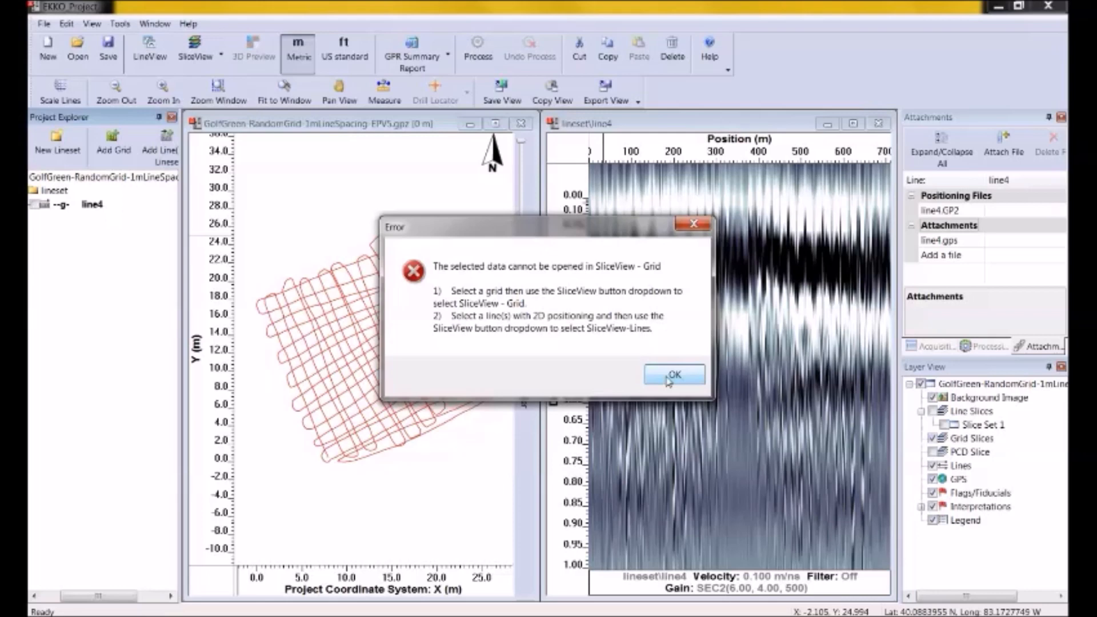
{"action": "left_click", "coordinate": [673, 374]}
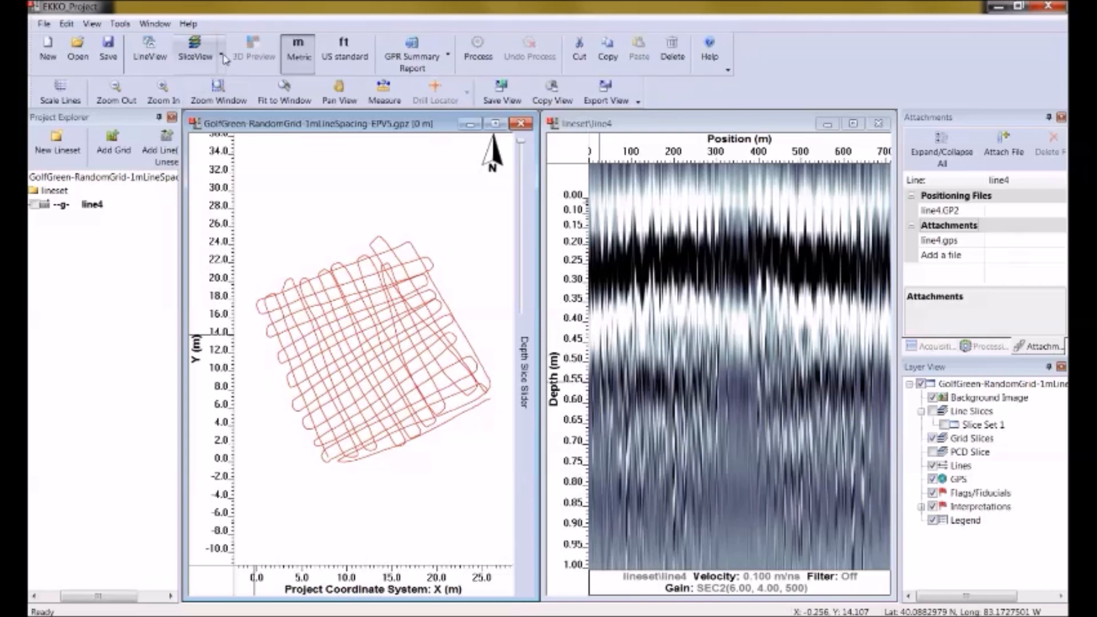
{"action": "left_click", "coordinate": [194, 49]}
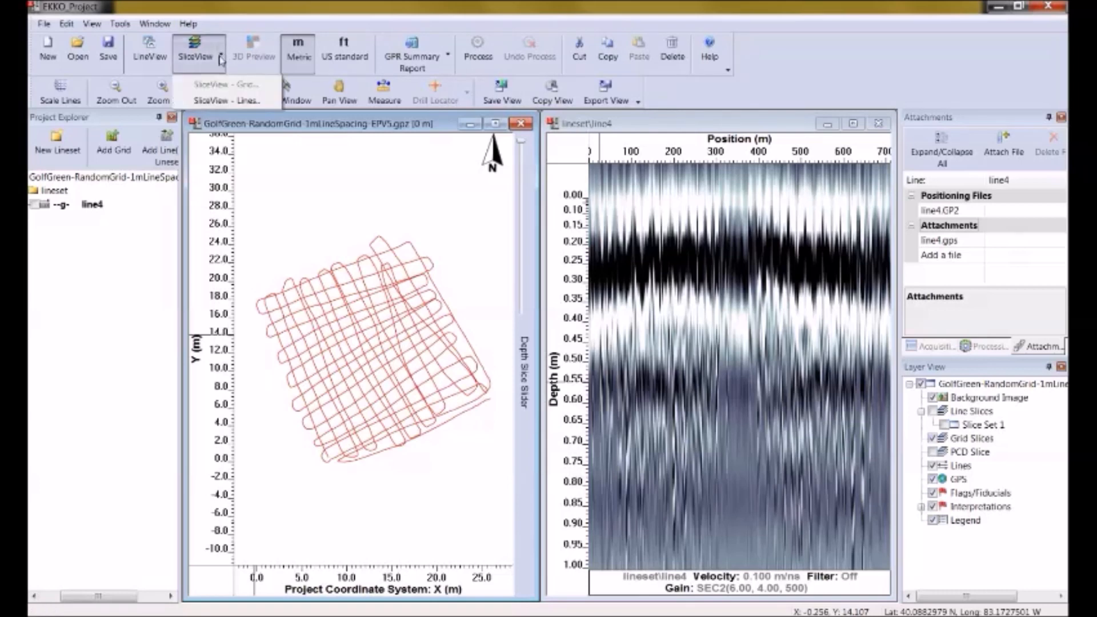
{"action": "mouse_move", "coordinate": [225, 100]}
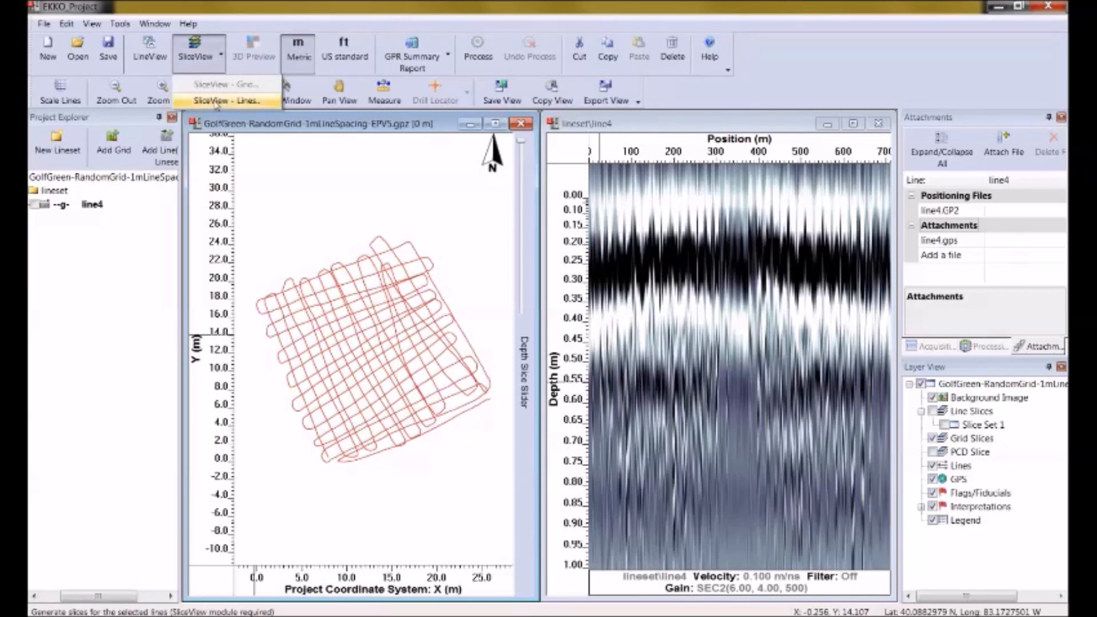
{"action": "mouse_move", "coordinate": [243, 107]}
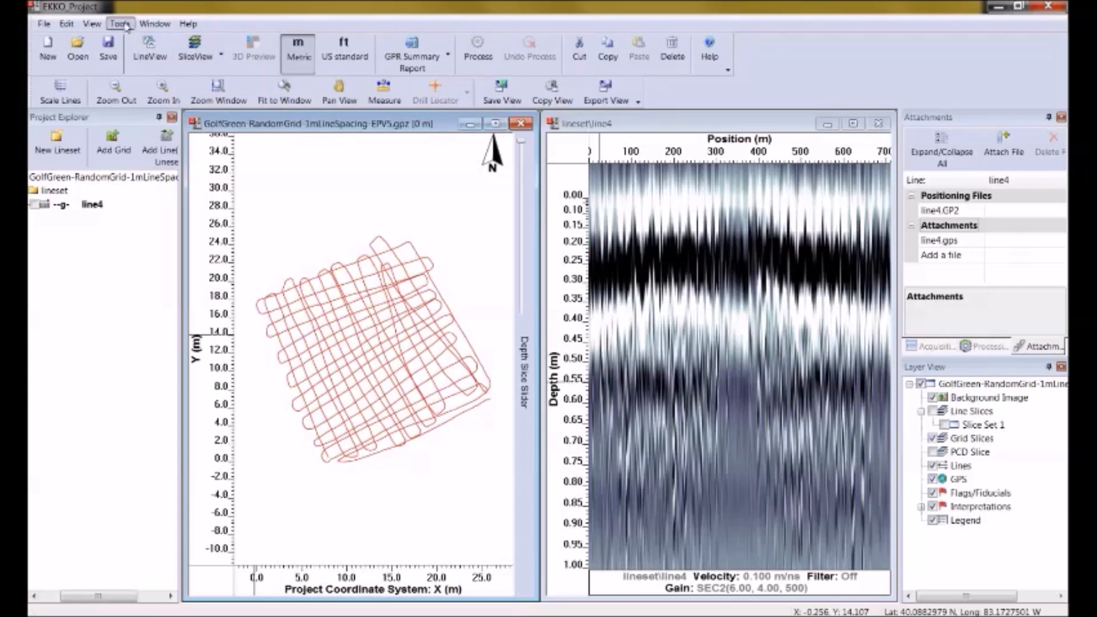
{"action": "left_click", "coordinate": [120, 23]}
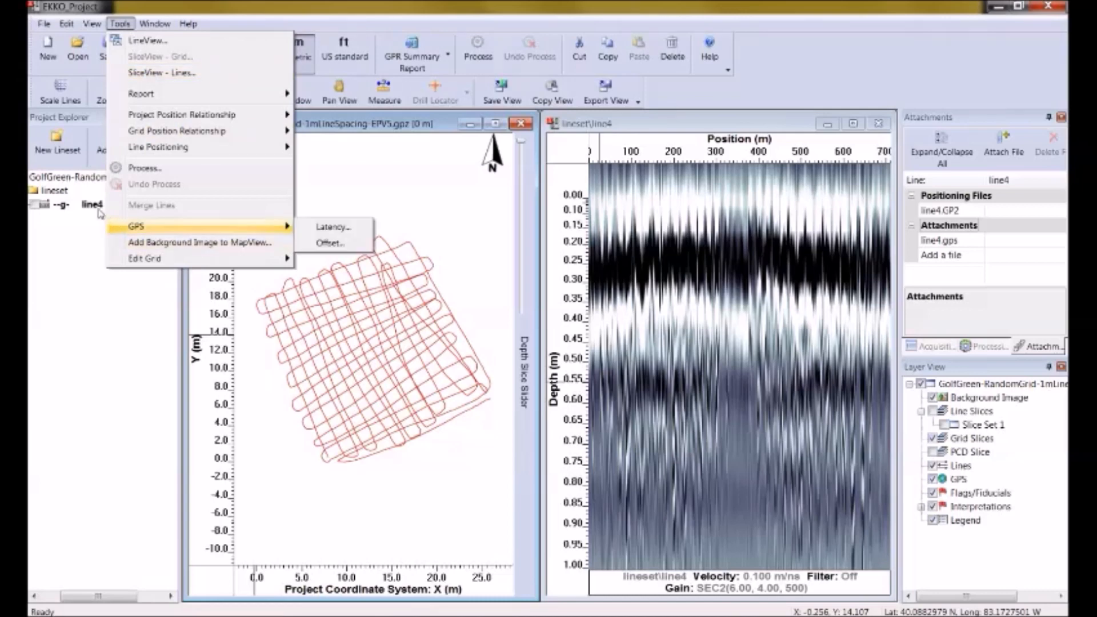
{"action": "right_click", "coordinate": [90, 203]}
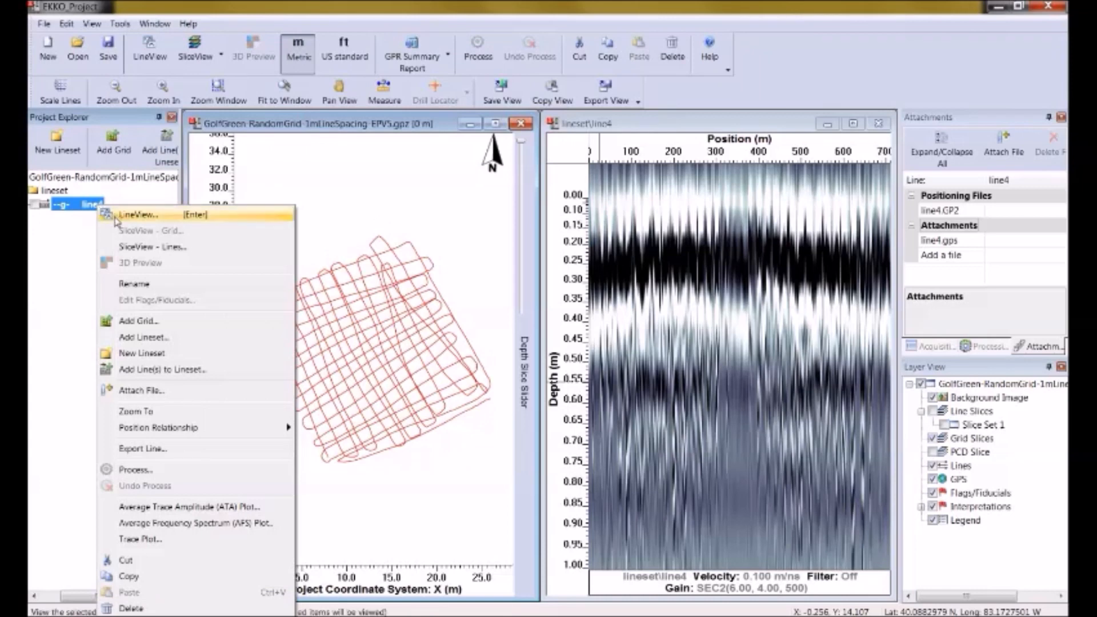
{"action": "mouse_move", "coordinate": [140, 247]}
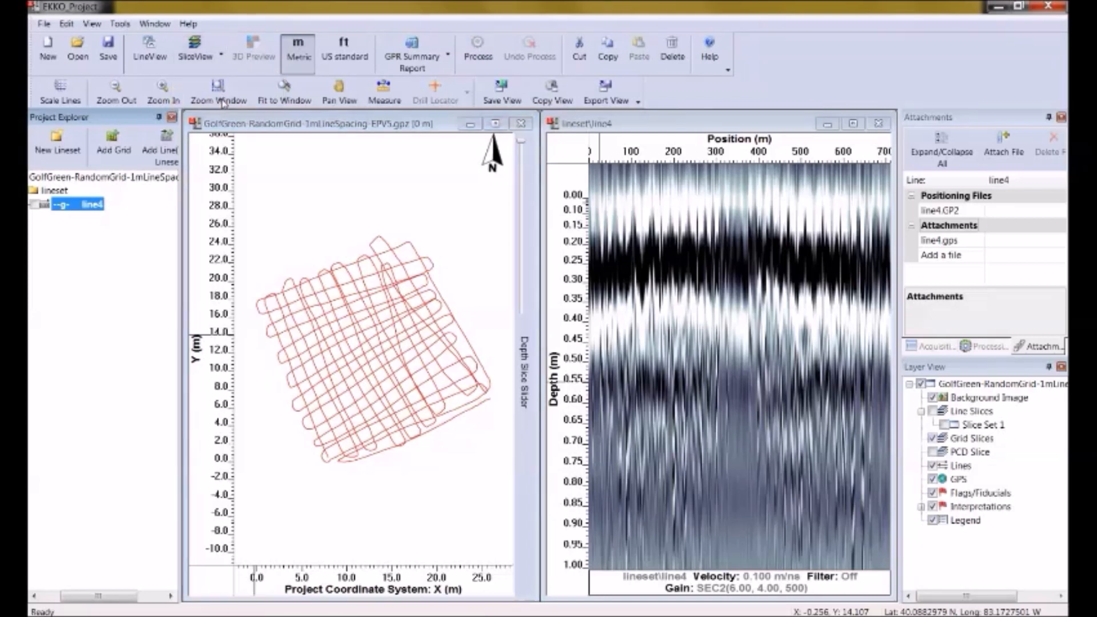
Start a SliceView - Lines depth-slice set and name it 'Golfgreen'.
{"action": "left_click", "coordinate": [194, 50]}
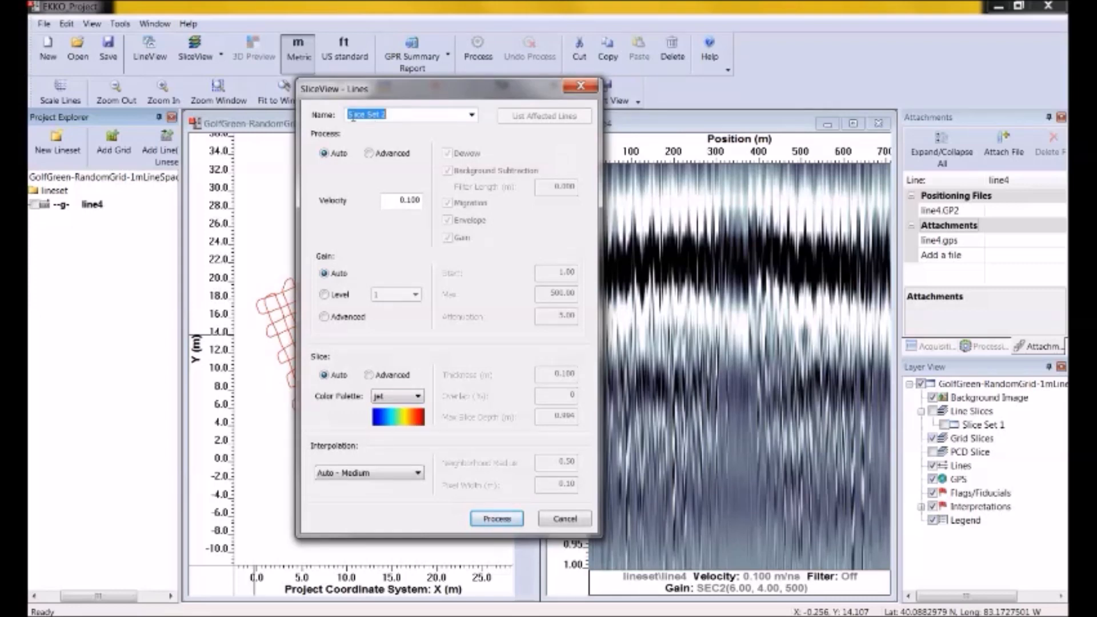
{"action": "type", "text": "G"}
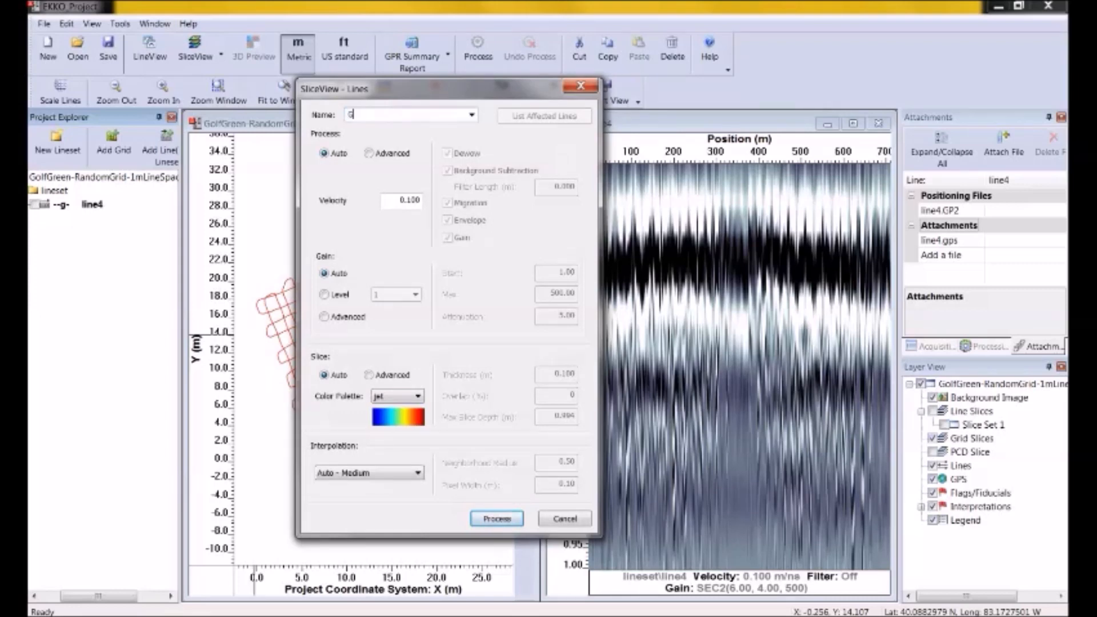
{"action": "type", "text": "olfgr"}
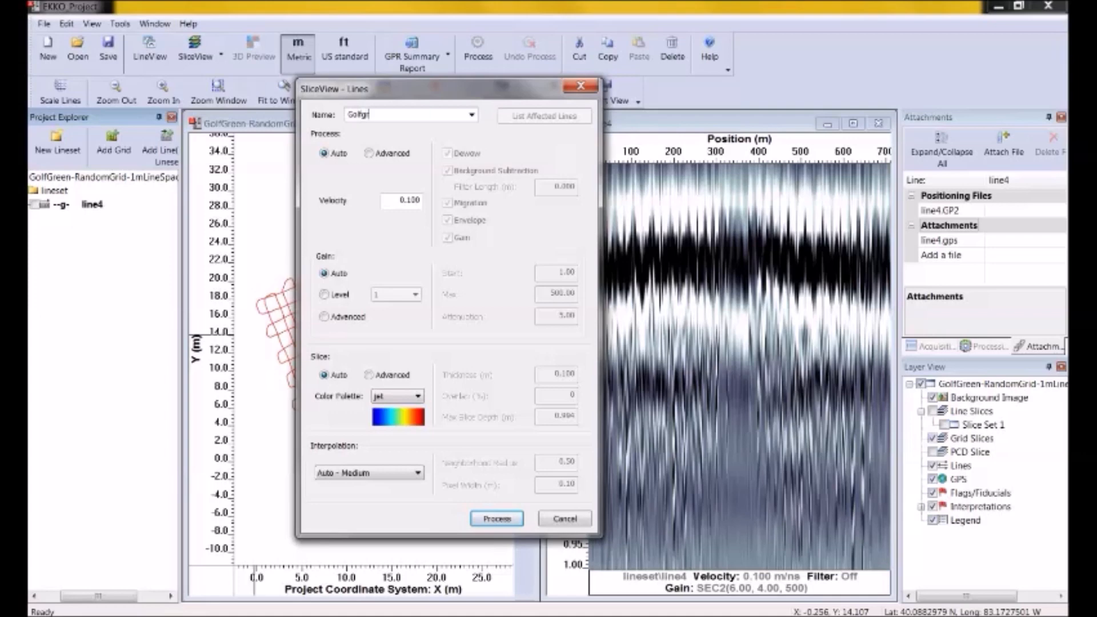
{"action": "type", "text": "een"}
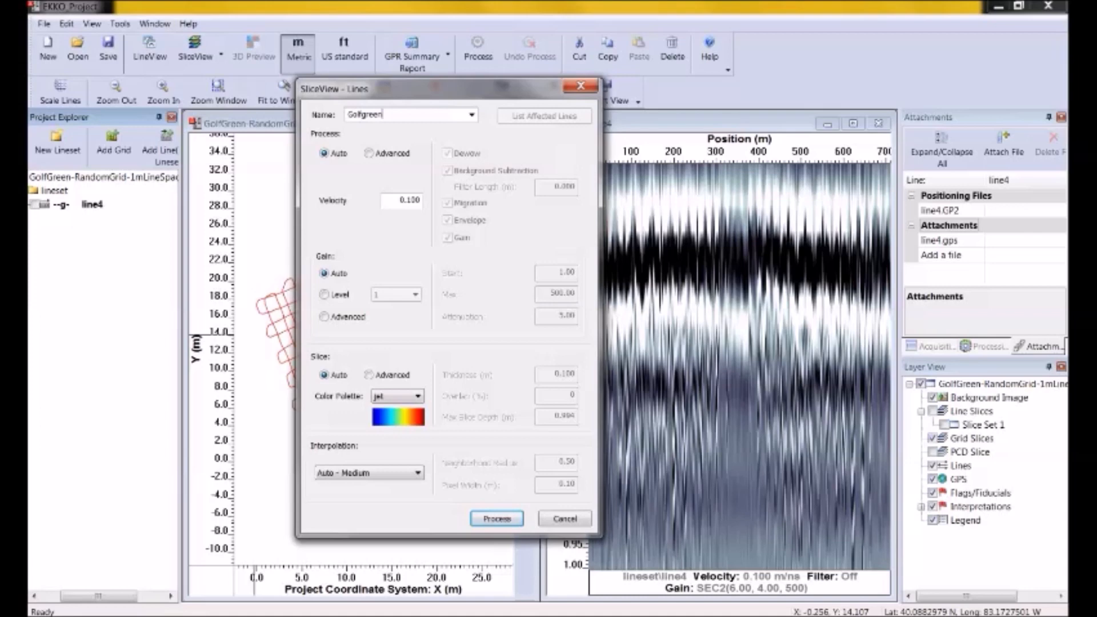
{"action": "mouse_move", "coordinate": [384, 428]}
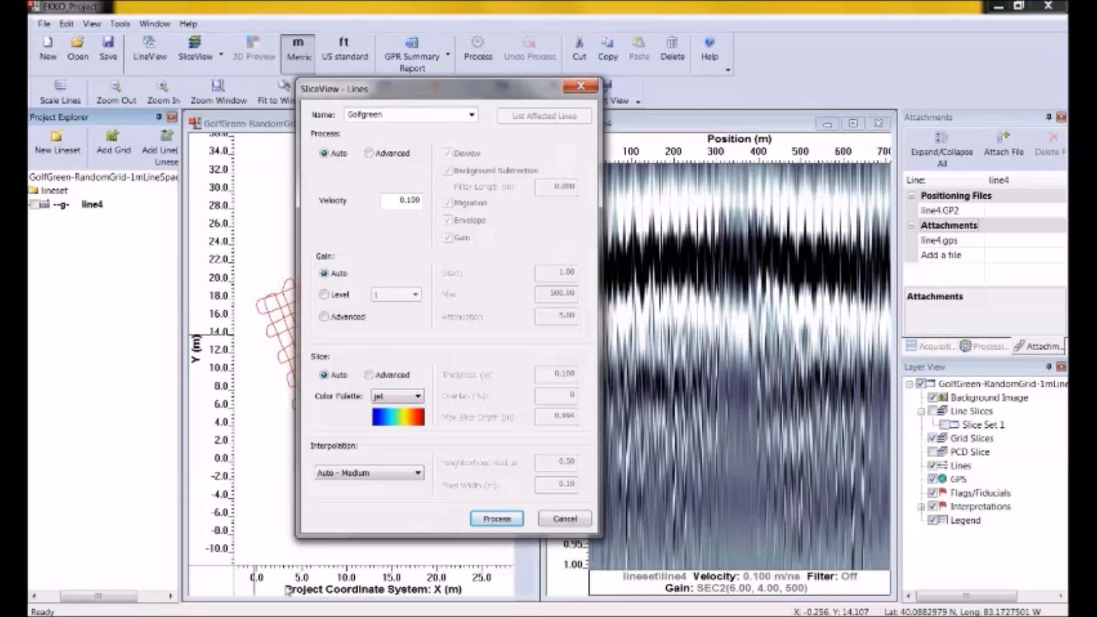
{"action": "mouse_move", "coordinate": [500, 136]}
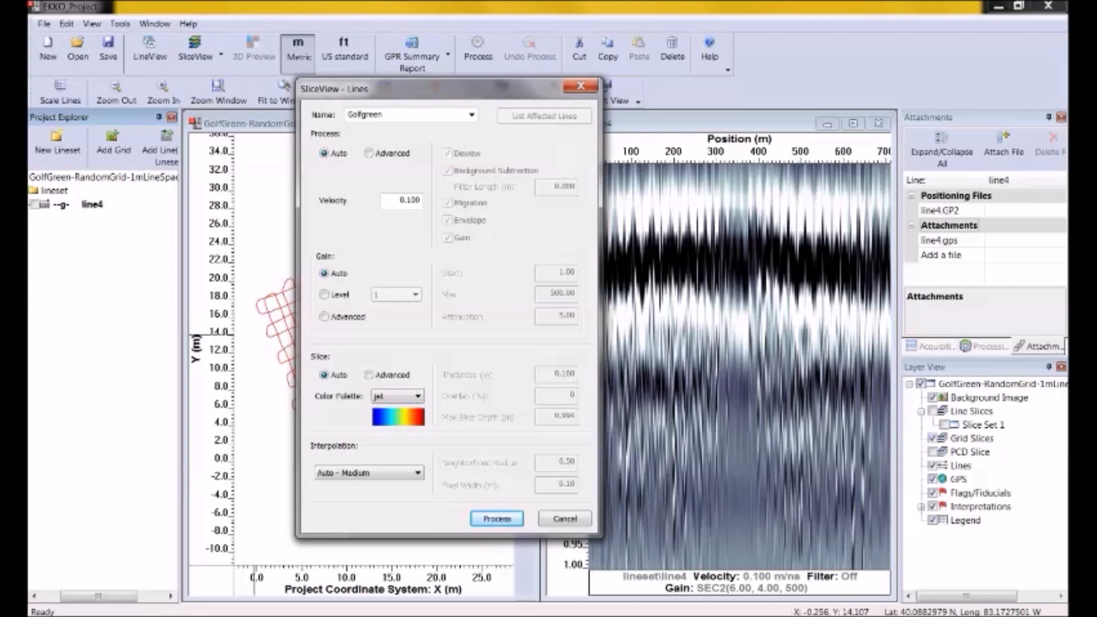
{"action": "mouse_move", "coordinate": [516, 196]}
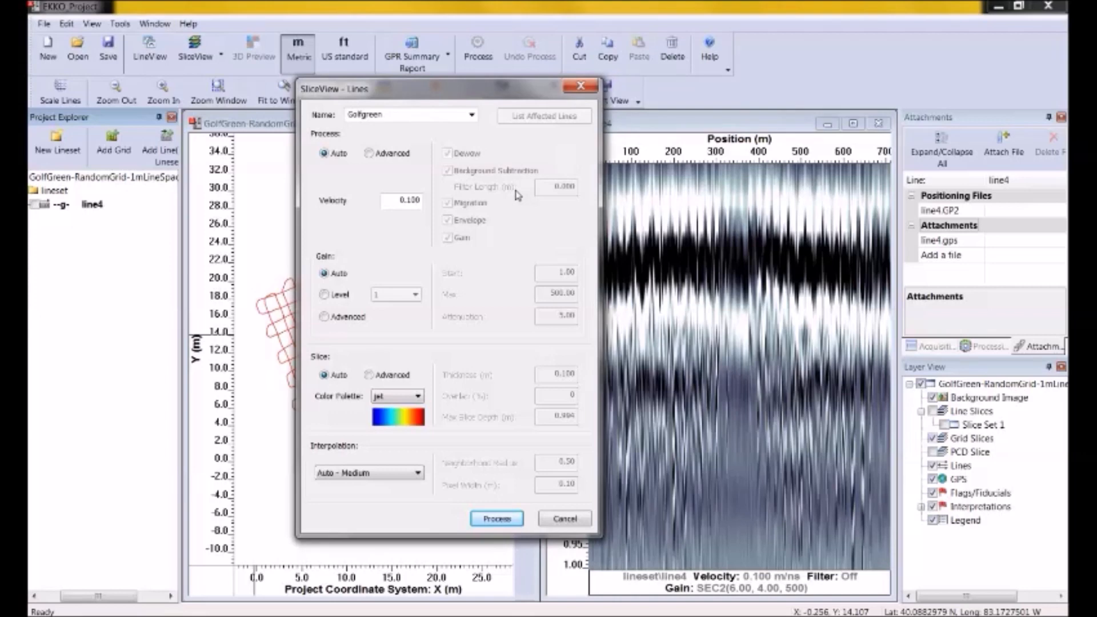
{"action": "mouse_move", "coordinate": [504, 197]}
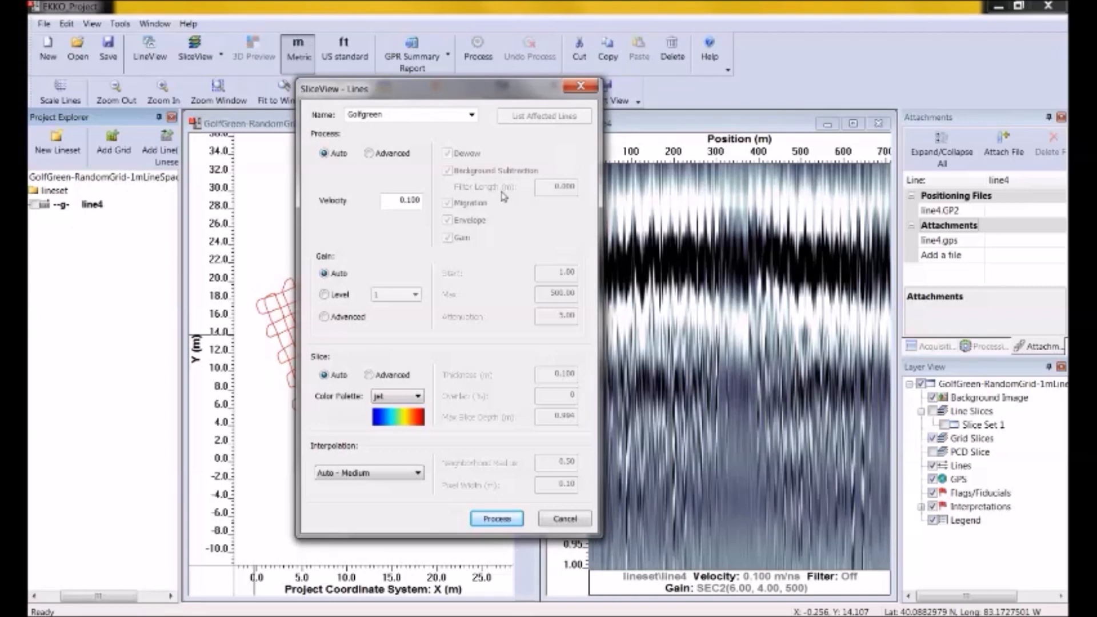
{"action": "mouse_move", "coordinate": [489, 237]}
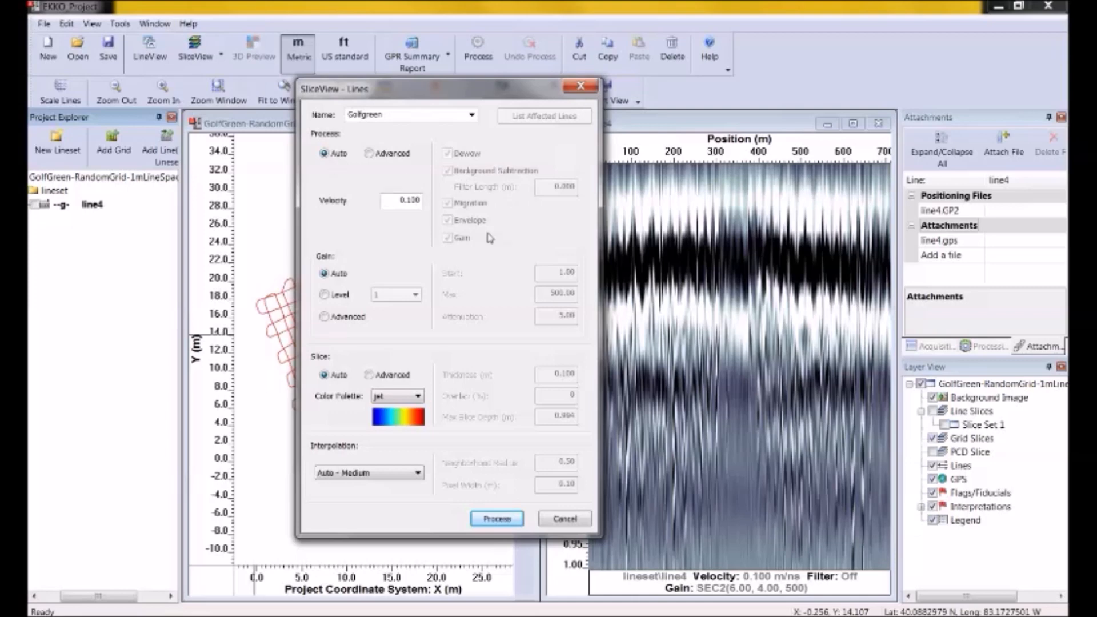
{"action": "mouse_move", "coordinate": [168, 261]}
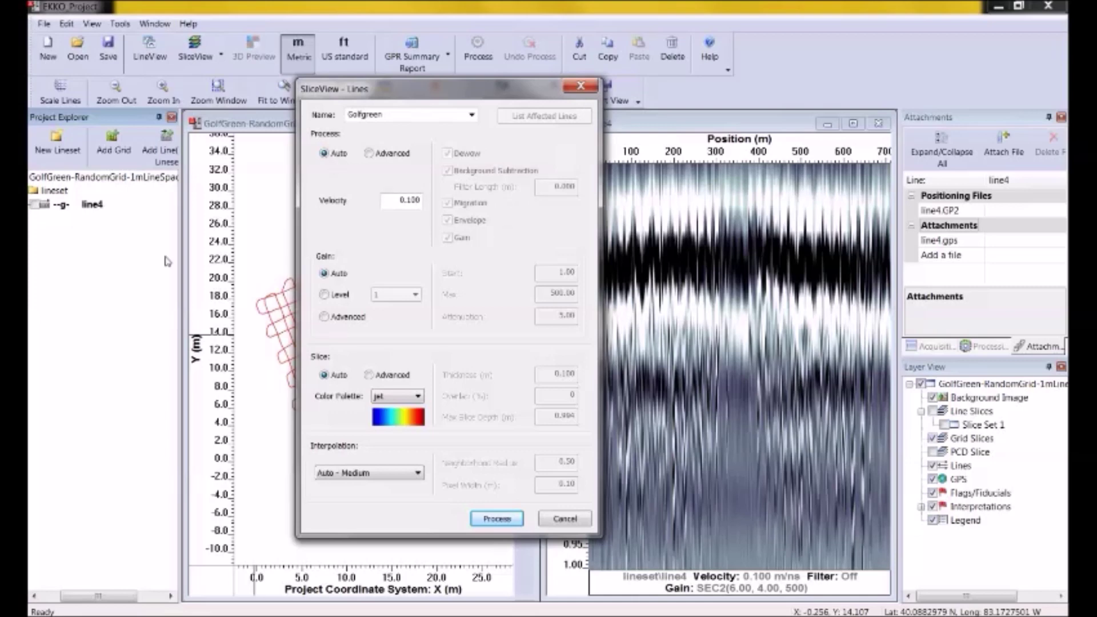
{"action": "mouse_move", "coordinate": [392, 343]}
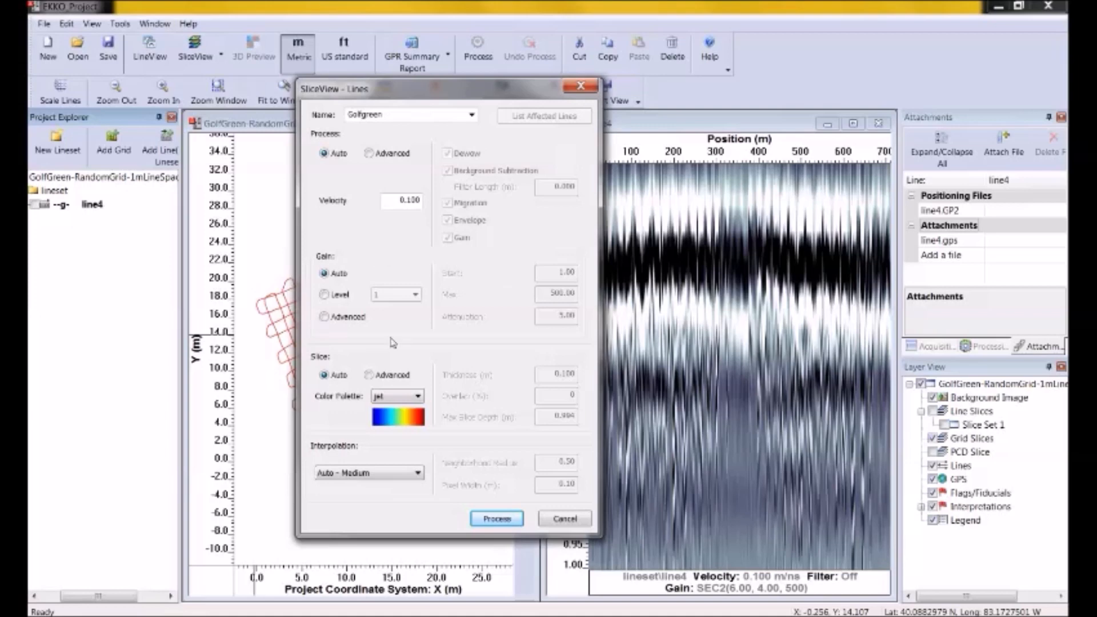
{"action": "mouse_move", "coordinate": [334, 309]}
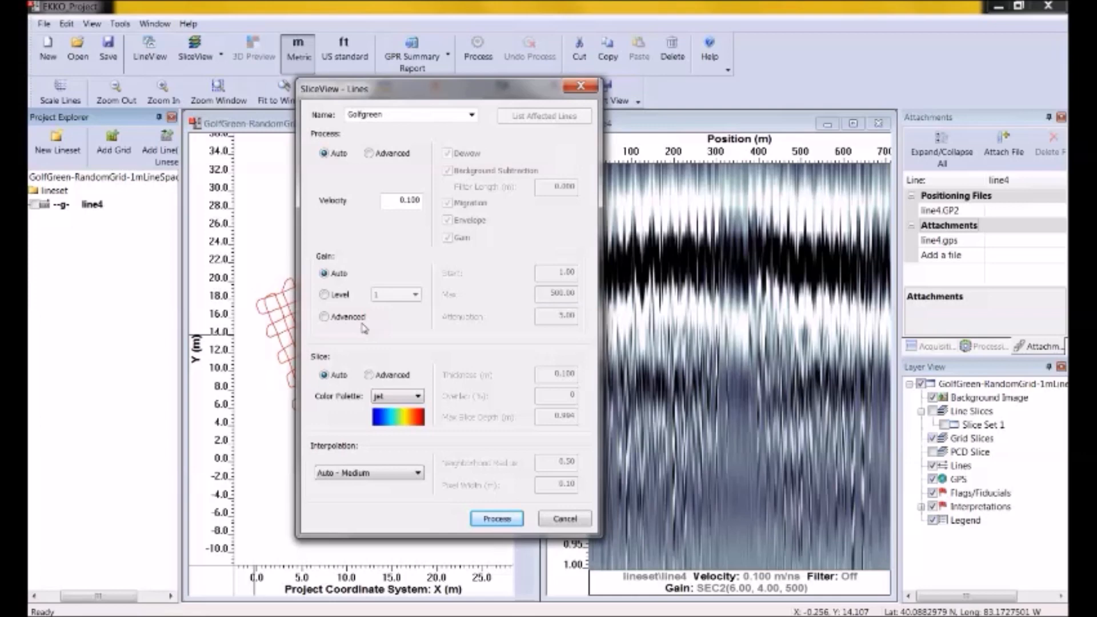
{"action": "mouse_move", "coordinate": [371, 356]}
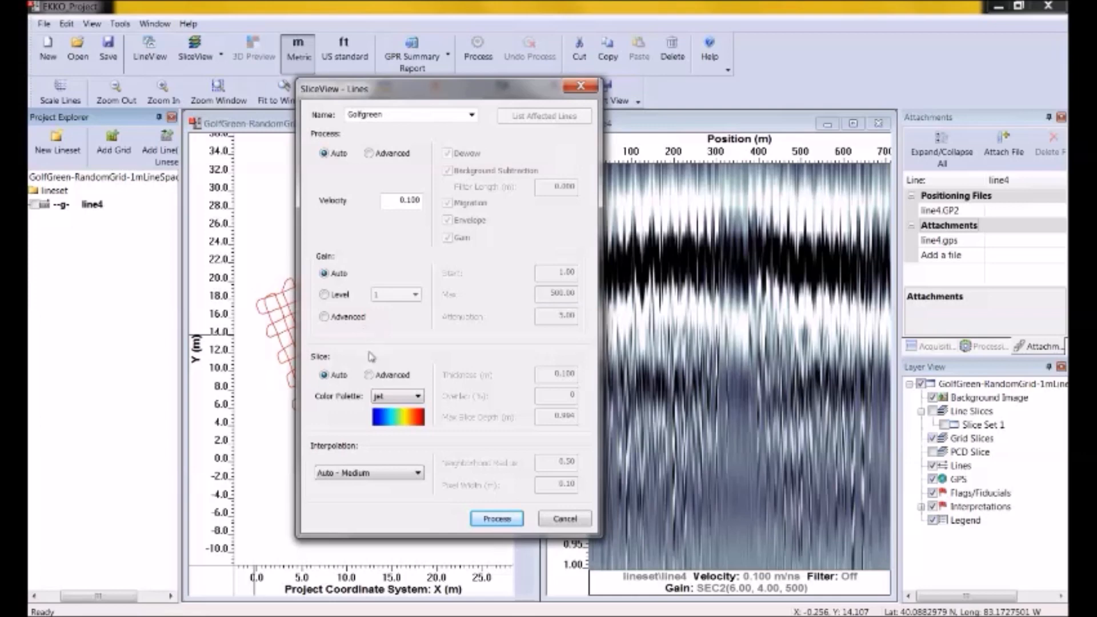
{"action": "mouse_move", "coordinate": [340, 403]}
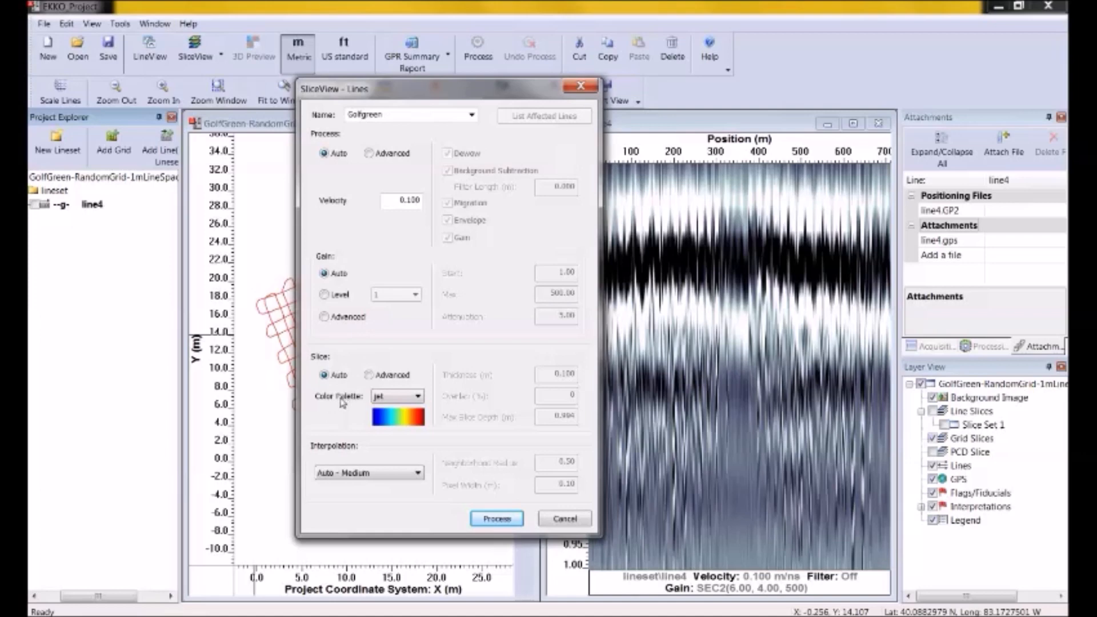
{"action": "mouse_move", "coordinate": [339, 408]}
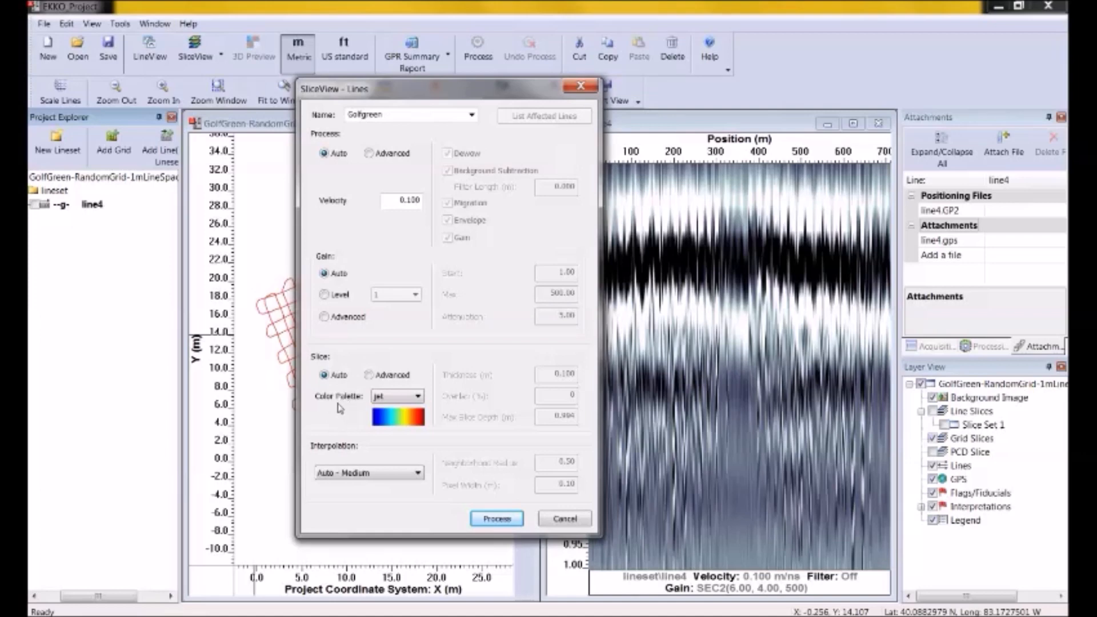
{"action": "mouse_move", "coordinate": [339, 414]}
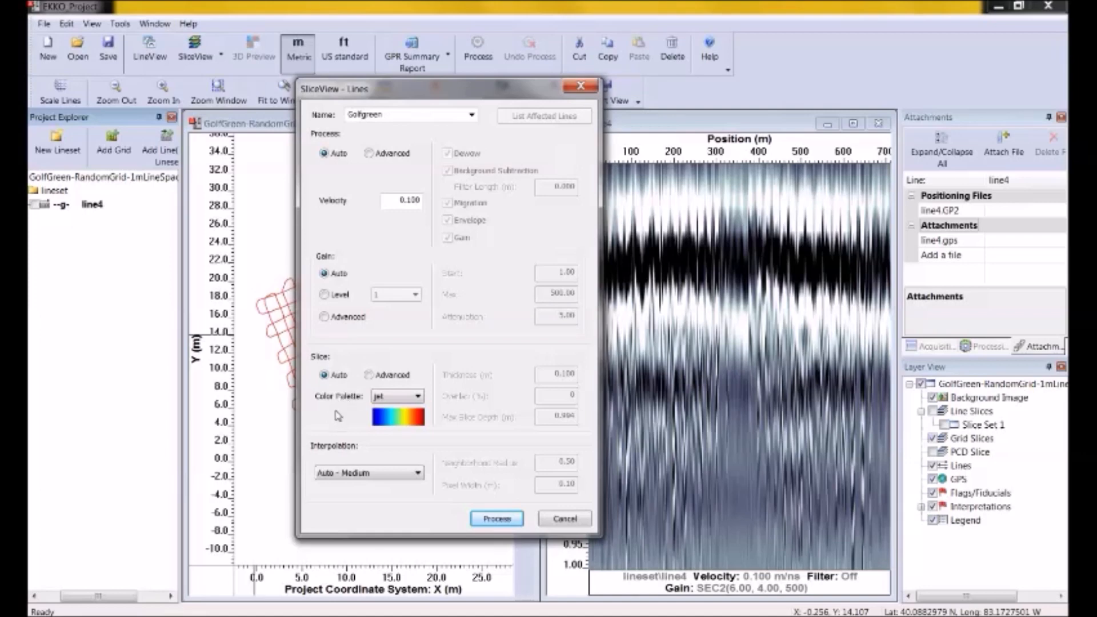
{"action": "left_click", "coordinate": [419, 396]}
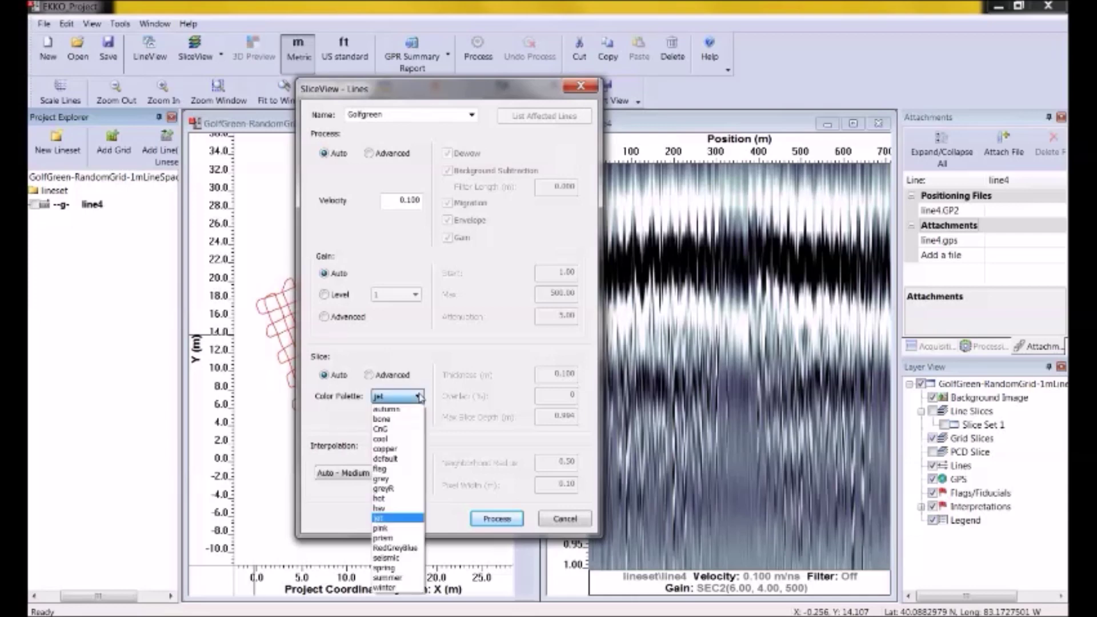
{"action": "left_click", "coordinate": [395, 518]}
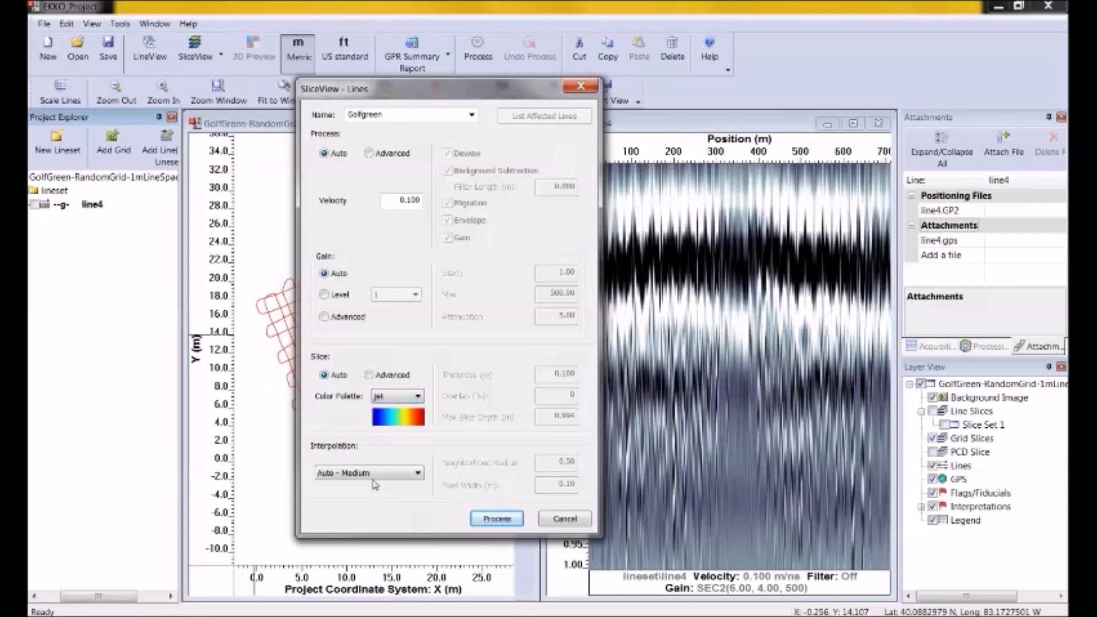
{"action": "mouse_move", "coordinate": [327, 425]}
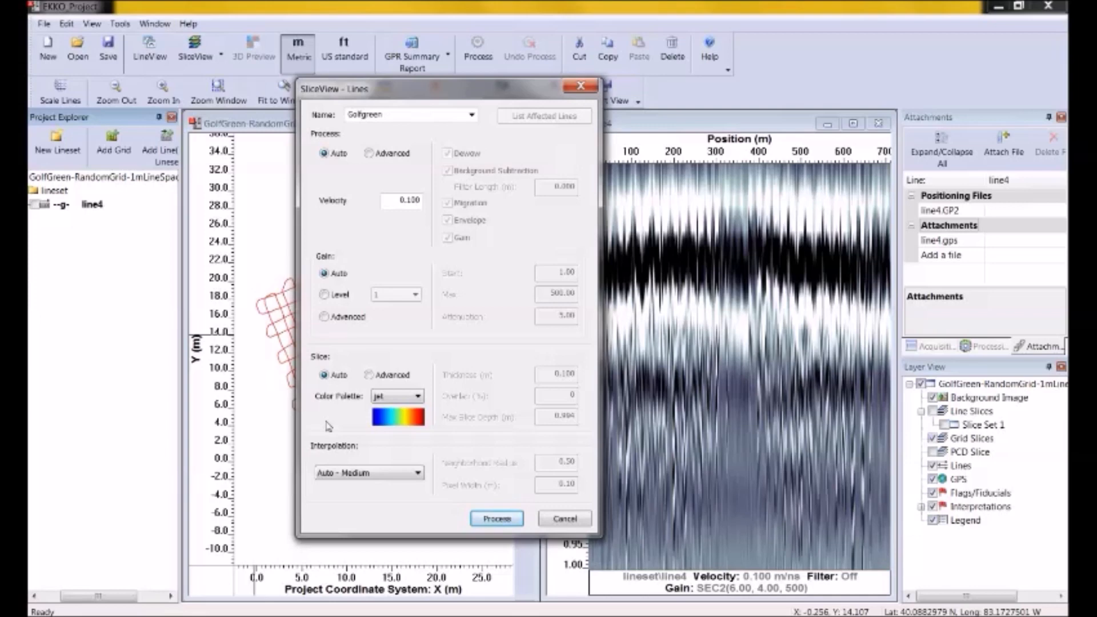
{"action": "mouse_move", "coordinate": [338, 418]}
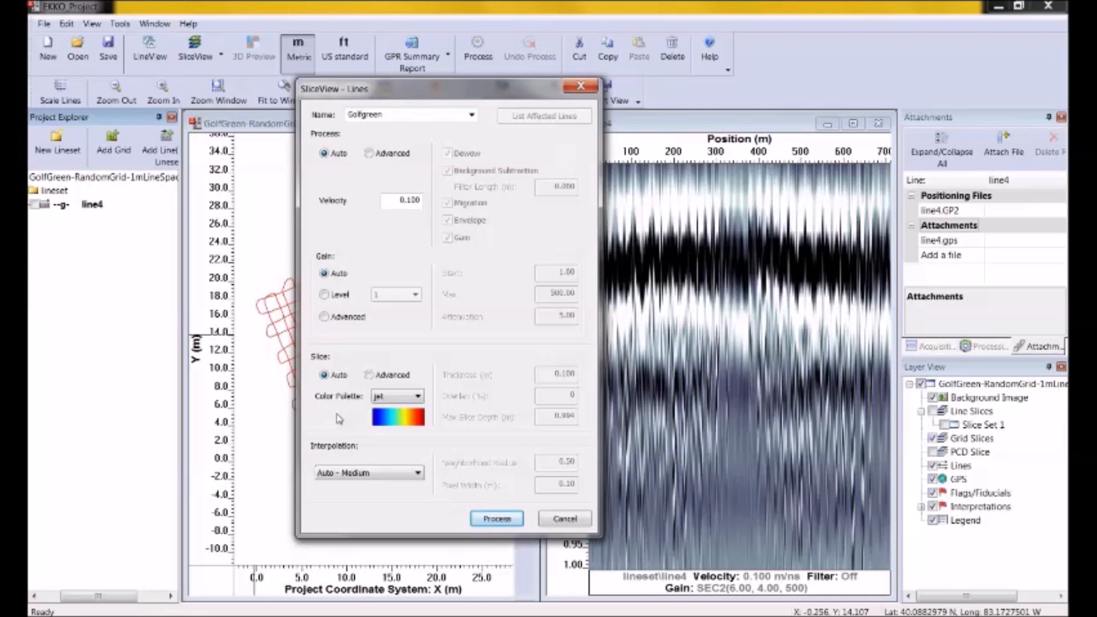
{"action": "mouse_move", "coordinate": [548, 383]}
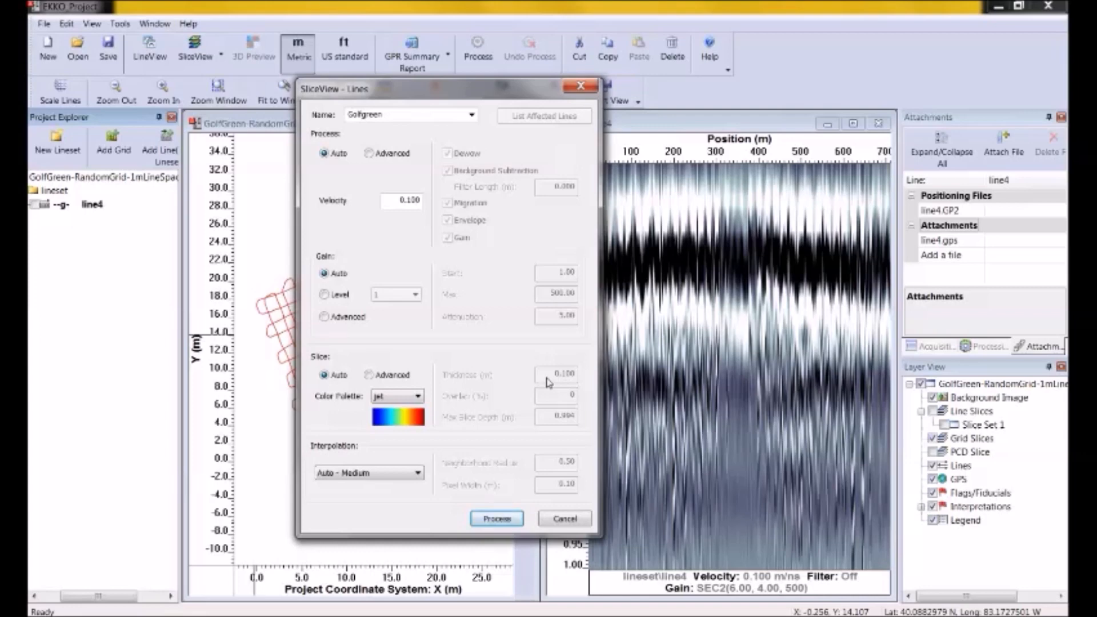
{"action": "mouse_move", "coordinate": [493, 405]}
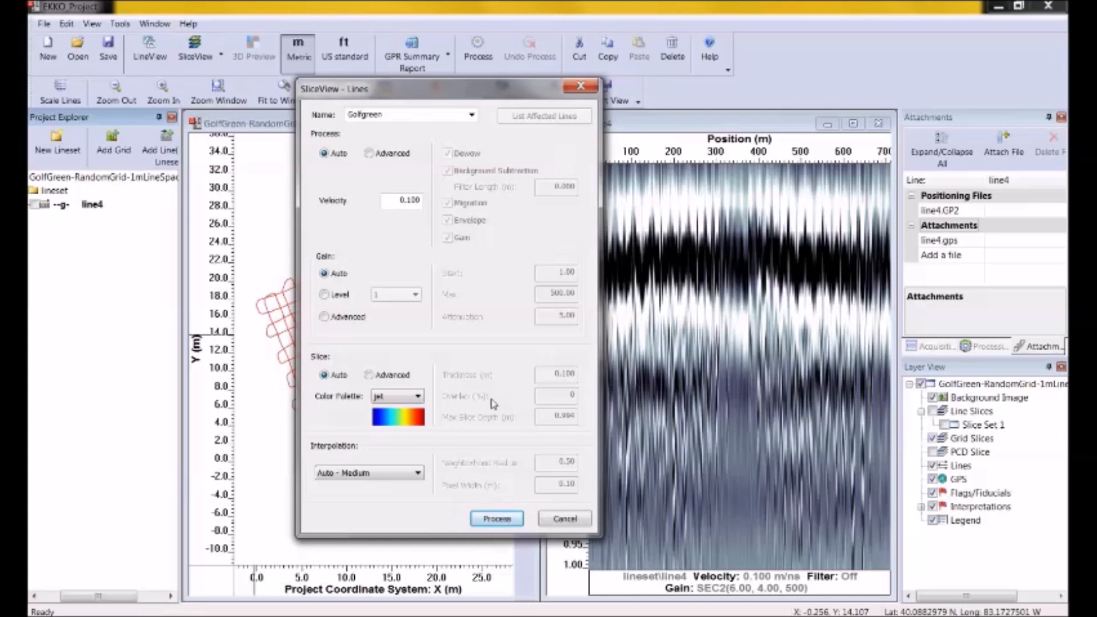
{"action": "mouse_move", "coordinate": [498, 432]}
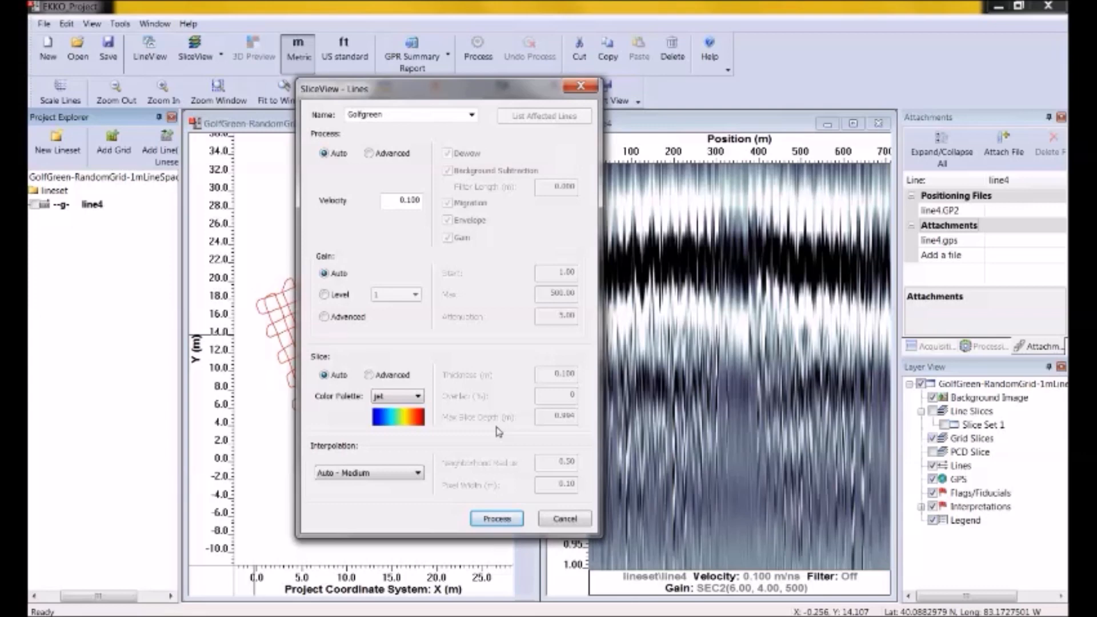
{"action": "mouse_move", "coordinate": [498, 432]}
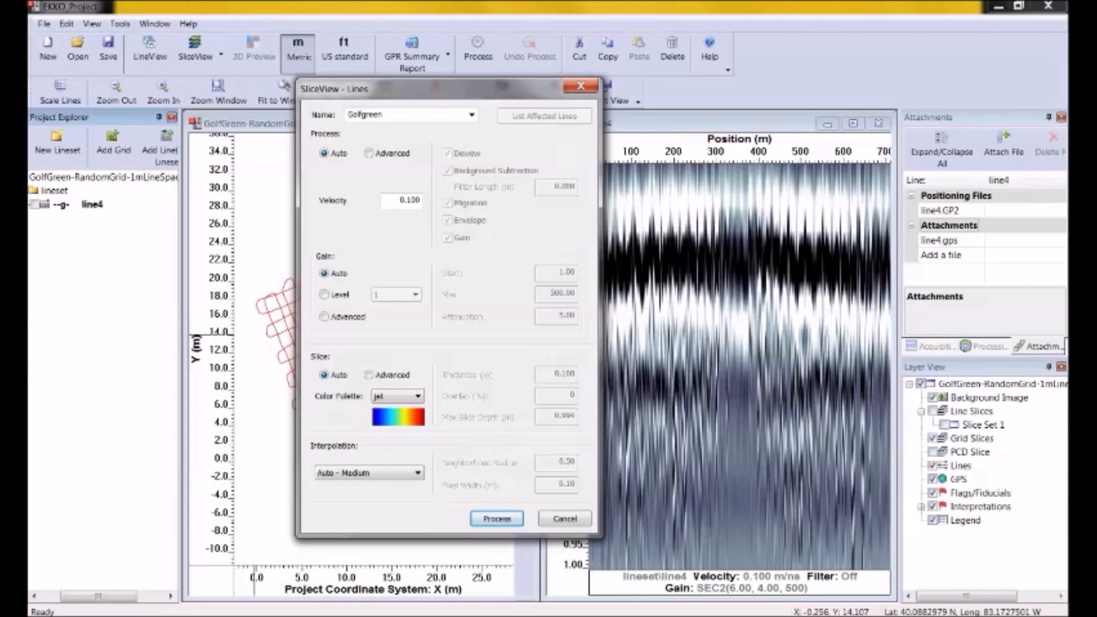
{"action": "mouse_move", "coordinate": [357, 486]}
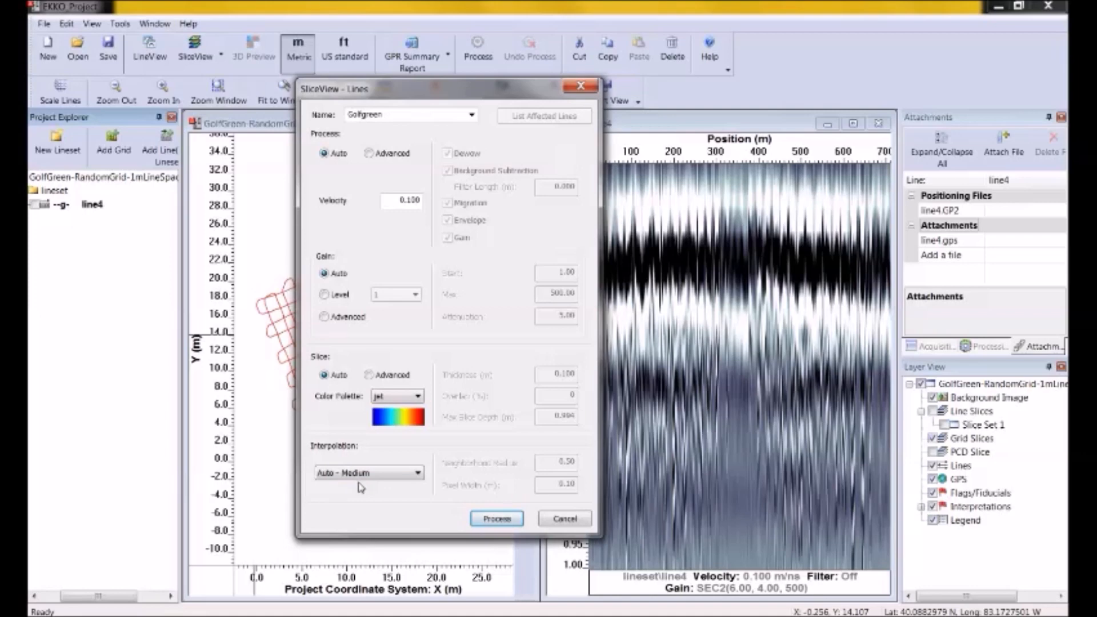
{"action": "mouse_move", "coordinate": [510, 490]}
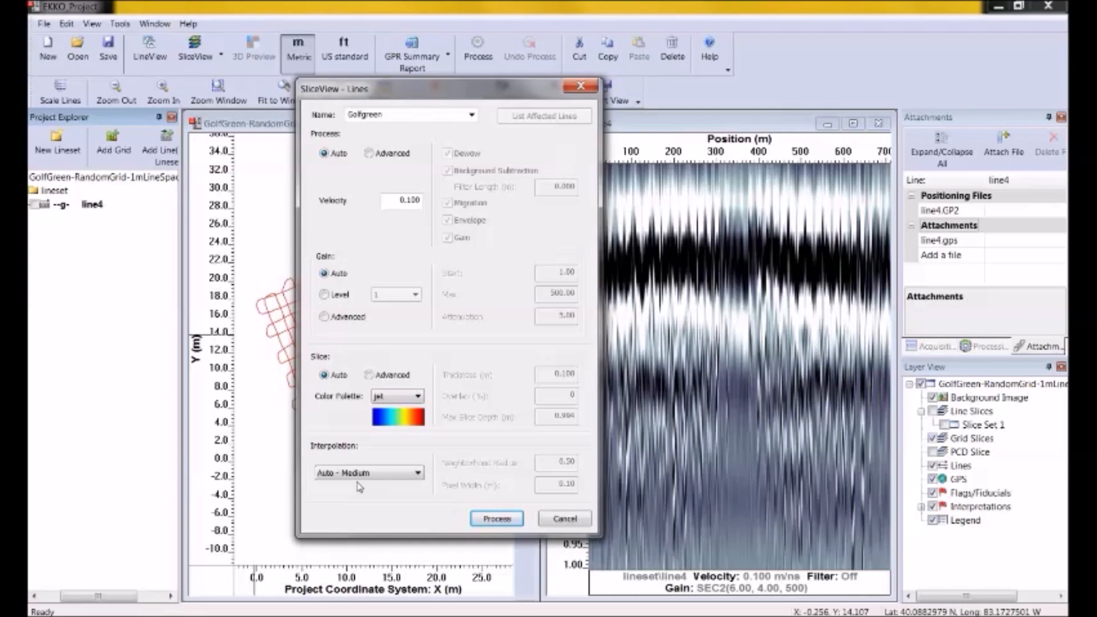
{"action": "mouse_move", "coordinate": [253, 553]}
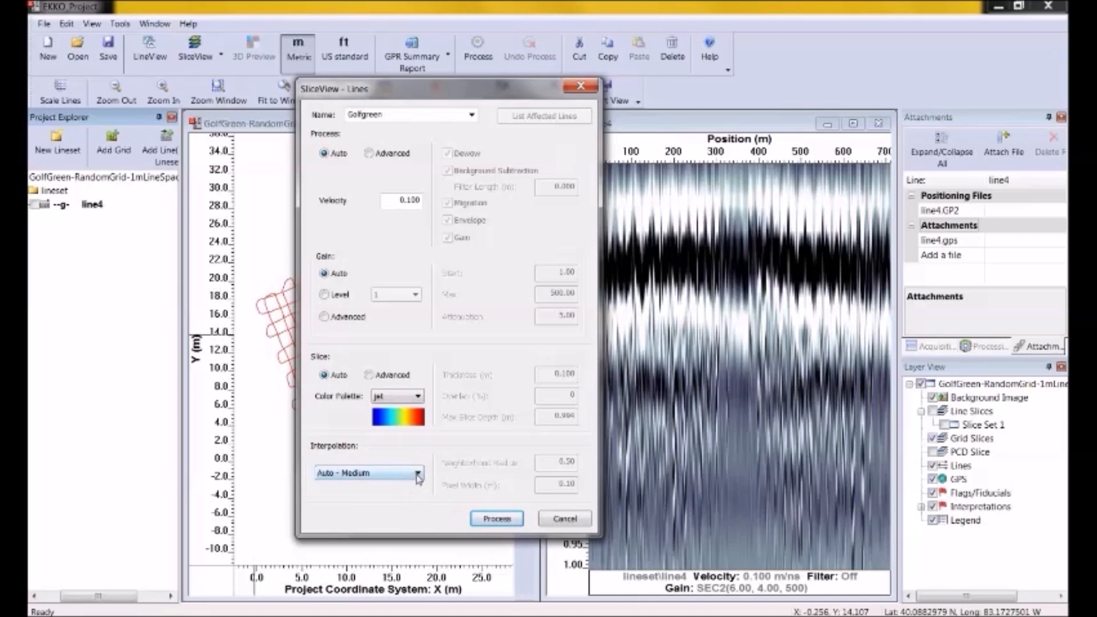
Try the Auto - High and Auto - Medium interpolation presets, then Advanced.
{"action": "left_click", "coordinate": [418, 474]}
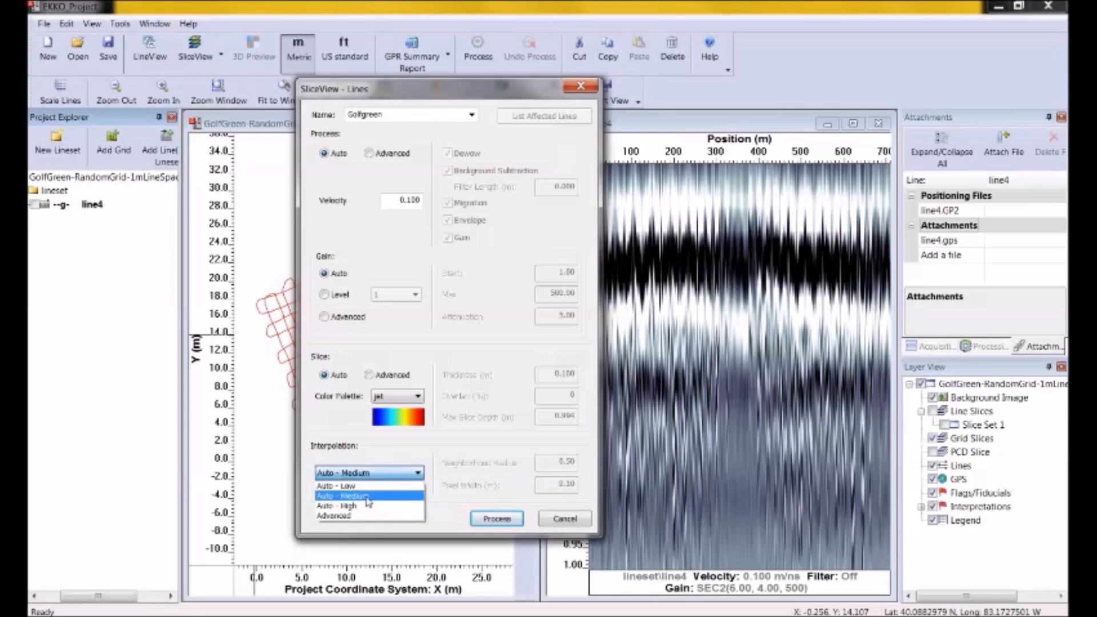
{"action": "left_click", "coordinate": [345, 496]}
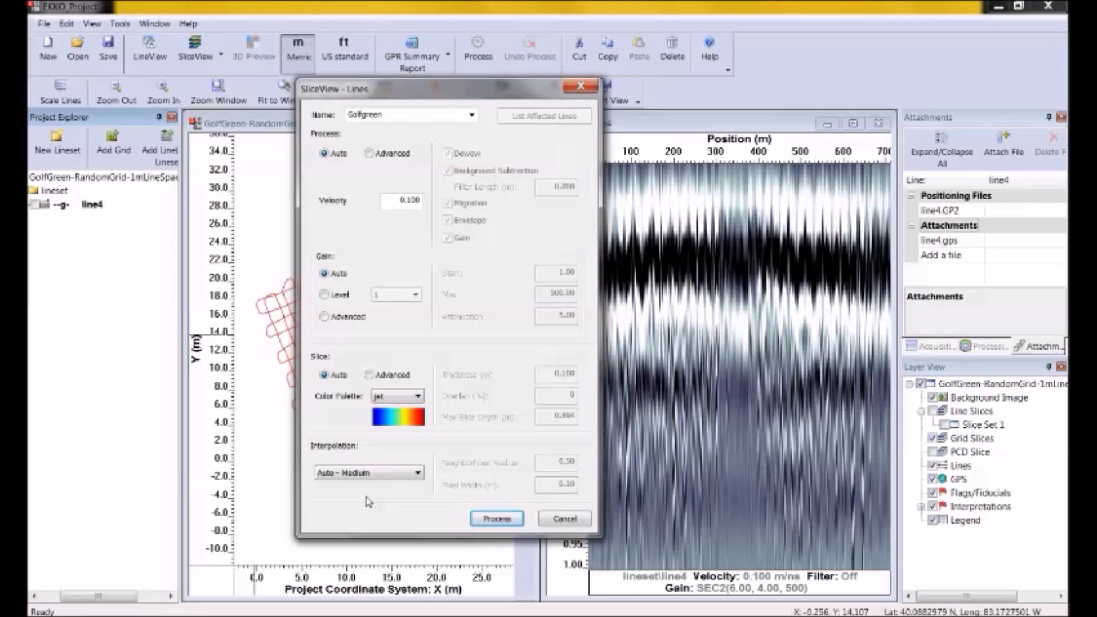
{"action": "mouse_move", "coordinate": [565, 469]}
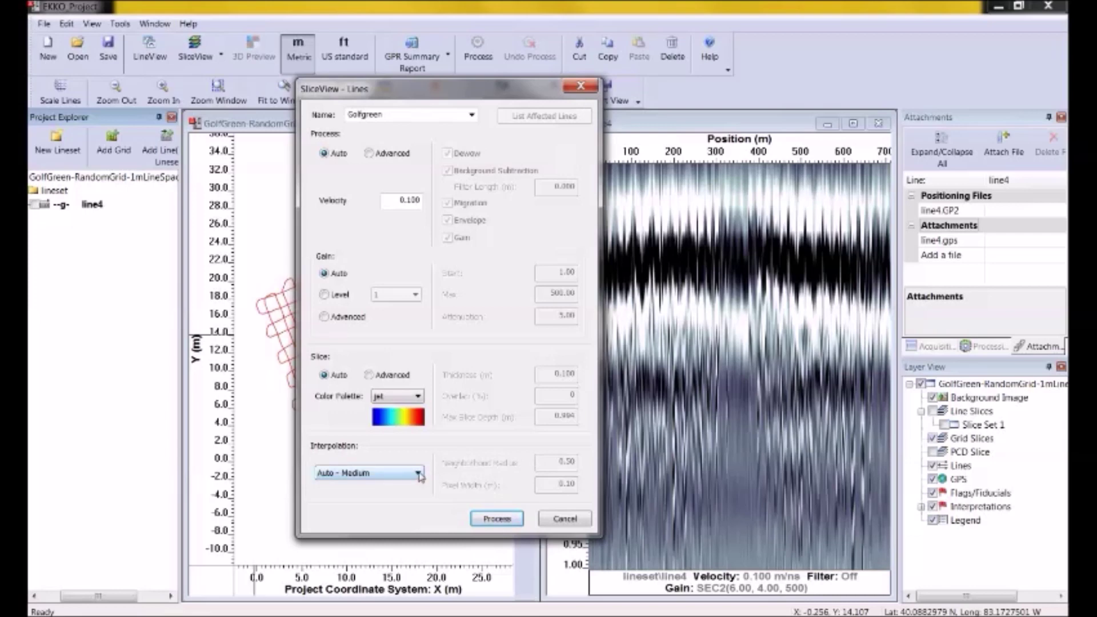
{"action": "left_click", "coordinate": [418, 473]}
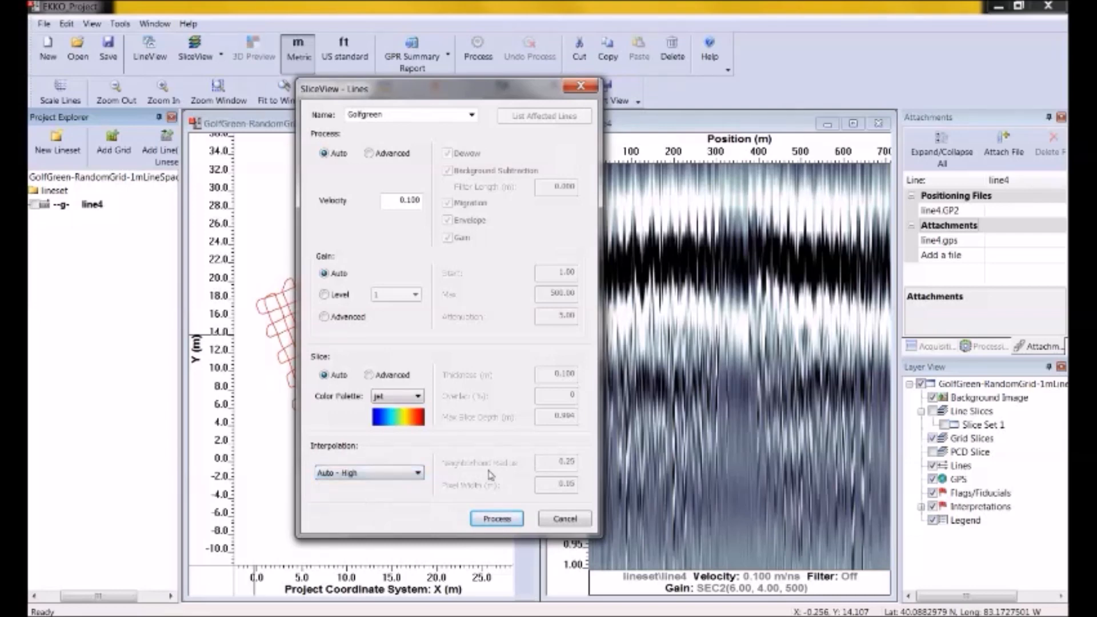
{"action": "mouse_move", "coordinate": [560, 473]}
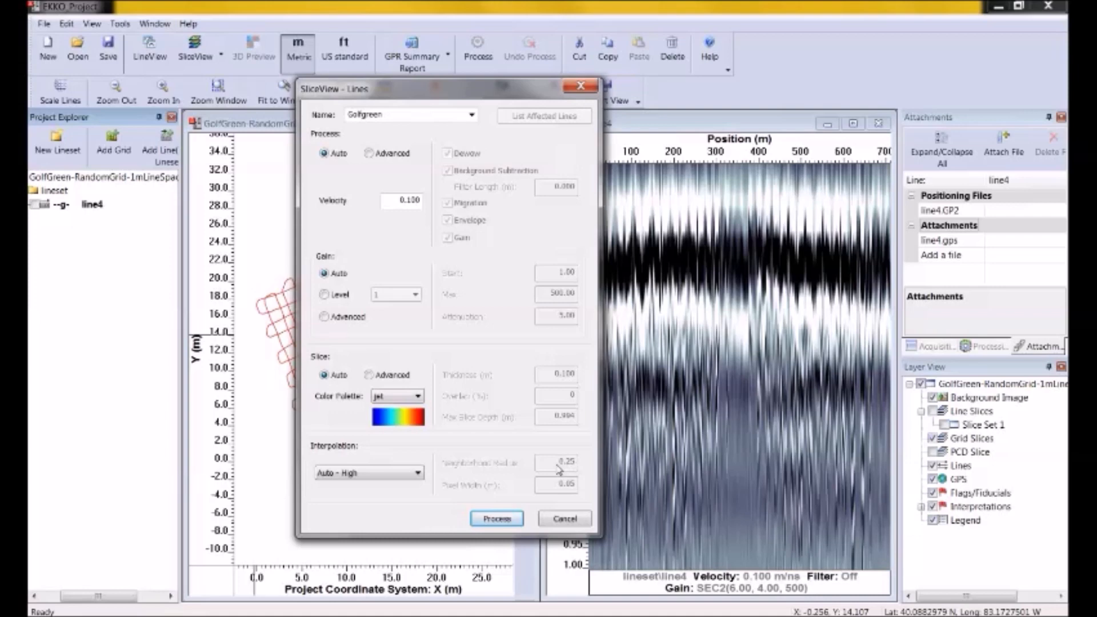
{"action": "mouse_move", "coordinate": [180, 513]}
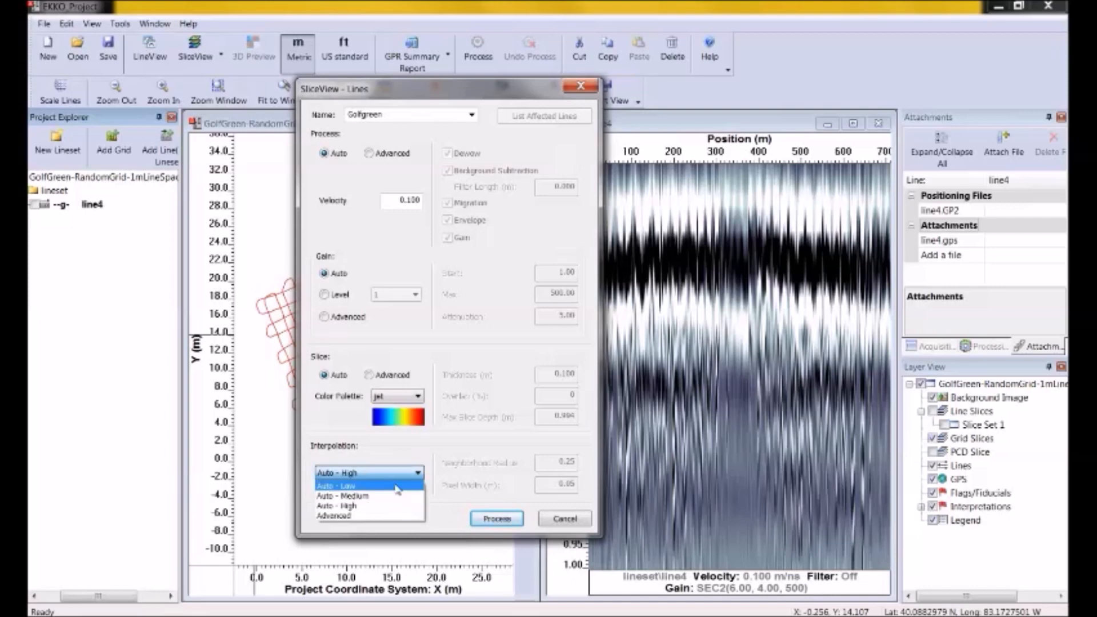
{"action": "left_click", "coordinate": [343, 496]}
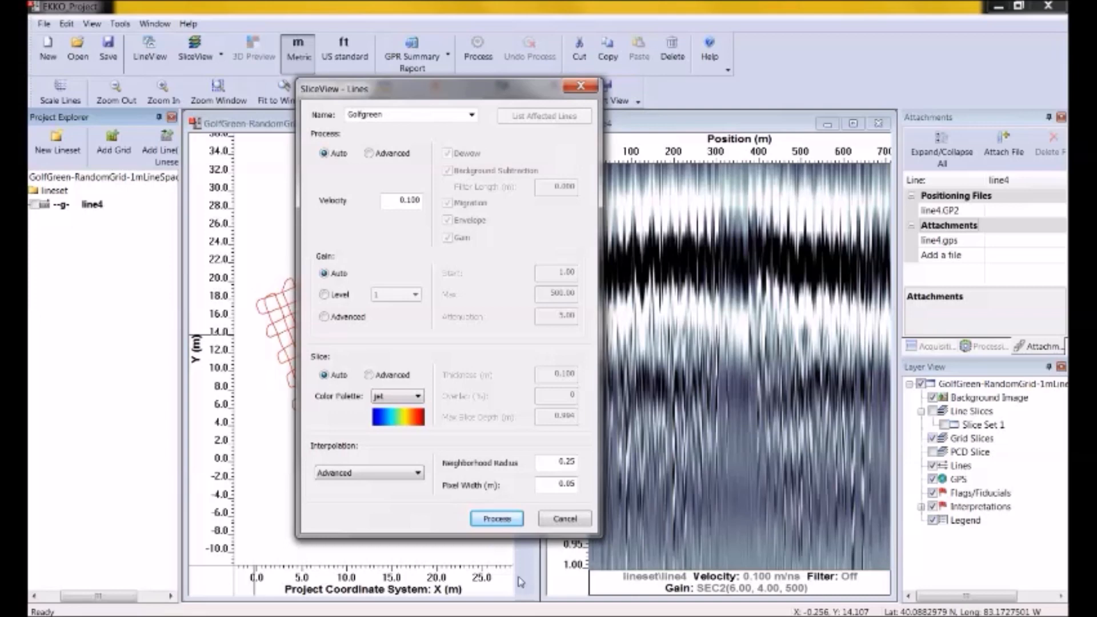
Settle on Advanced interpolation (radius 0.25, pixel 0.05) and process the Golfgreen slices.
{"action": "left_click", "coordinate": [418, 473]}
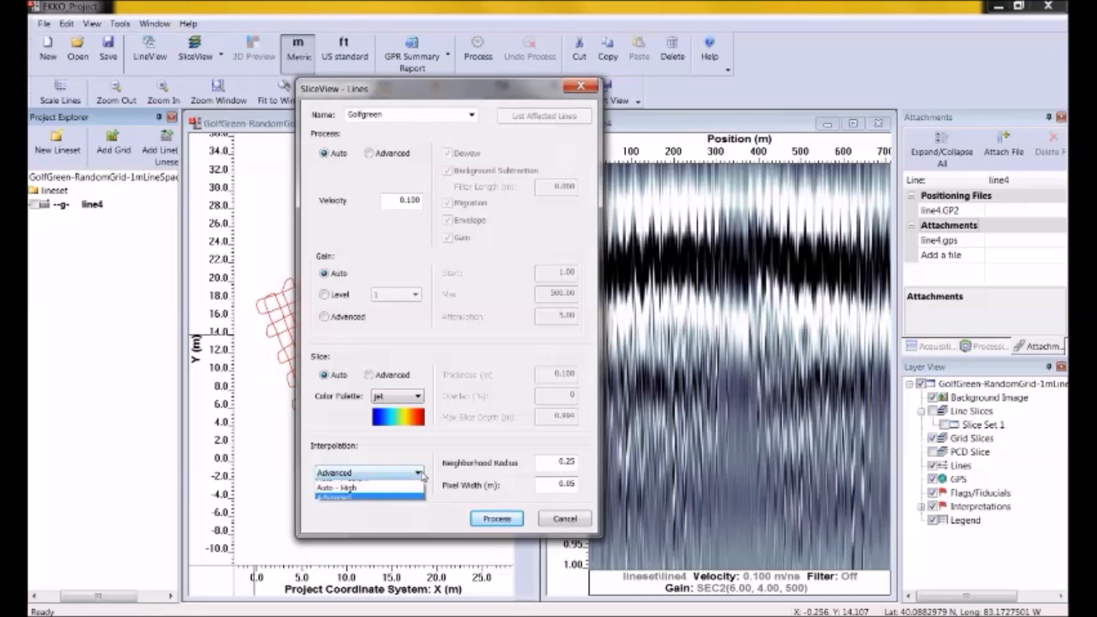
{"action": "left_click", "coordinate": [369, 487]}
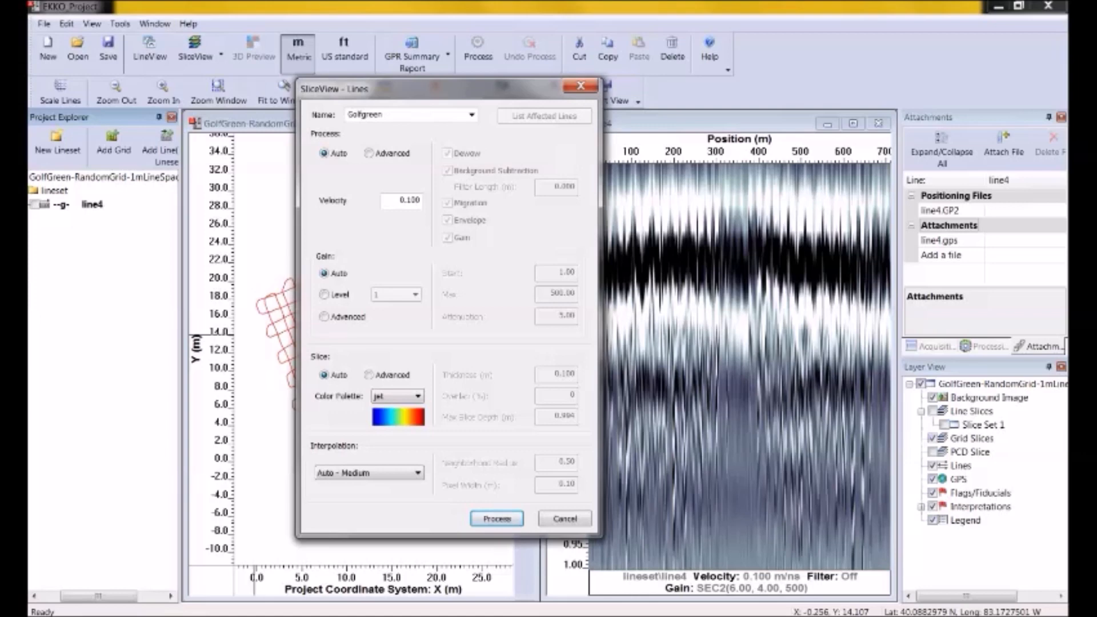
{"action": "left_click", "coordinate": [368, 473]}
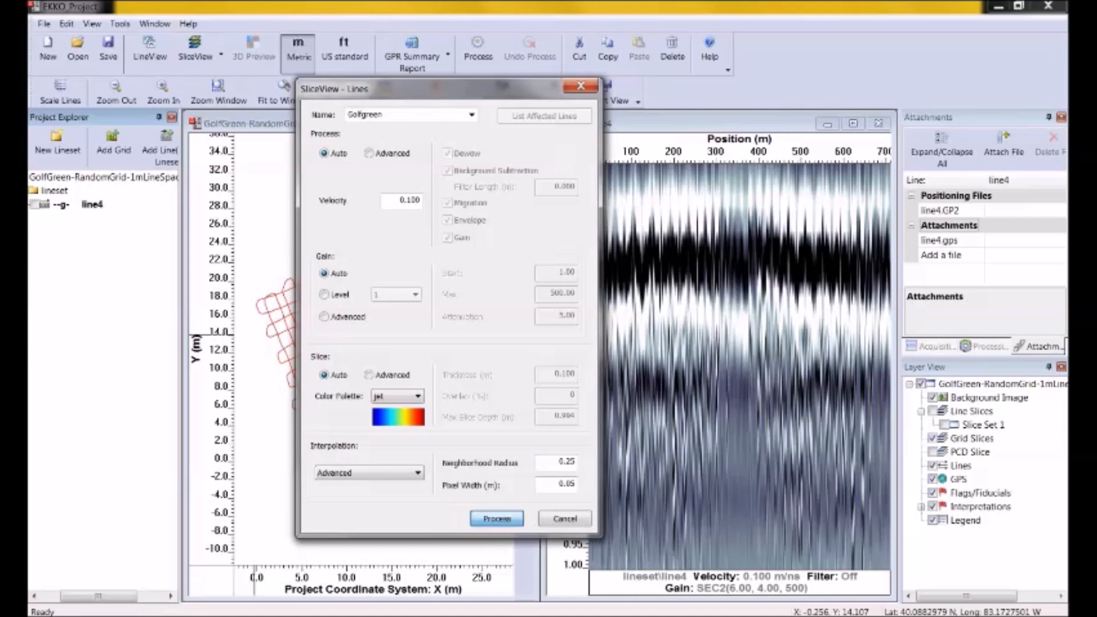
{"action": "left_click", "coordinate": [497, 518]}
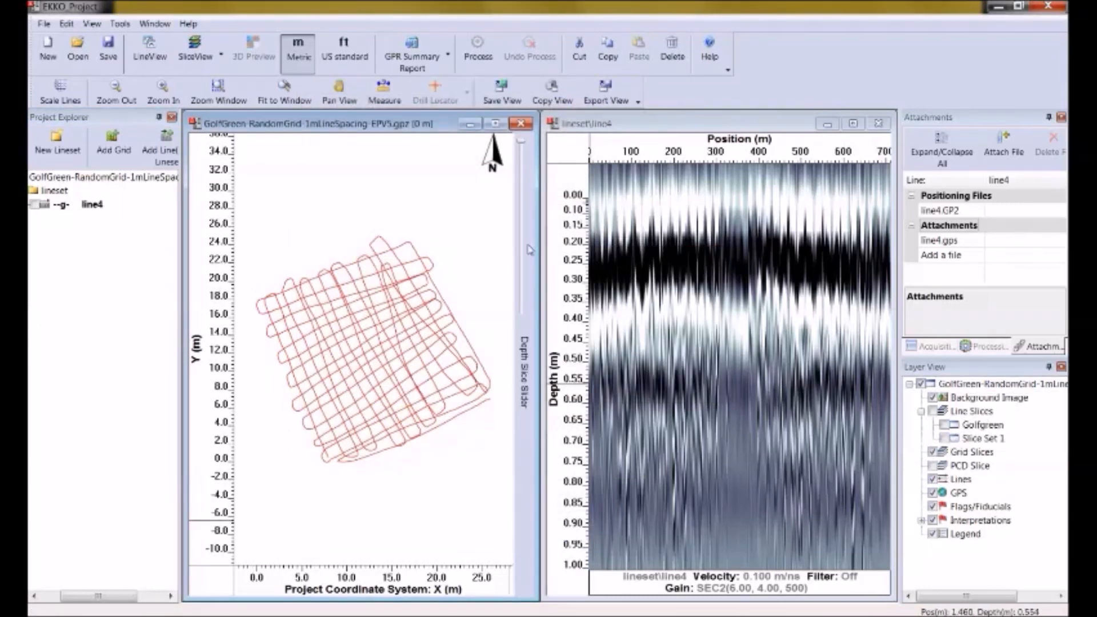
{"action": "mouse_move", "coordinate": [427, 357]}
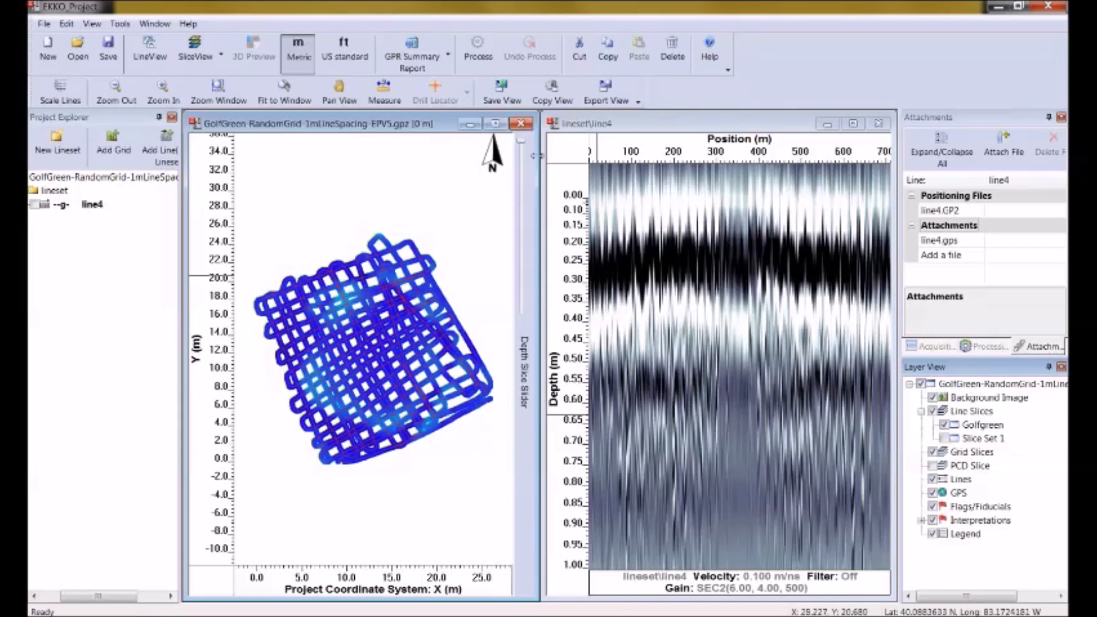
{"action": "mouse_move", "coordinate": [493, 274]}
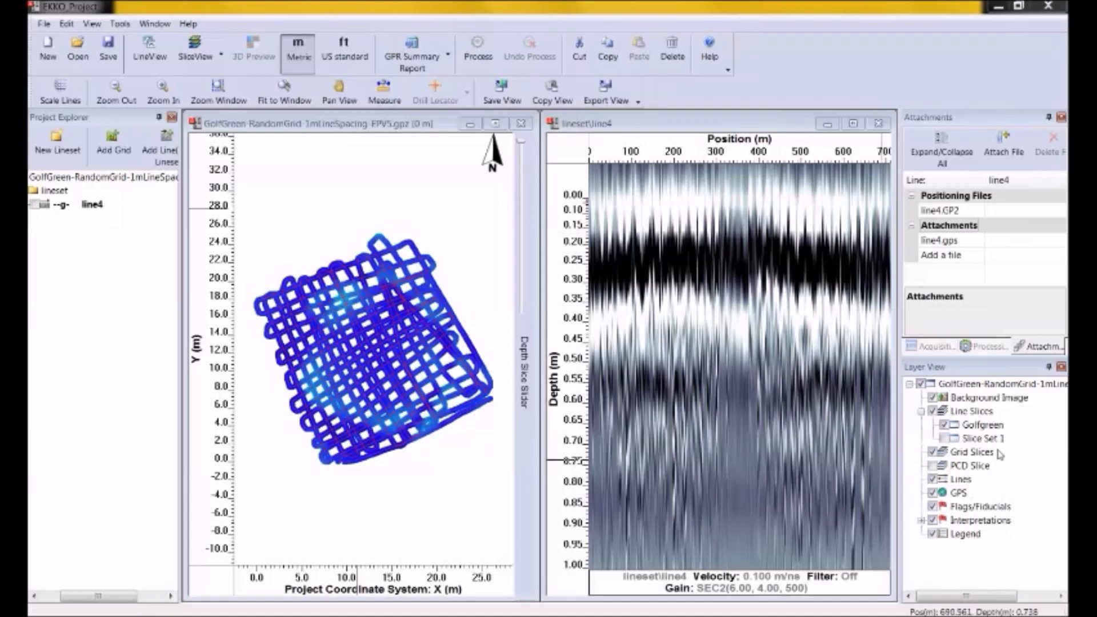
{"action": "mouse_move", "coordinate": [939, 530]}
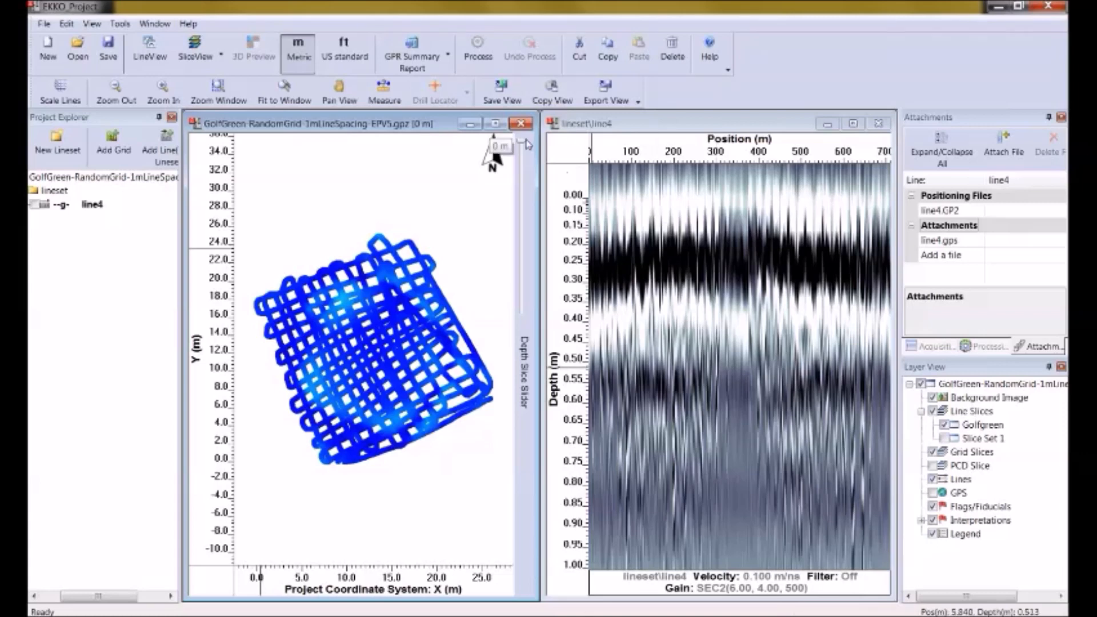
Move the Depth Slice Slider from 0 m down to 0.4 m.
{"action": "left_click_drag", "start_coordinate": [501, 146], "coordinate": [497, 217]}
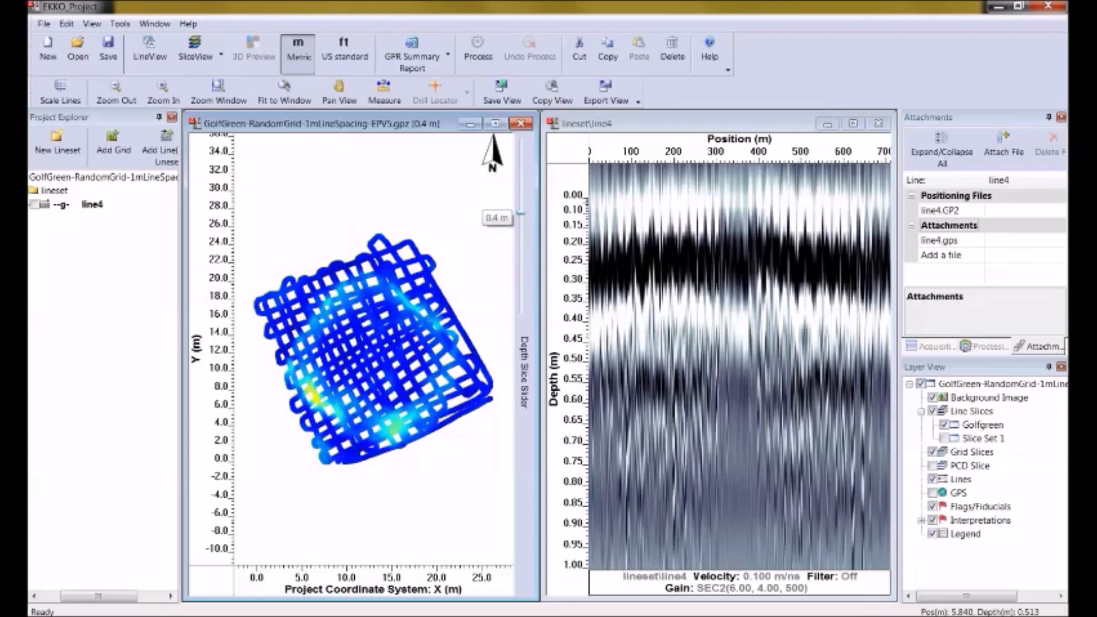
Nudge the depth slider, then reopen the Golfgreen line-slice settings from Layer View.
{"action": "left_click_drag", "start_coordinate": [496, 218], "coordinate": [497, 236]}
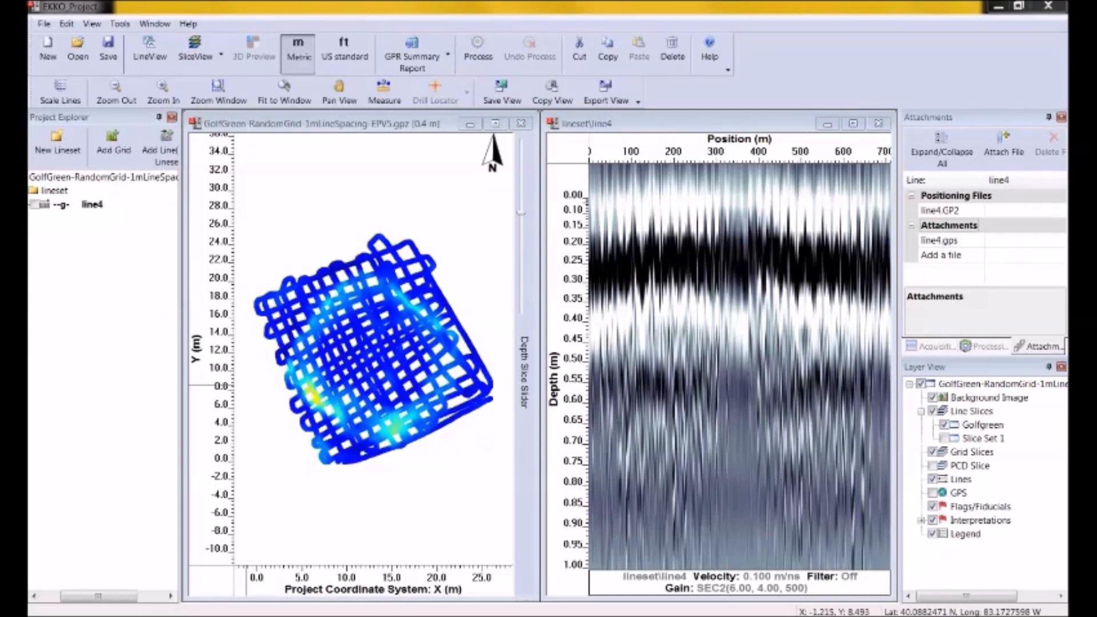
{"action": "mouse_move", "coordinate": [938, 374]}
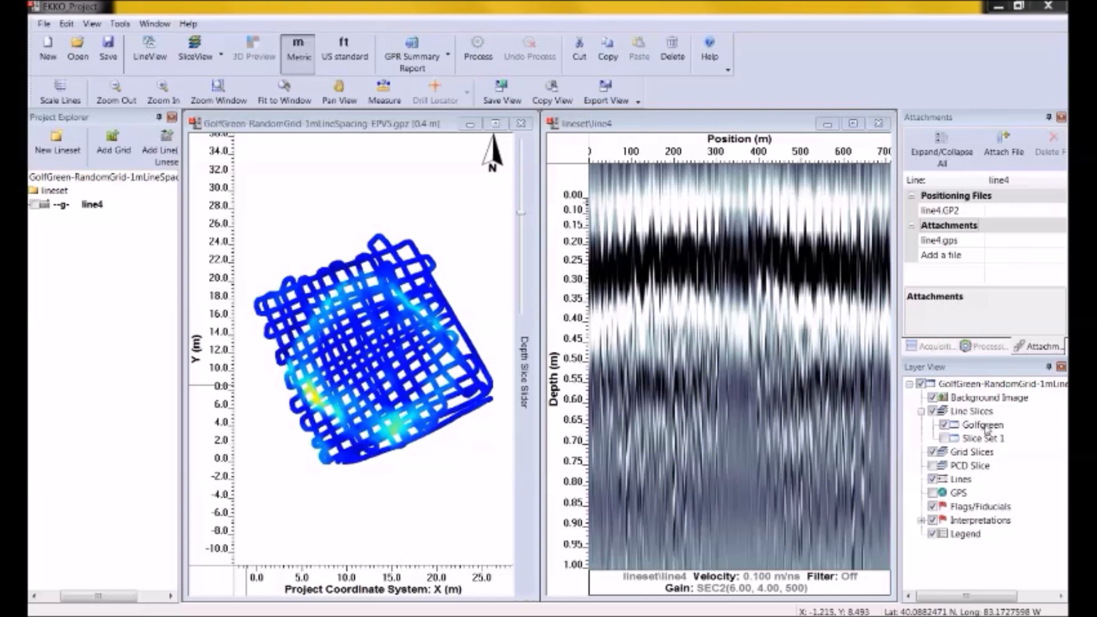
{"action": "right_click", "coordinate": [982, 425]}
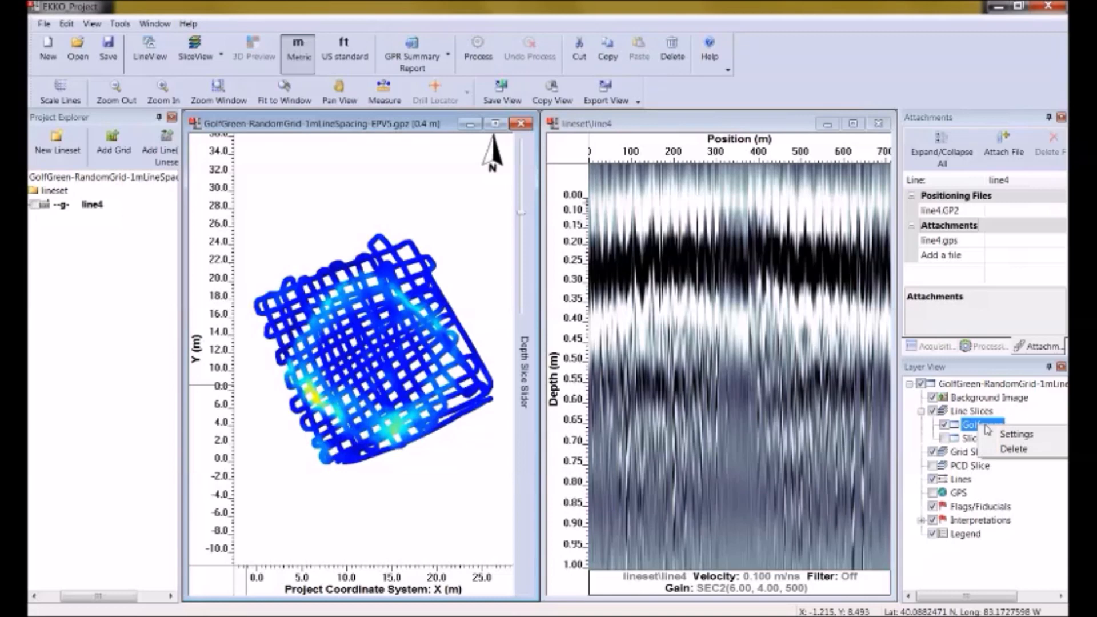
{"action": "left_click", "coordinate": [1016, 434]}
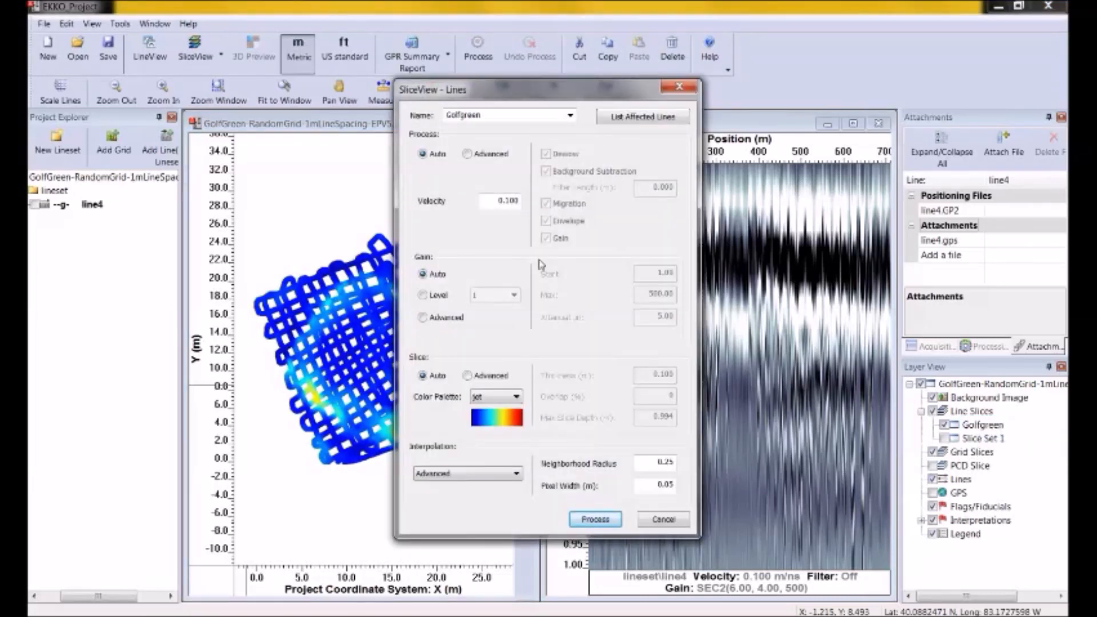
{"action": "mouse_move", "coordinate": [542, 264]}
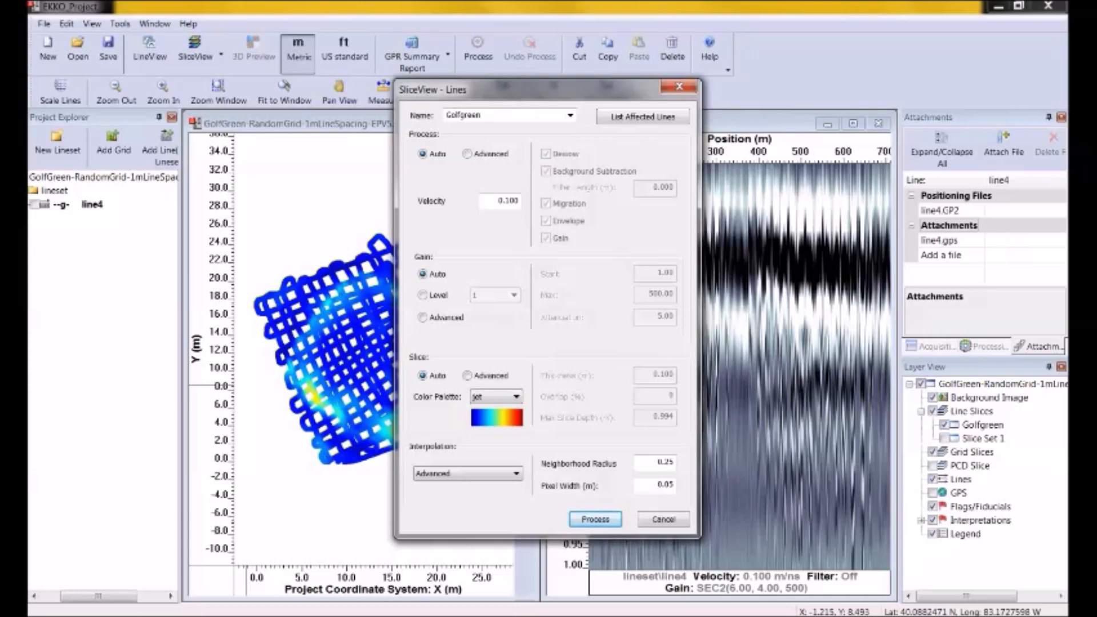
{"action": "mouse_move", "coordinate": [509, 512]}
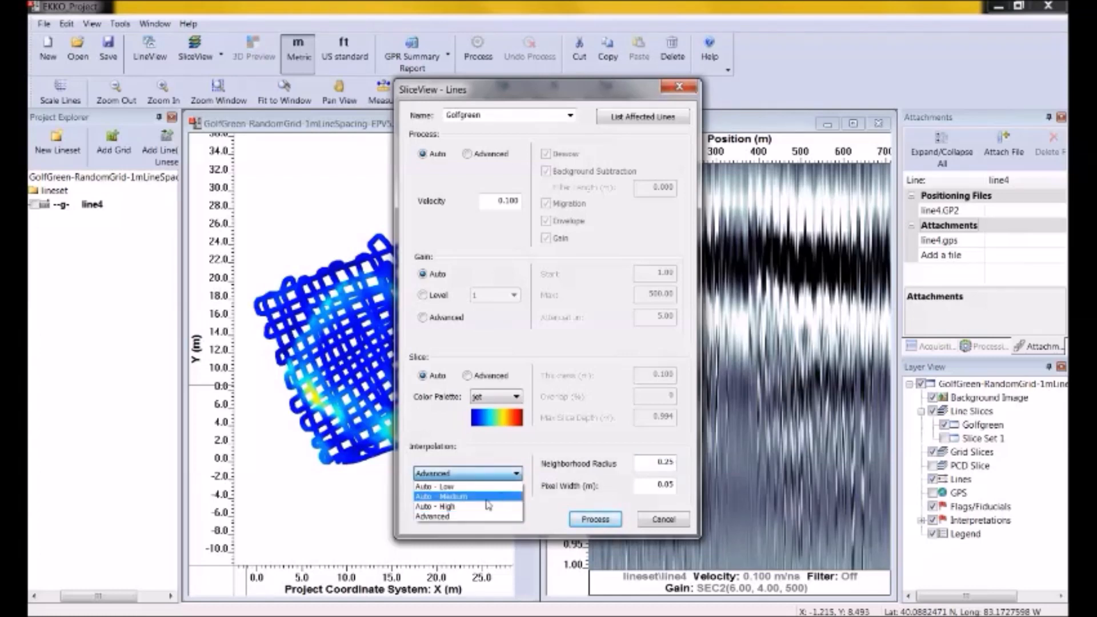
Reprocess Golfgreen with Auto - Medium interpolation and gain level 6.
{"action": "left_click", "coordinate": [440, 496]}
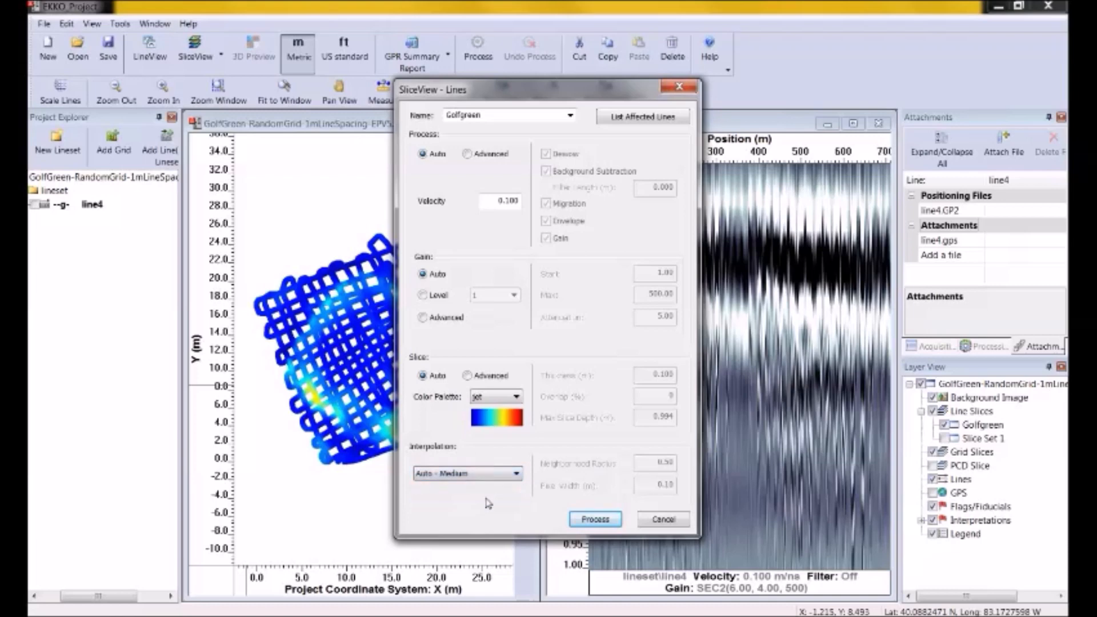
{"action": "mouse_move", "coordinate": [495, 496]}
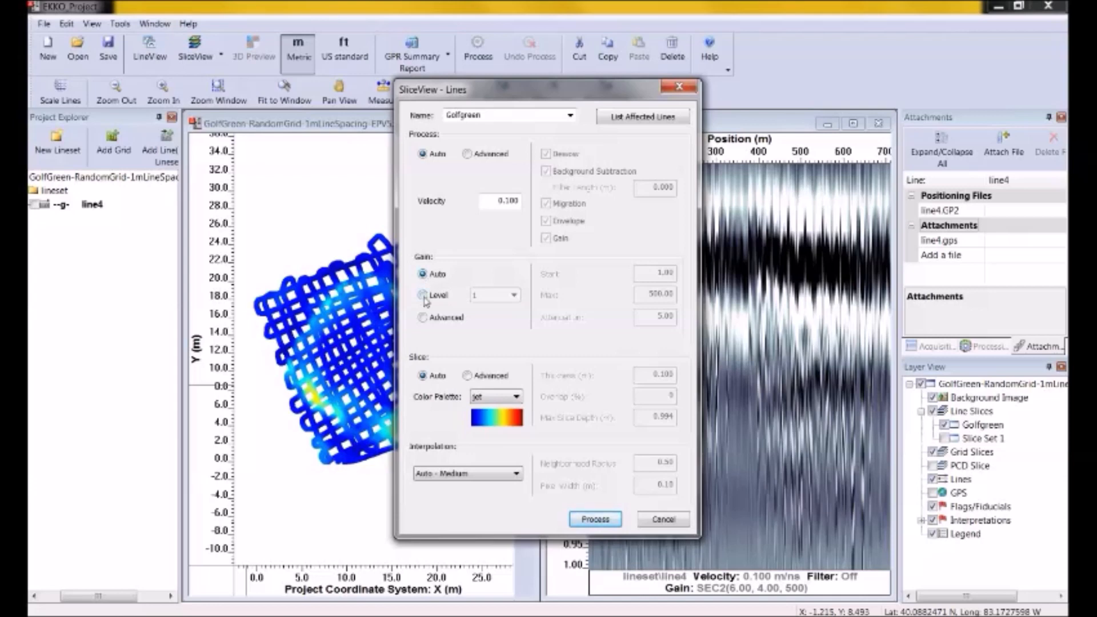
{"action": "left_click", "coordinate": [423, 295]}
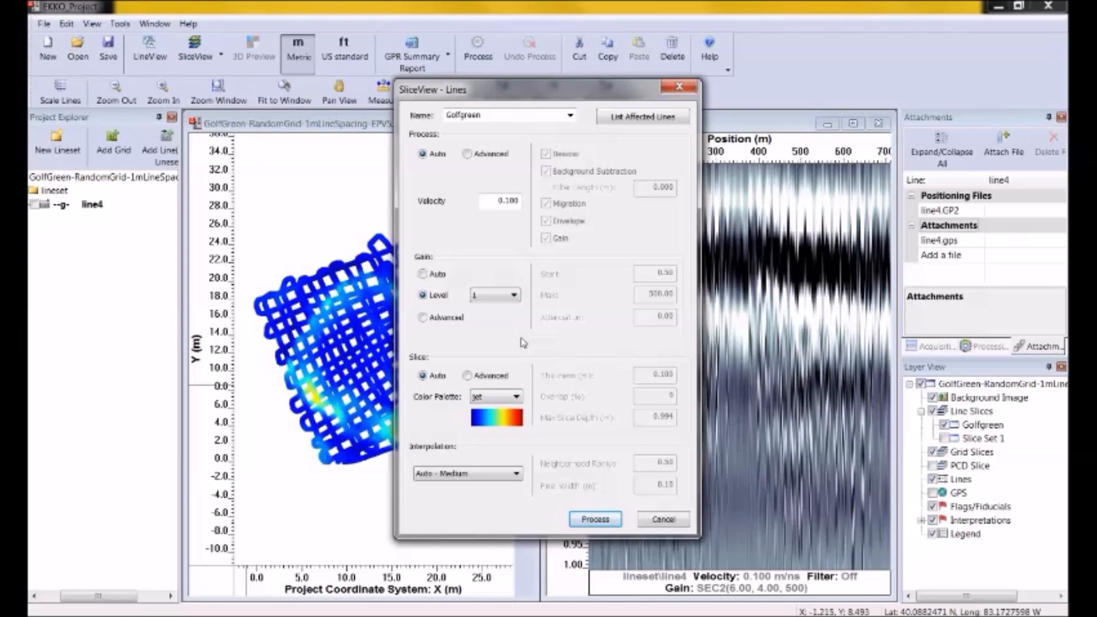
{"action": "mouse_move", "coordinate": [524, 342]}
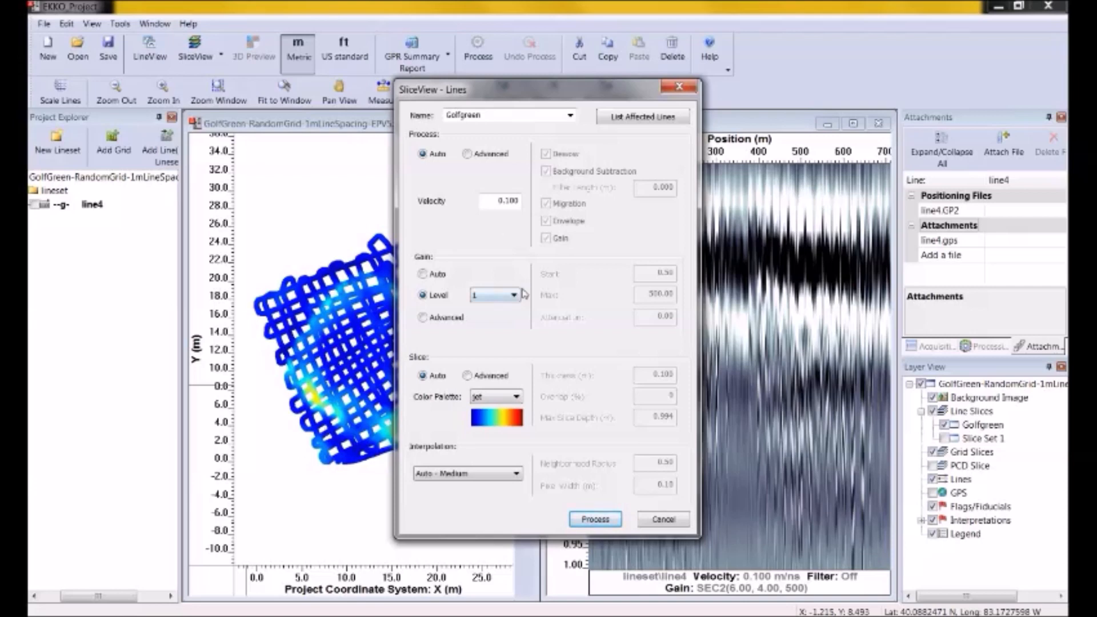
{"action": "left_click", "coordinate": [514, 295]}
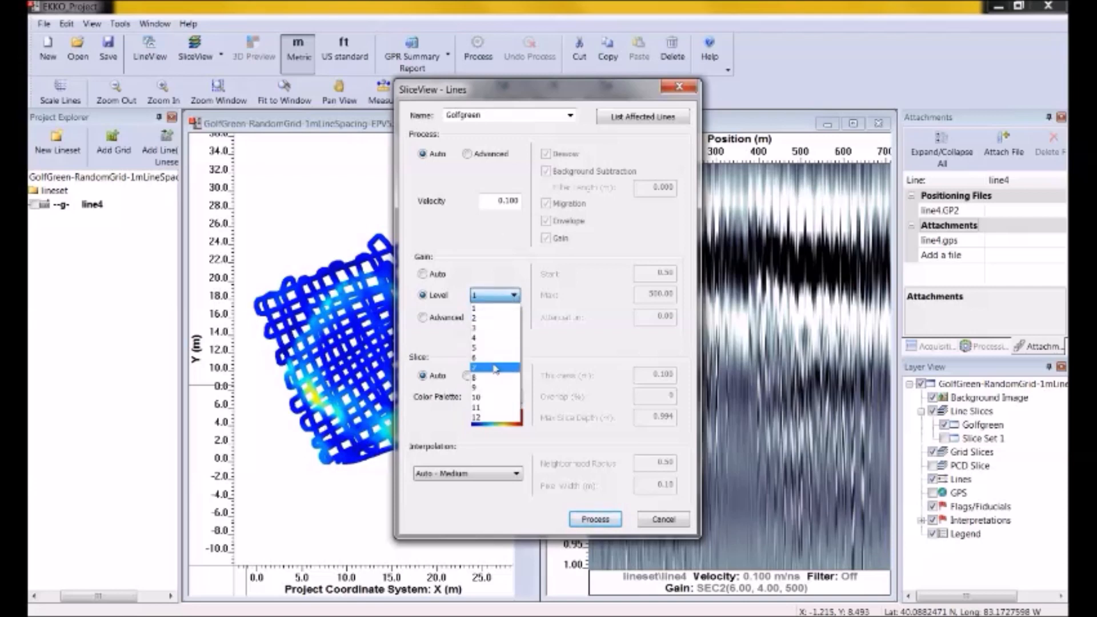
{"action": "left_click", "coordinate": [493, 367]}
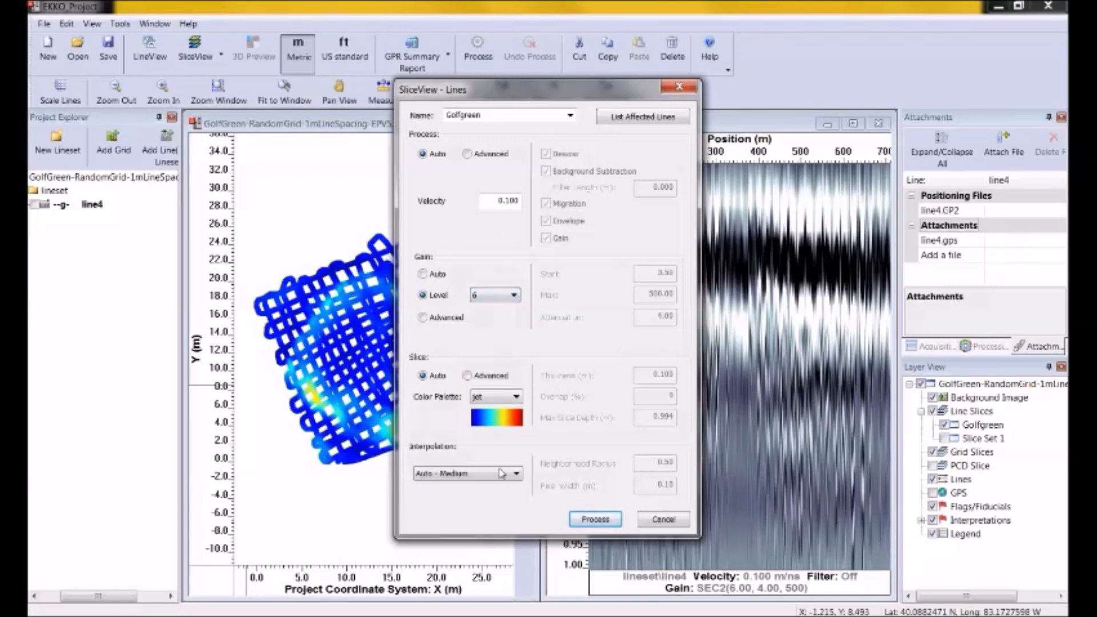
{"action": "left_click", "coordinate": [595, 520]}
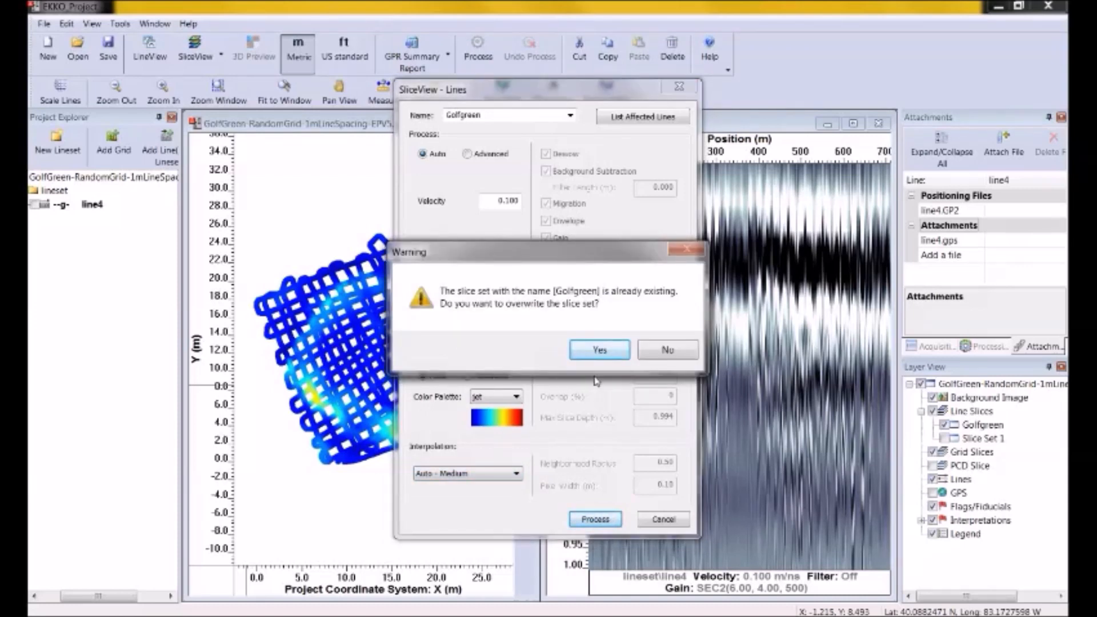
{"action": "mouse_move", "coordinate": [511, 346]}
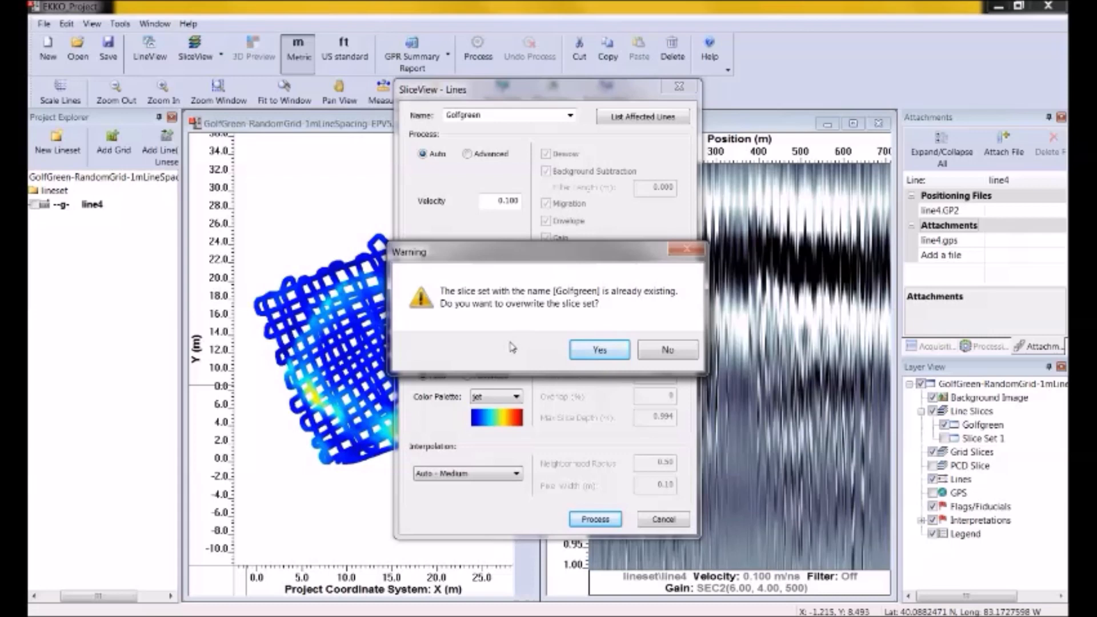
{"action": "mouse_move", "coordinate": [514, 343]}
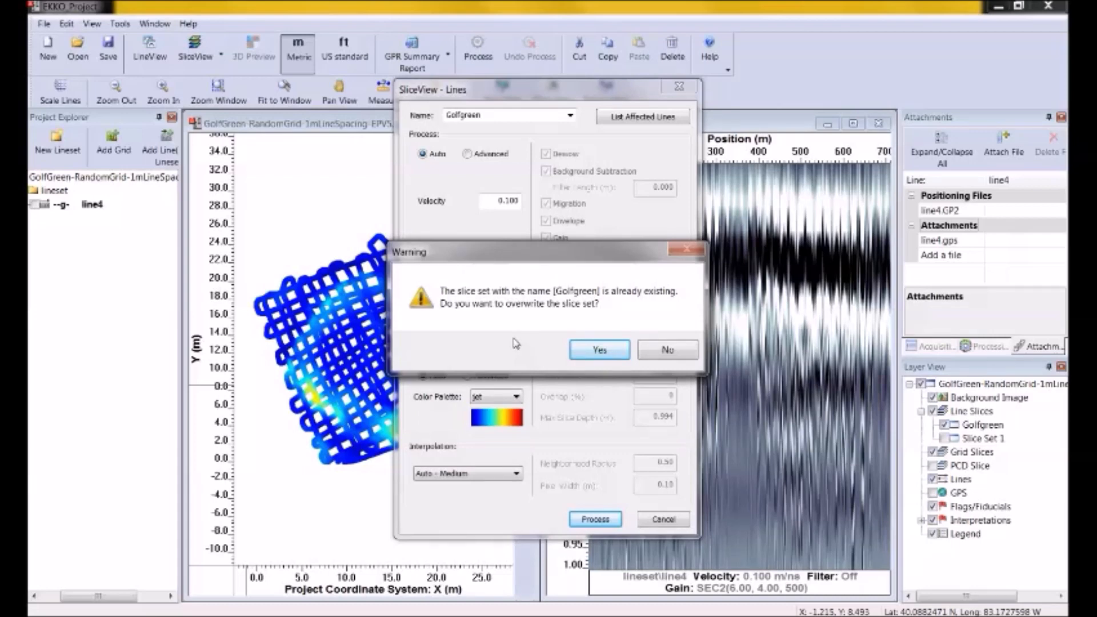
Confirm overwriting the Golfgreen slice set with the new gain and interpolation.
{"action": "left_click", "coordinate": [599, 350]}
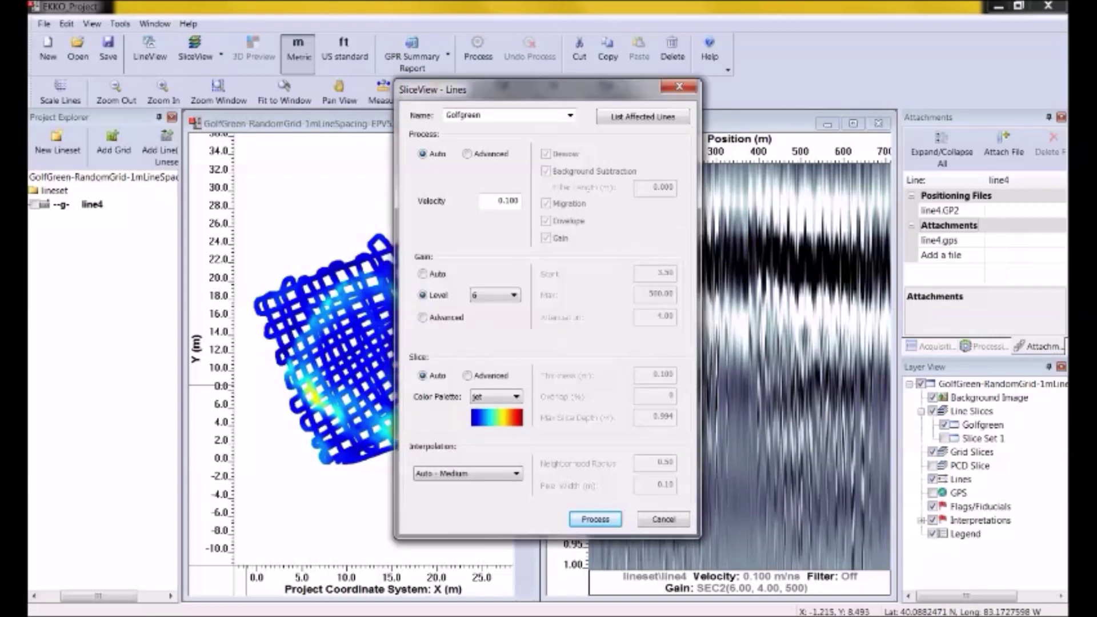
{"action": "left_click", "coordinate": [595, 520]}
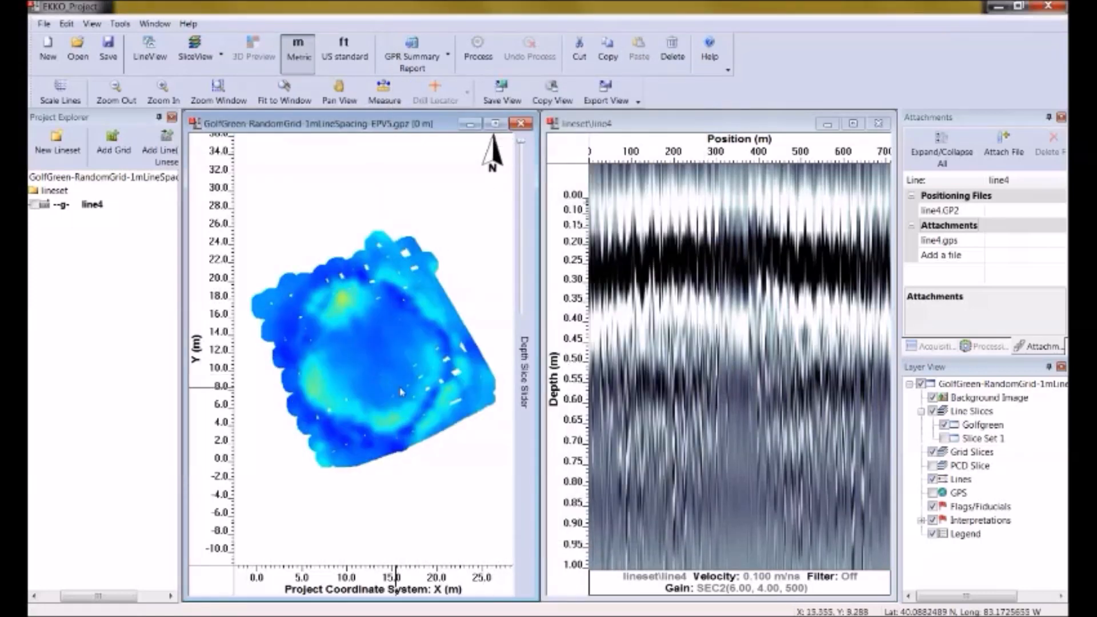
{"action": "mouse_move", "coordinate": [455, 238]}
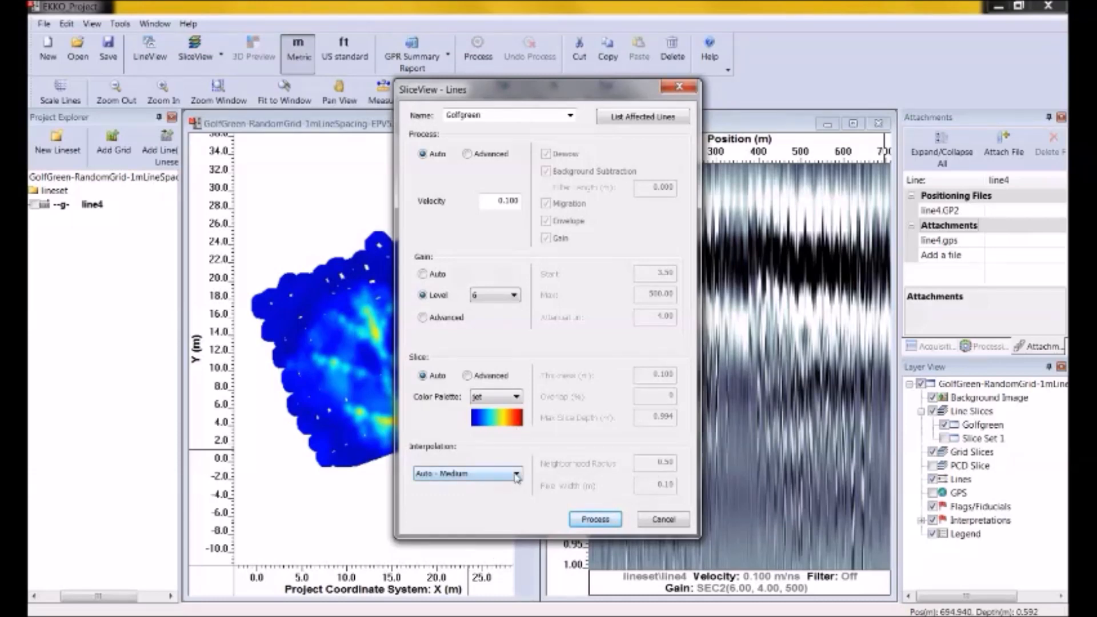
Reprocess Golfgreen with Advanced interpolation (radius 0.60) and gain level 9.
{"action": "left_click", "coordinate": [517, 474]}
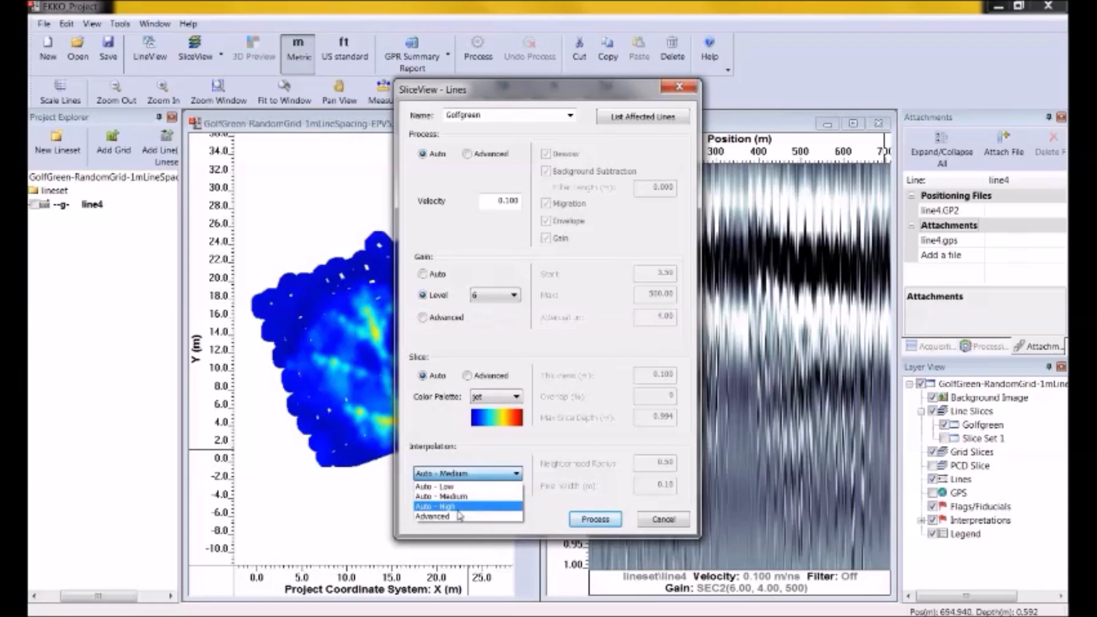
{"action": "mouse_move", "coordinate": [448, 517]}
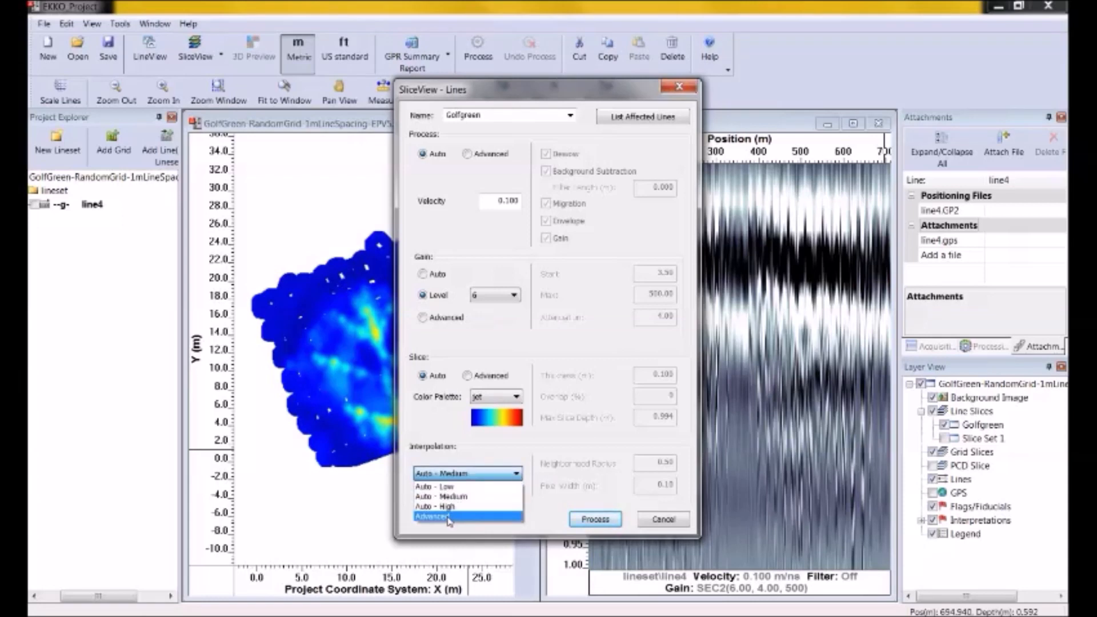
{"action": "left_click", "coordinate": [432, 517]}
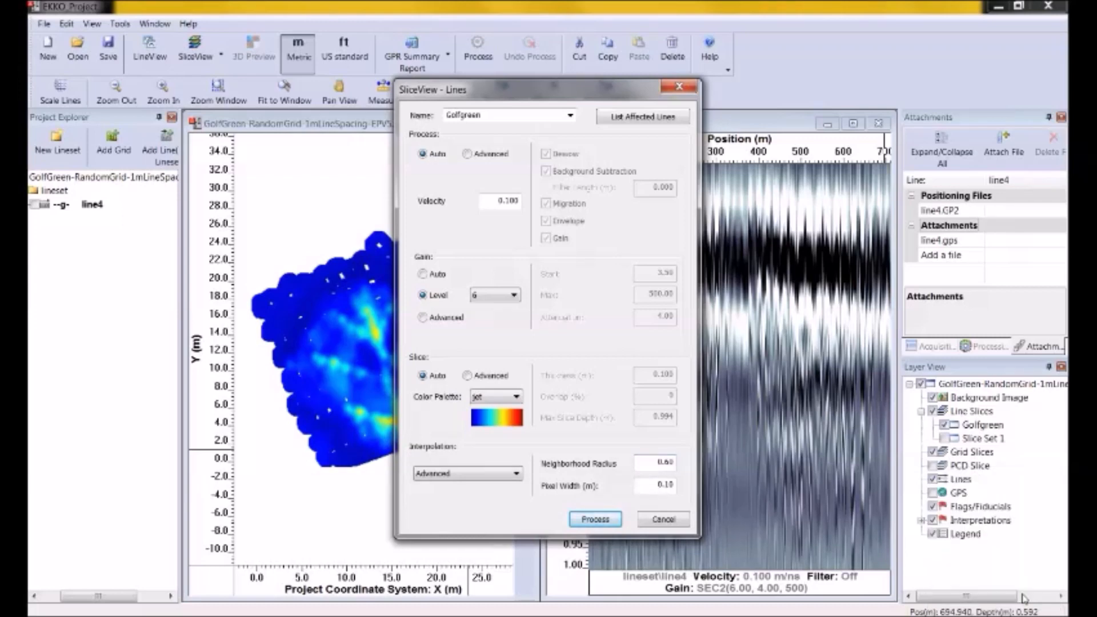
{"action": "mouse_move", "coordinate": [691, 495]}
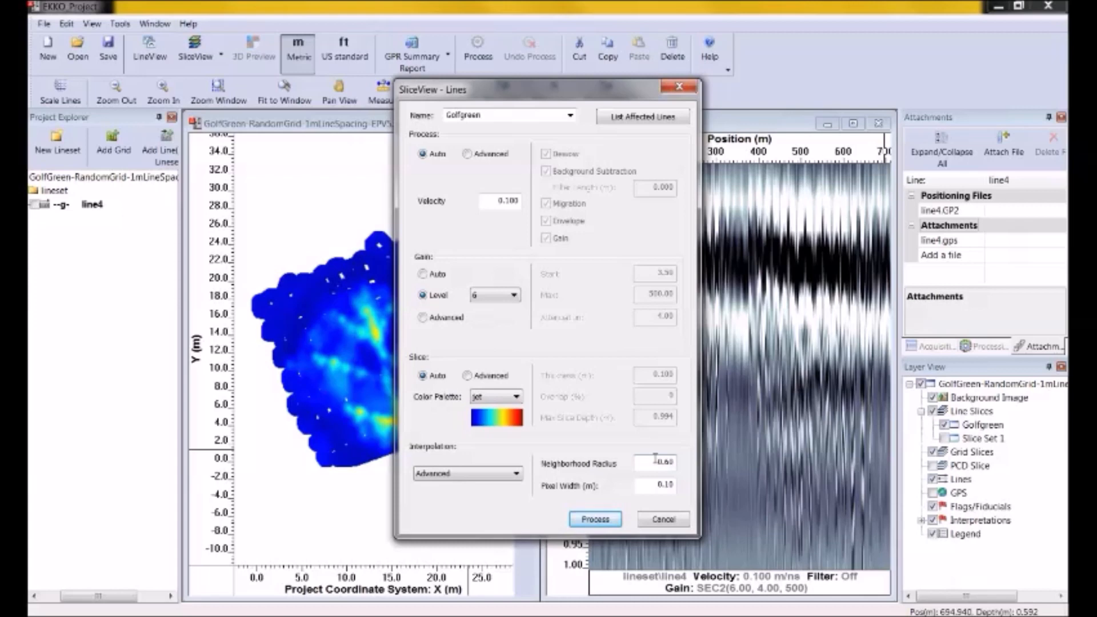
{"action": "left_click", "coordinate": [514, 295]}
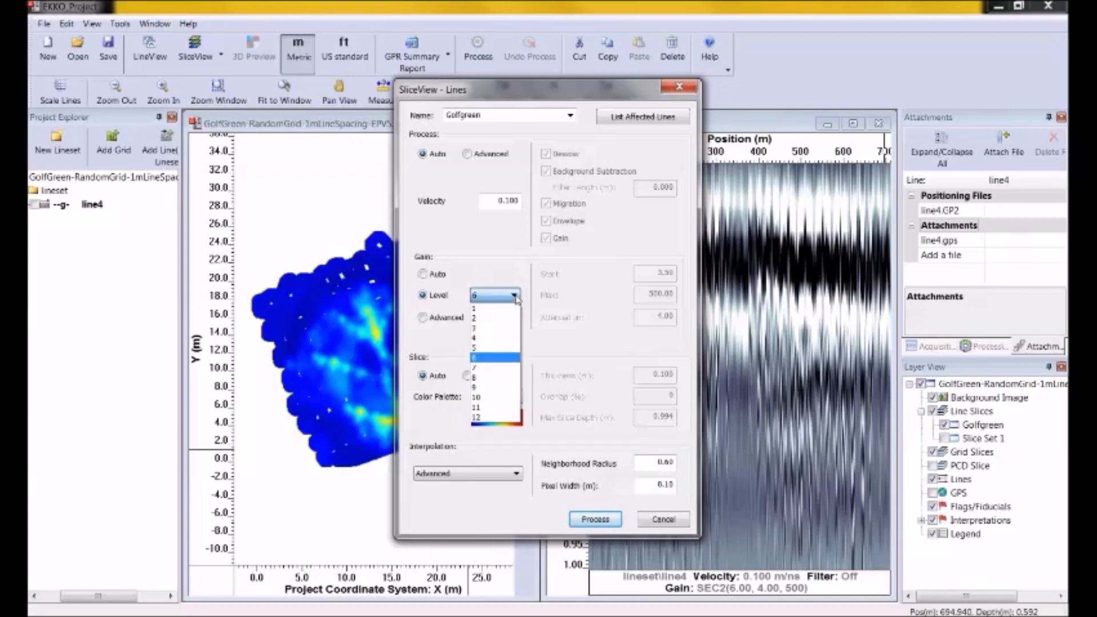
{"action": "left_click", "coordinate": [477, 387]}
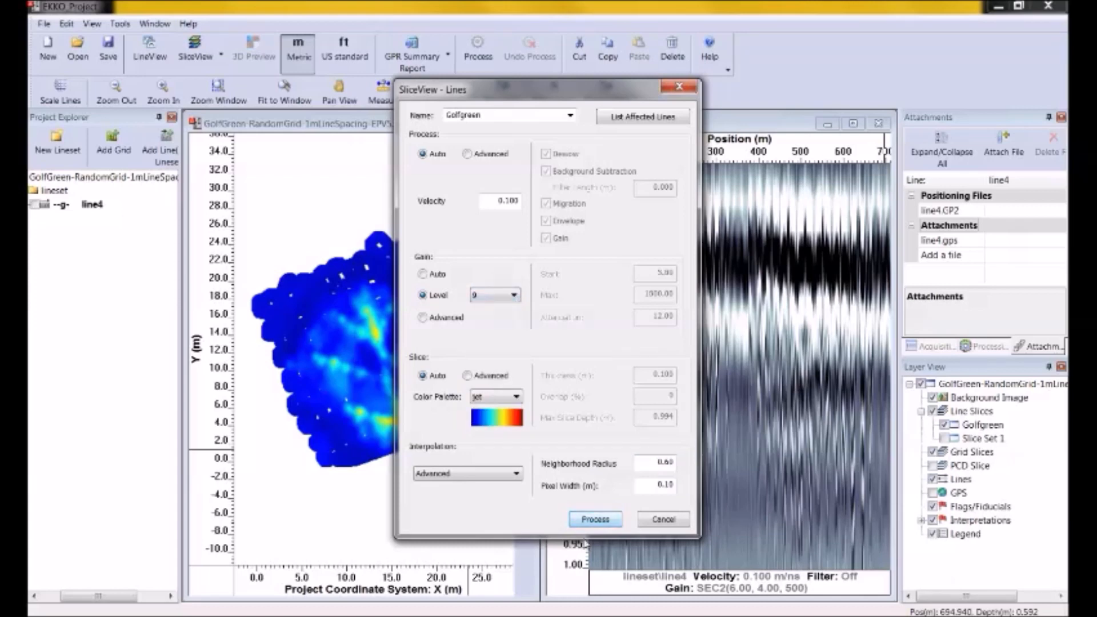
{"action": "left_click", "coordinate": [595, 519]}
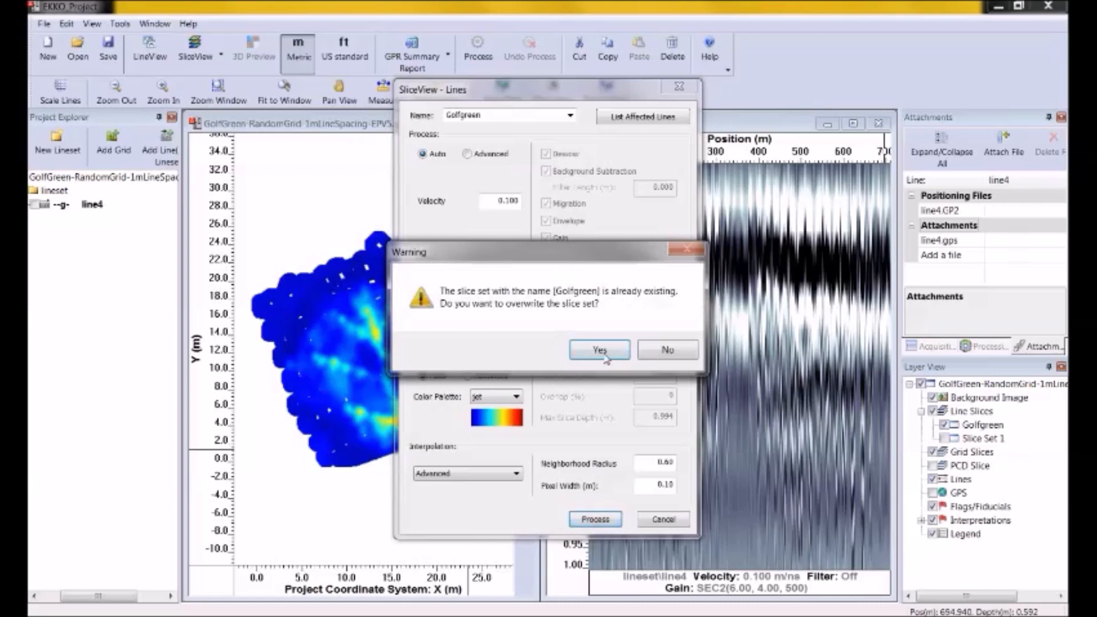
Confirm overwriting Golfgreen so the slices reprocess and reveal the drainage pipes.
{"action": "left_click", "coordinate": [598, 350]}
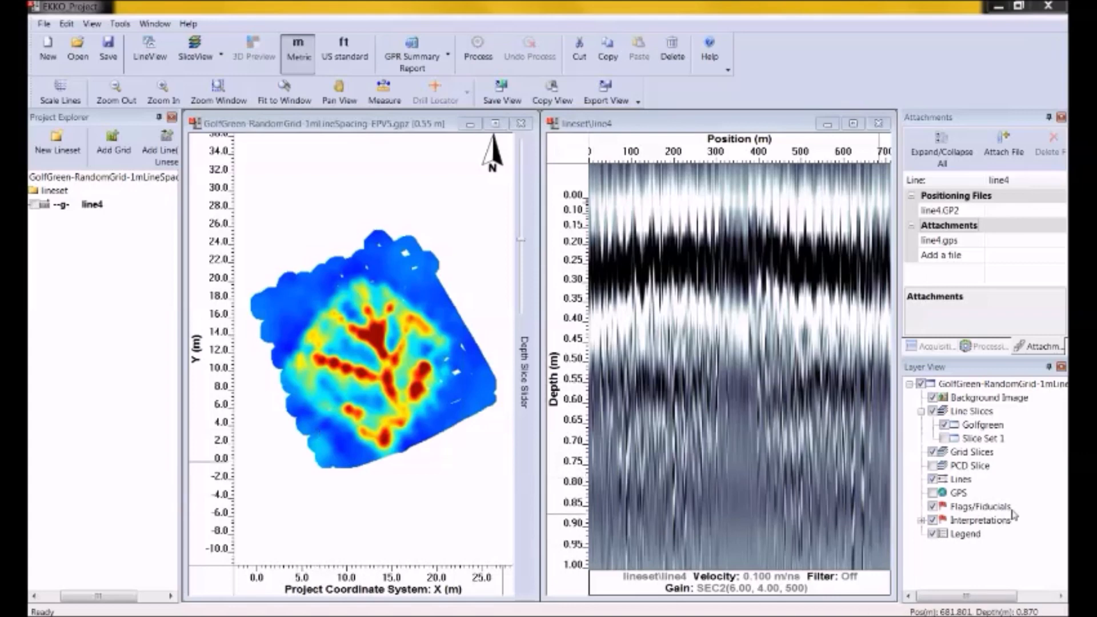
Open the Golfgreen slice-set Settings from its Layer View context menu.
{"action": "right_click", "coordinate": [983, 425]}
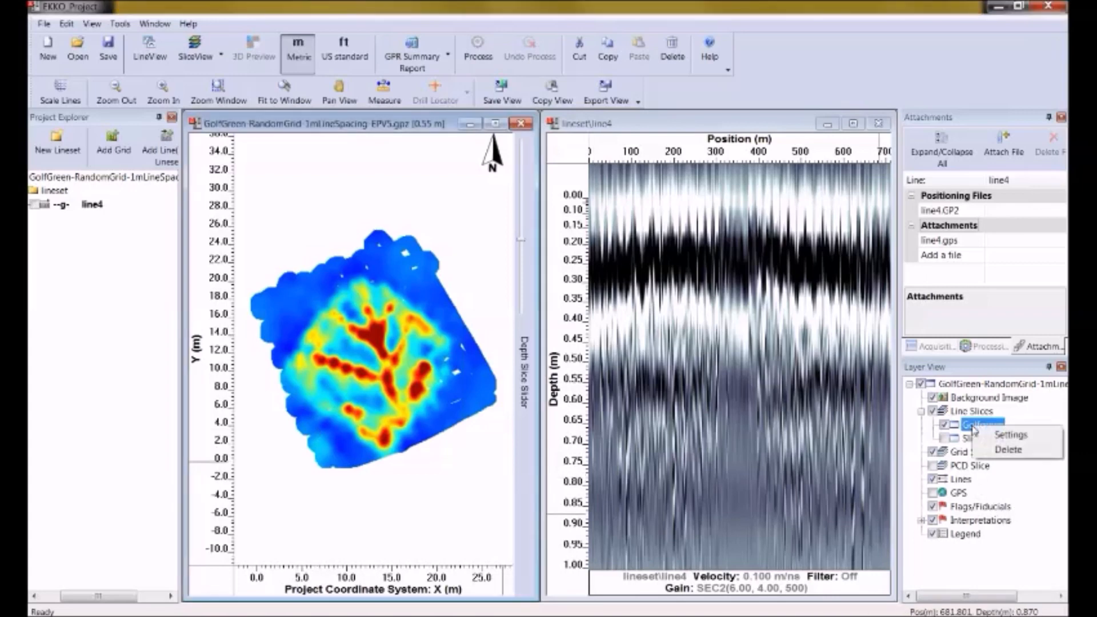
{"action": "left_click", "coordinate": [1010, 434]}
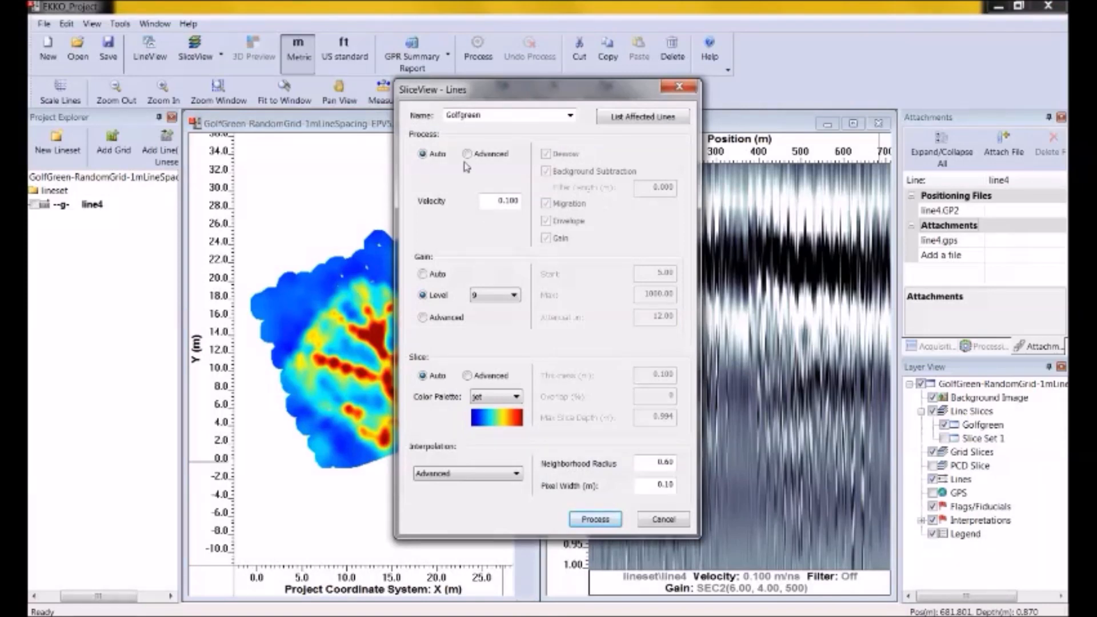
{"action": "mouse_move", "coordinate": [459, 175]}
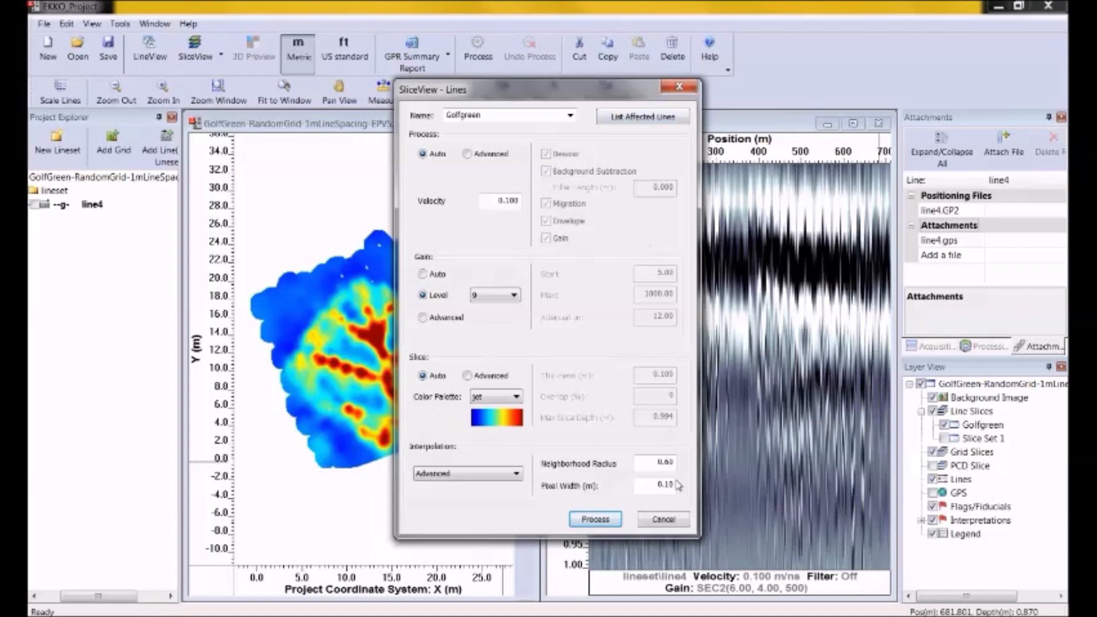
Click in the SliceView - Lines dialog to update the Golfgreen slice behind it.
{"action": "left_click", "coordinate": [594, 520]}
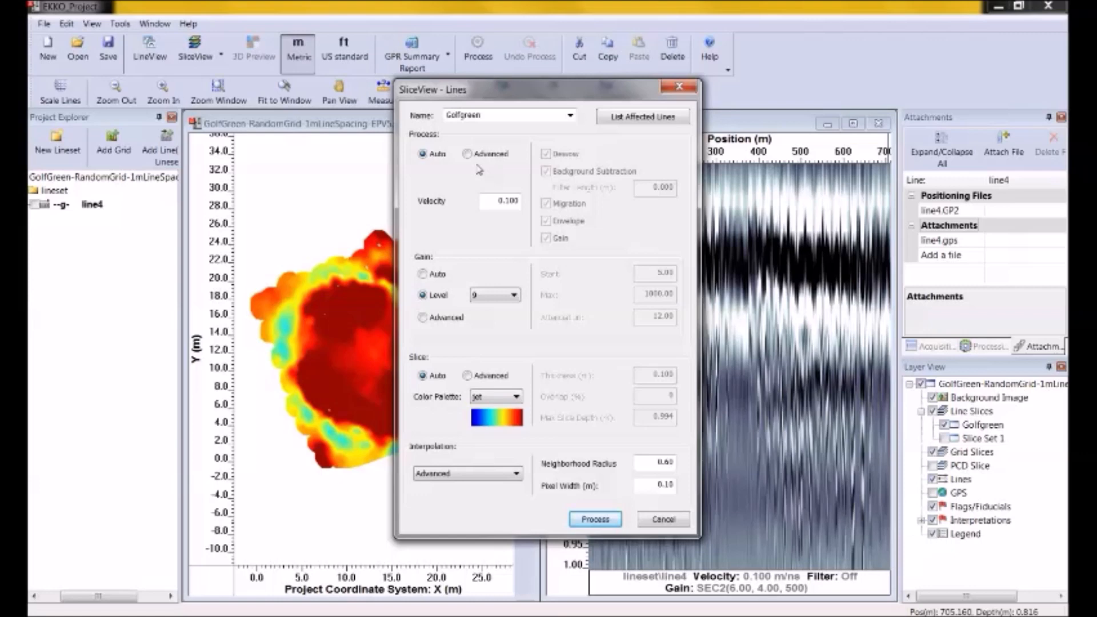
Reprocess the Golfgreen slices with Advanced processing: dewow, background subtraction 1.000, migration, envelope, gain.
{"action": "left_click", "coordinate": [468, 153]}
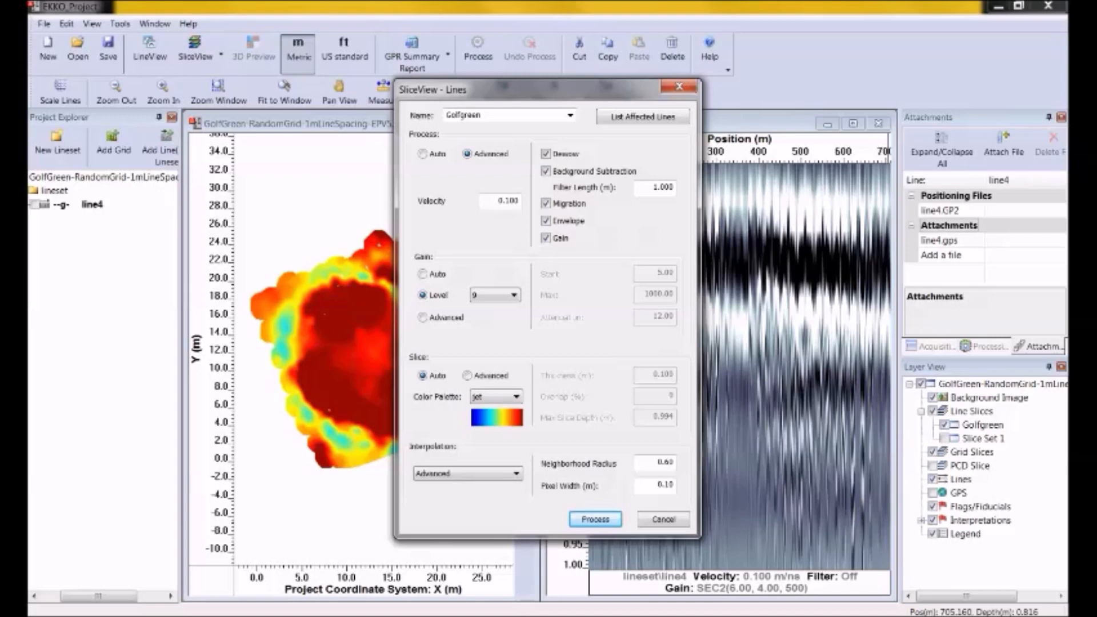
{"action": "left_click", "coordinate": [595, 520]}
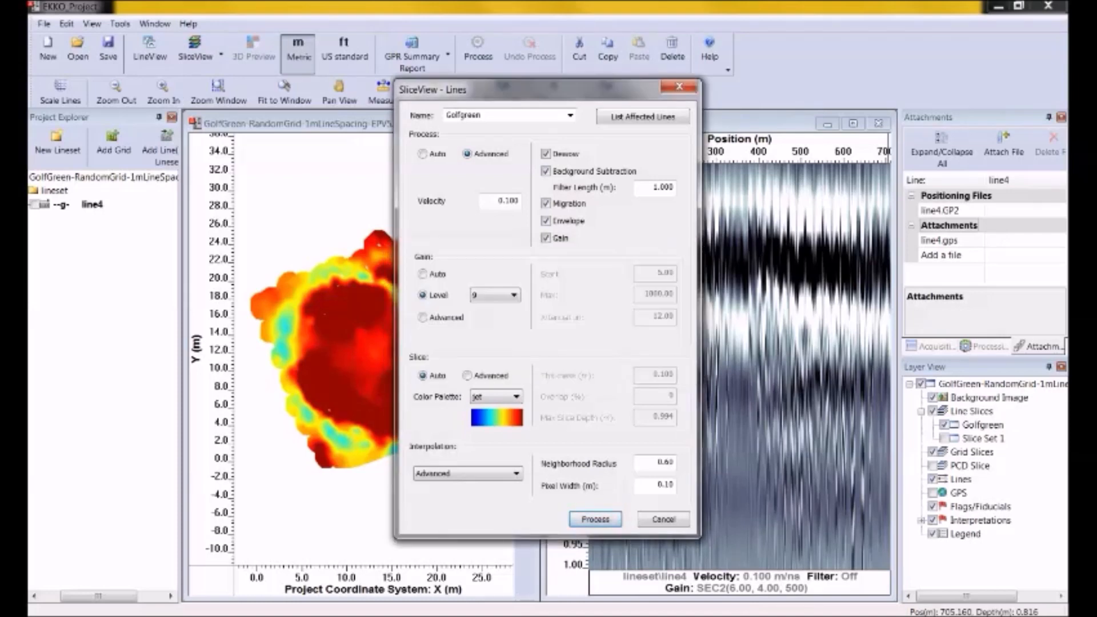
{"action": "left_click", "coordinate": [594, 519]}
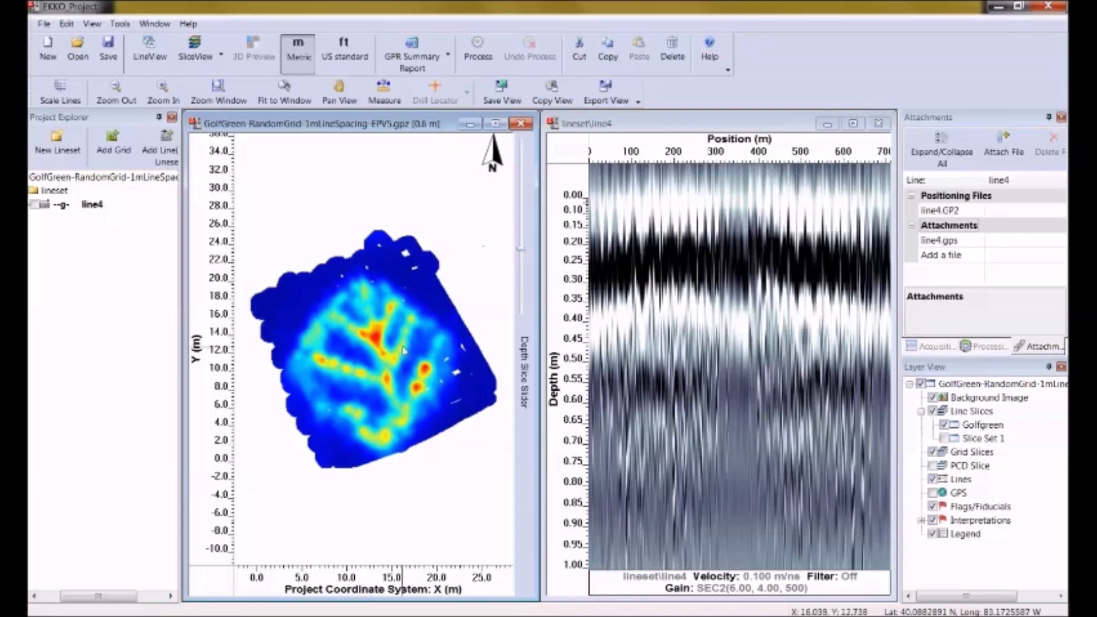
{"action": "mouse_move", "coordinate": [392, 390]}
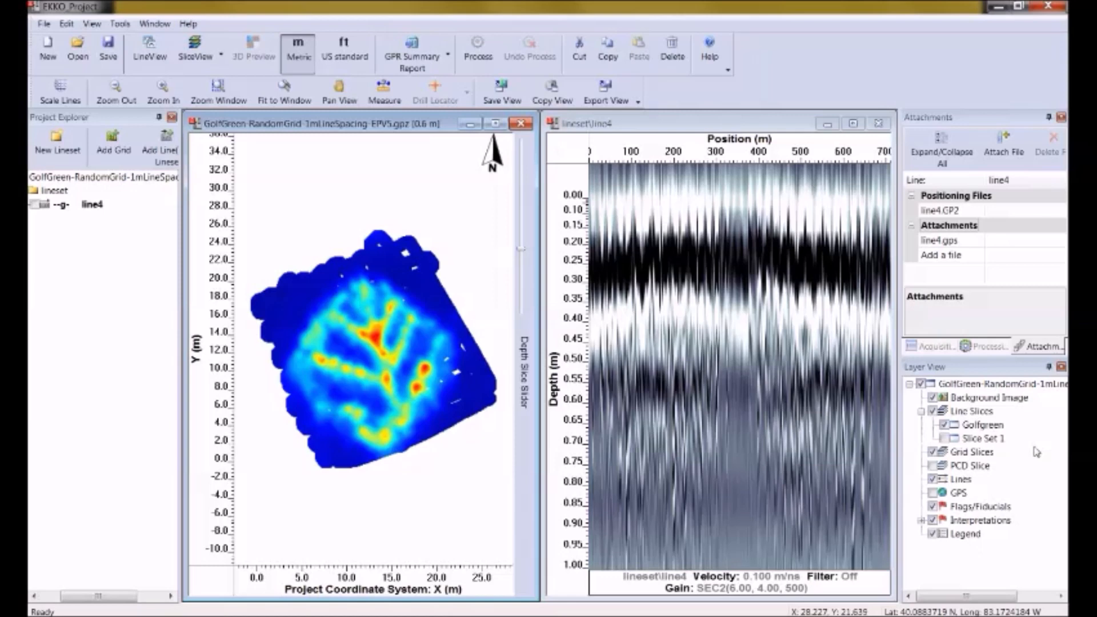
{"action": "mouse_move", "coordinate": [990, 437]}
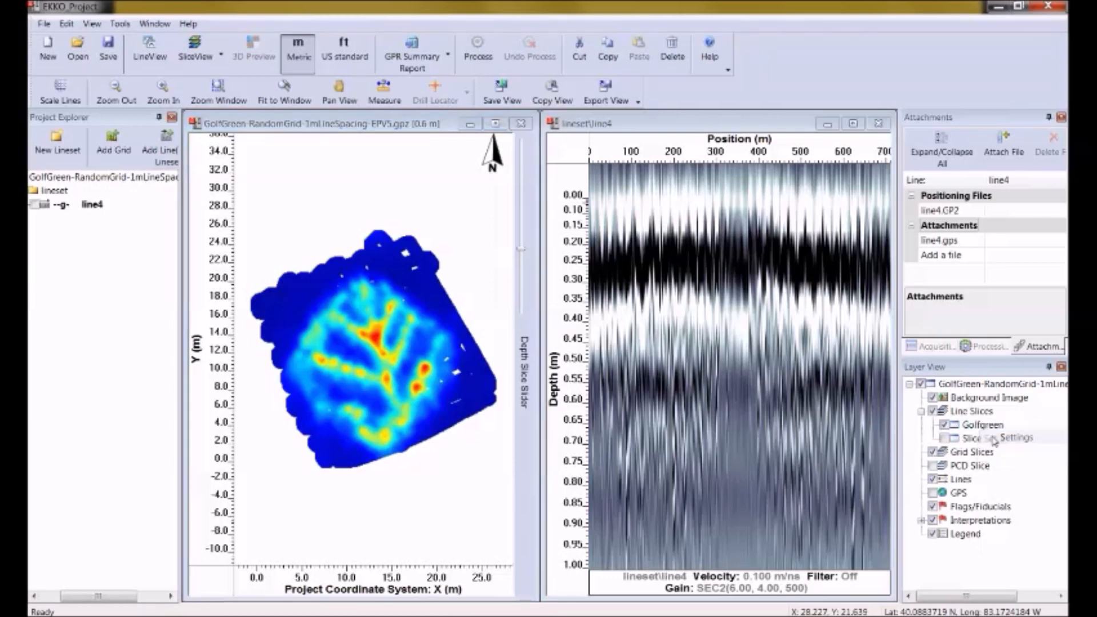
Reopen Golfgreen settings to review advanced processing, gain level 9, radius 0.60.
{"action": "left_click", "coordinate": [1005, 437]}
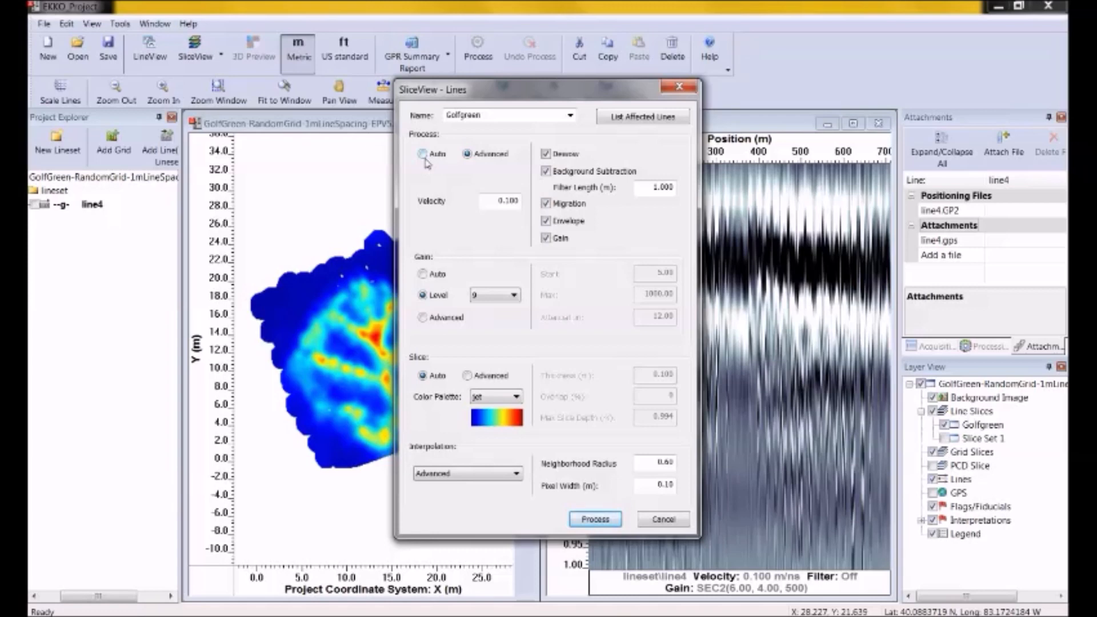
{"action": "left_click", "coordinate": [468, 154]}
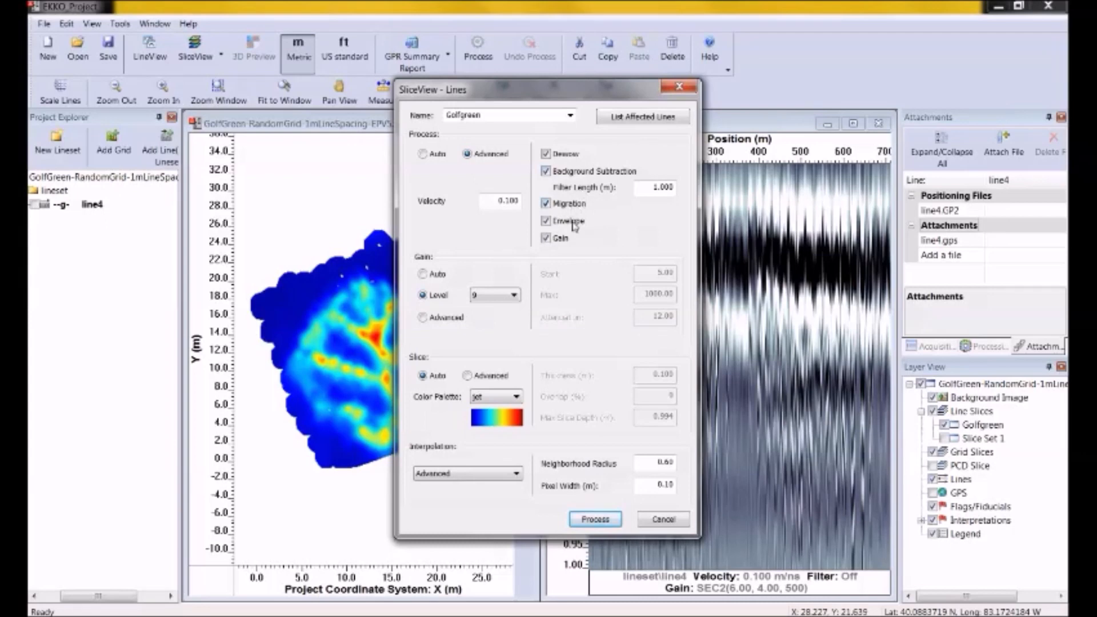
{"action": "mouse_move", "coordinate": [626, 224]}
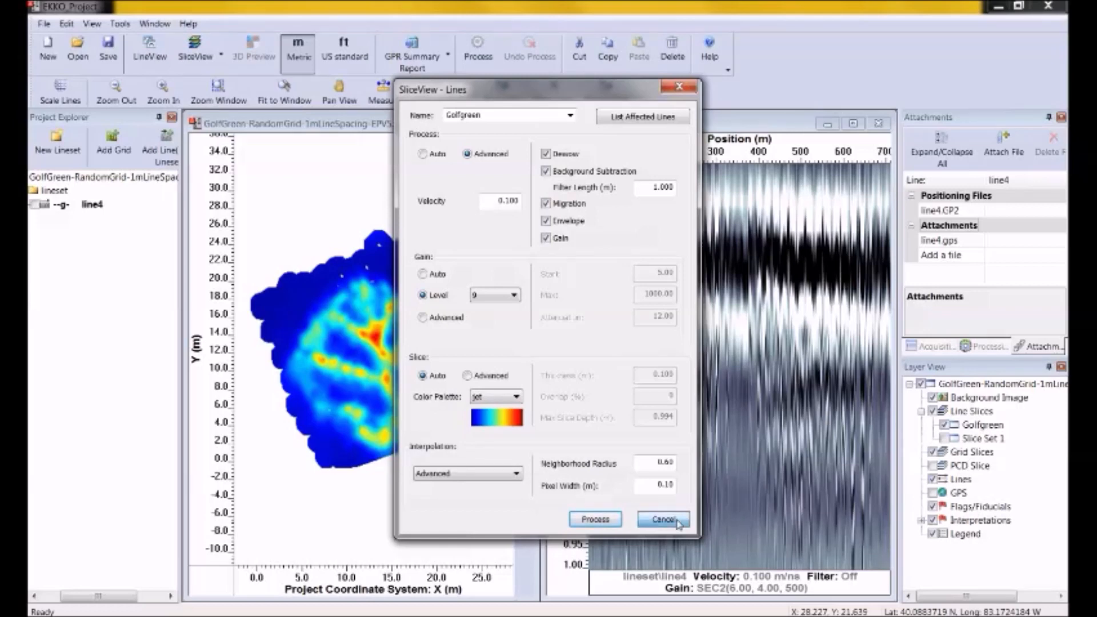
Cancel the Golfgreen settings and open the GolfGreen-Spiral-EP5.gpz project.
{"action": "left_click", "coordinate": [662, 519]}
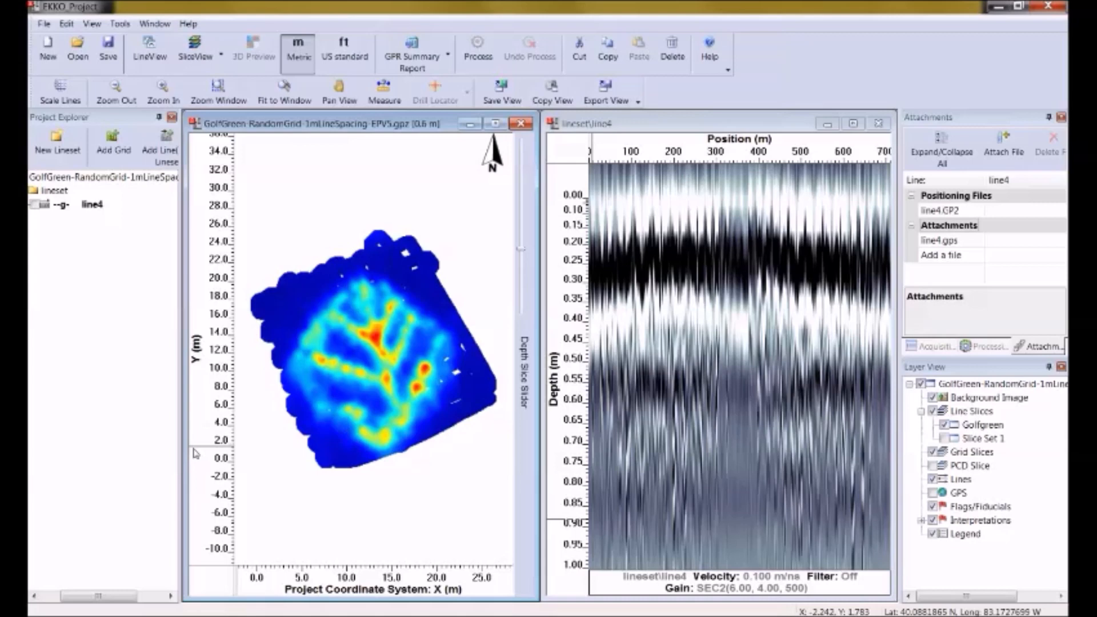
{"action": "mouse_move", "coordinate": [183, 457]}
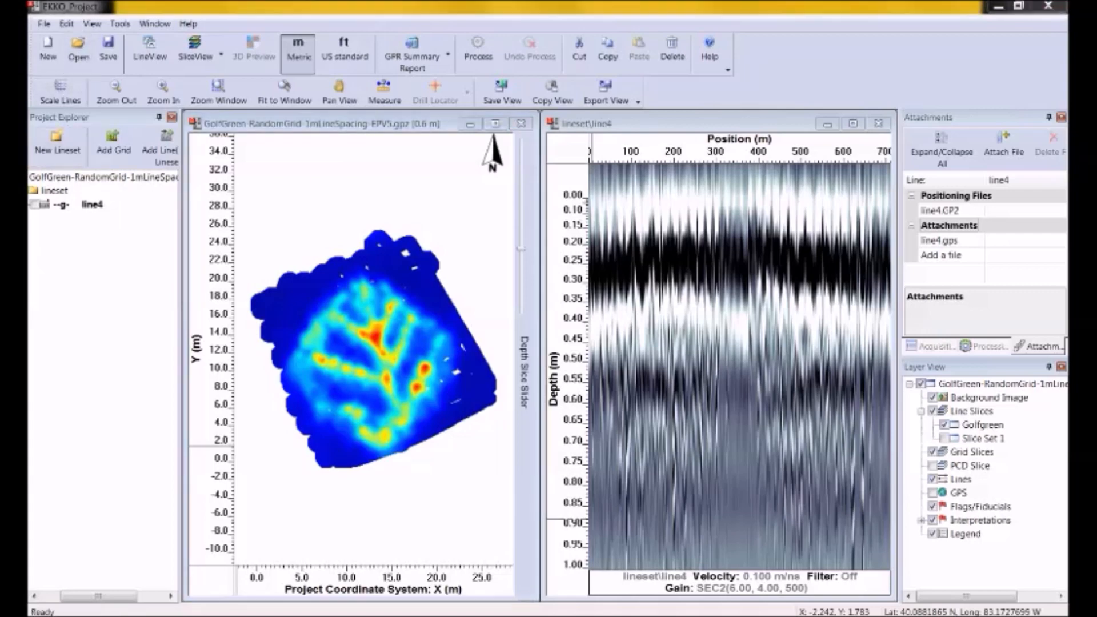
{"action": "left_click", "coordinate": [78, 49]}
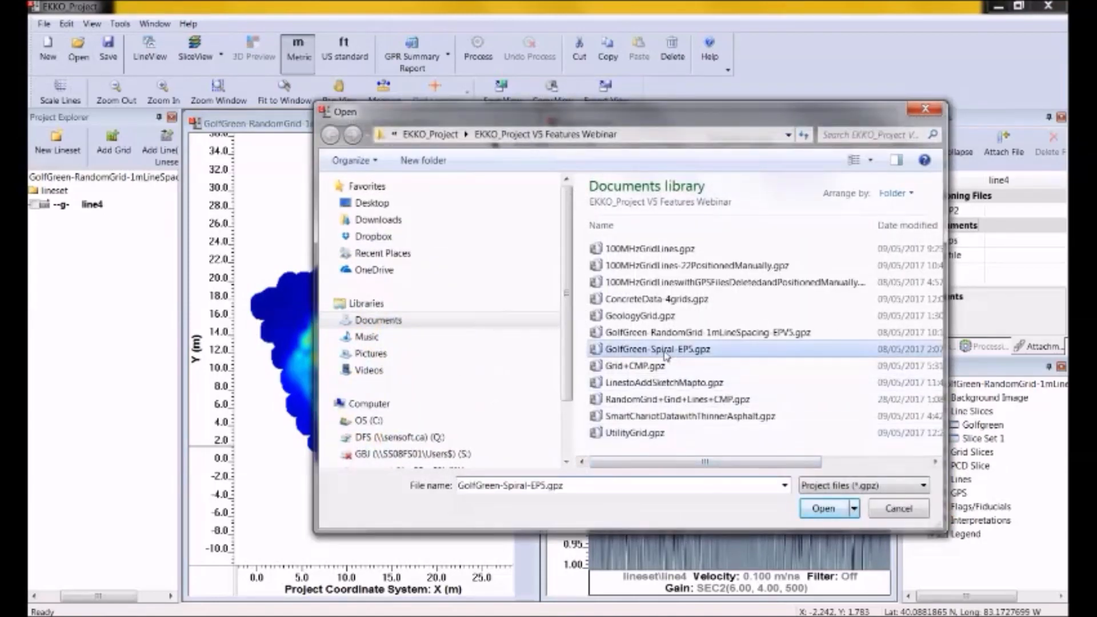
{"action": "left_click", "coordinate": [824, 508]}
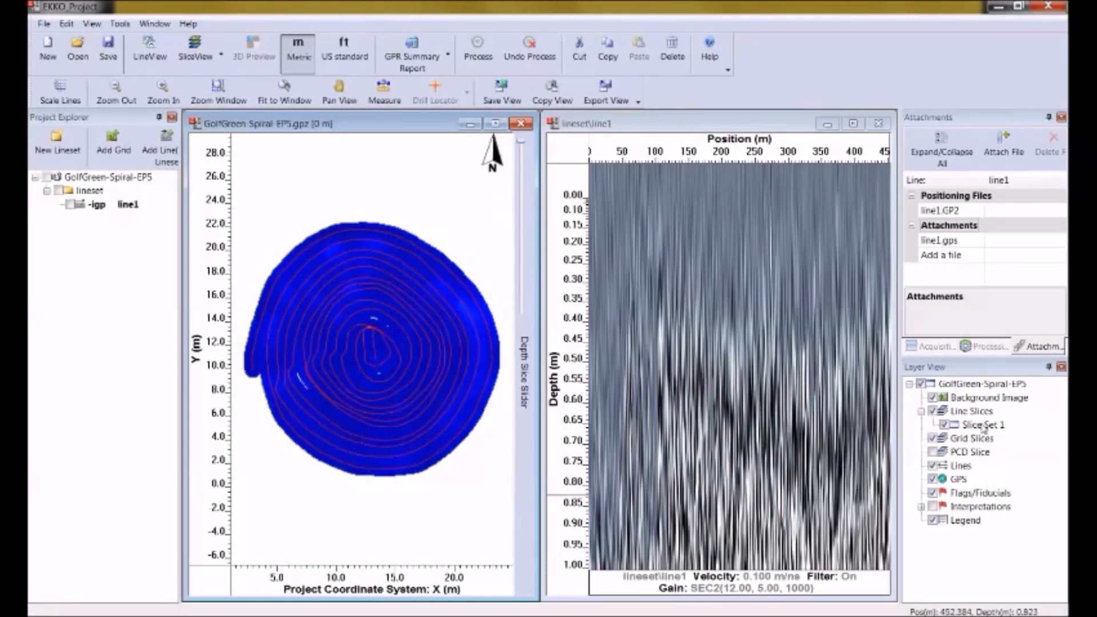
Reprocess Slice Set 1 at gain level 9, overwriting the existing set.
{"action": "right_click", "coordinate": [976, 424]}
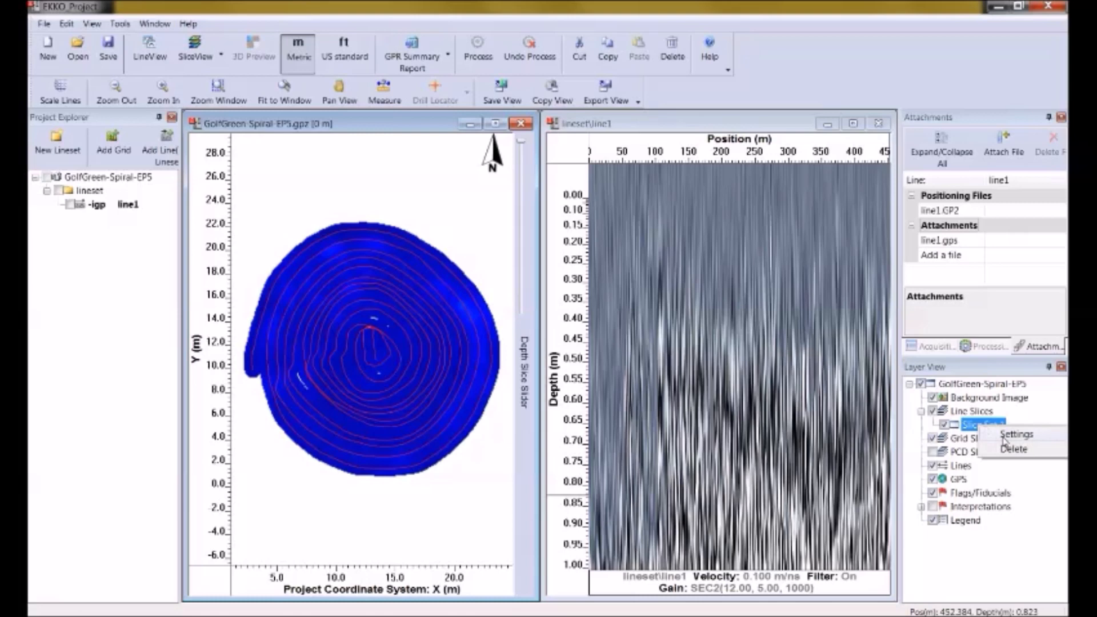
{"action": "left_click", "coordinate": [1016, 434]}
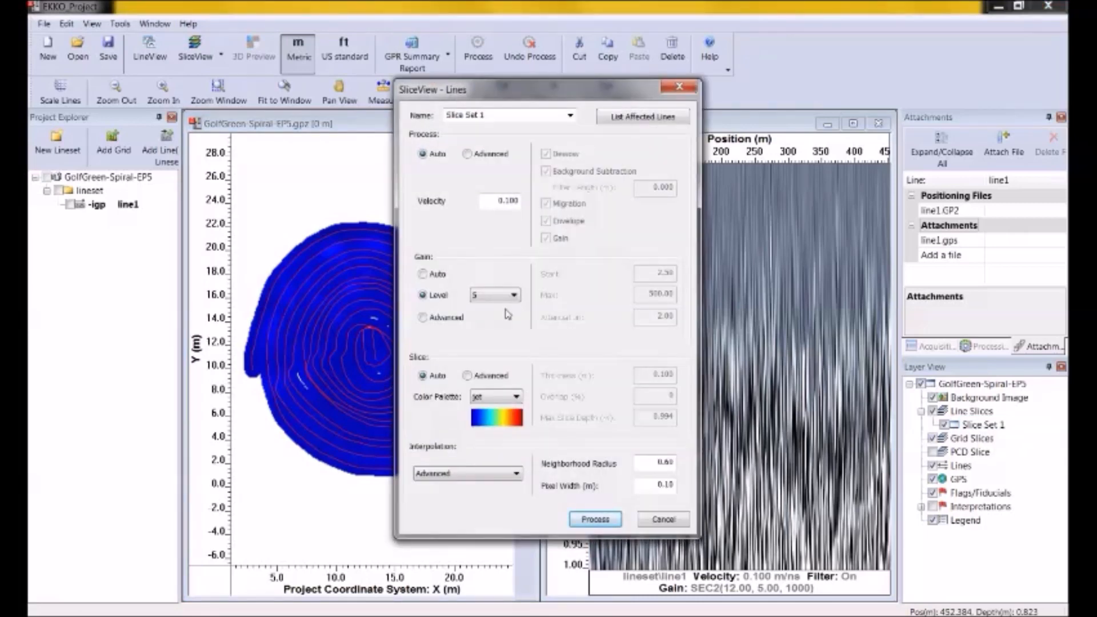
{"action": "mouse_move", "coordinate": [447, 251]}
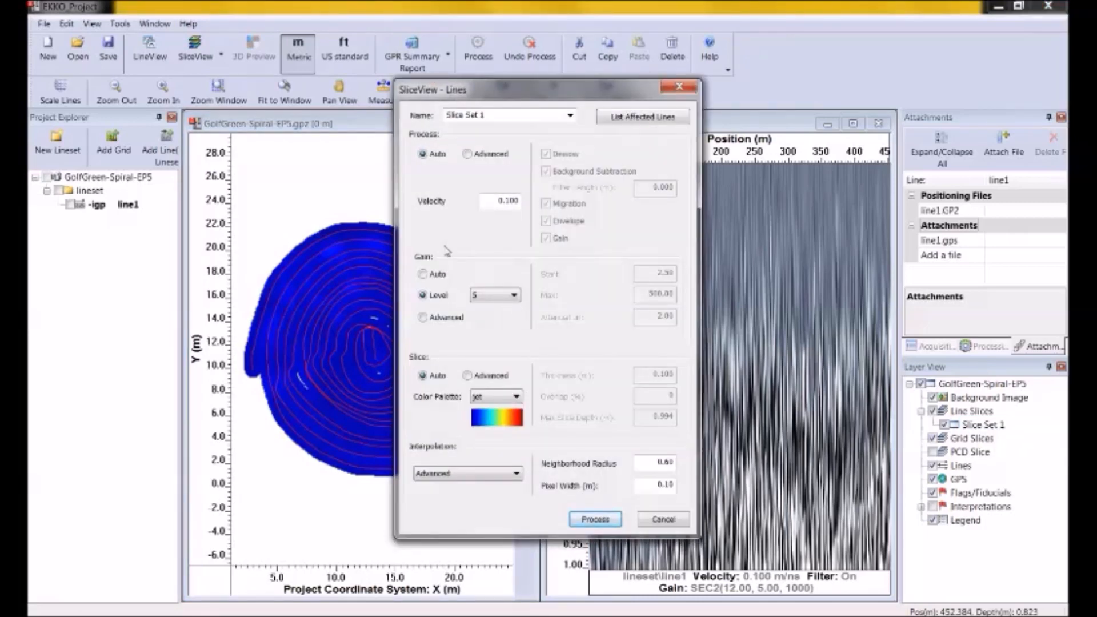
{"action": "mouse_move", "coordinate": [461, 308]}
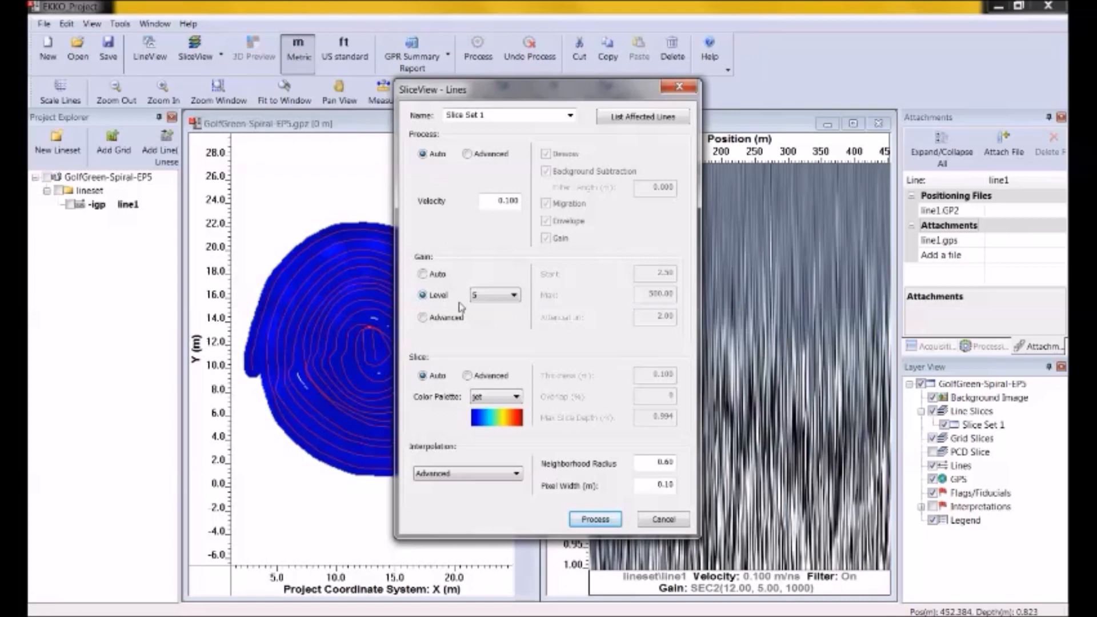
{"action": "left_click", "coordinate": [514, 295]}
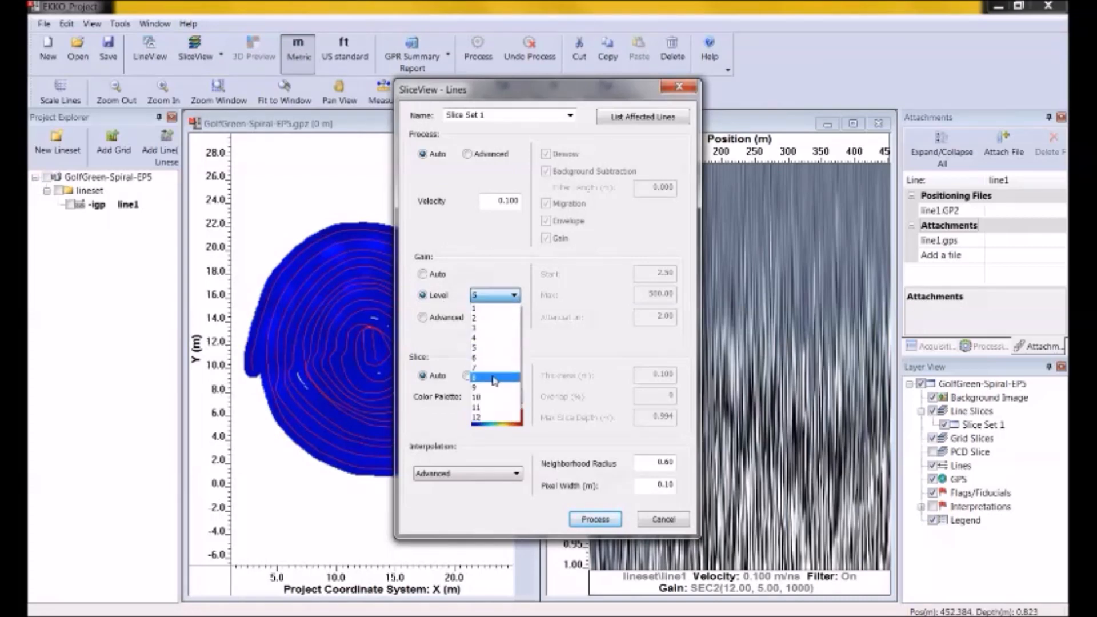
{"action": "left_click", "coordinate": [494, 378]}
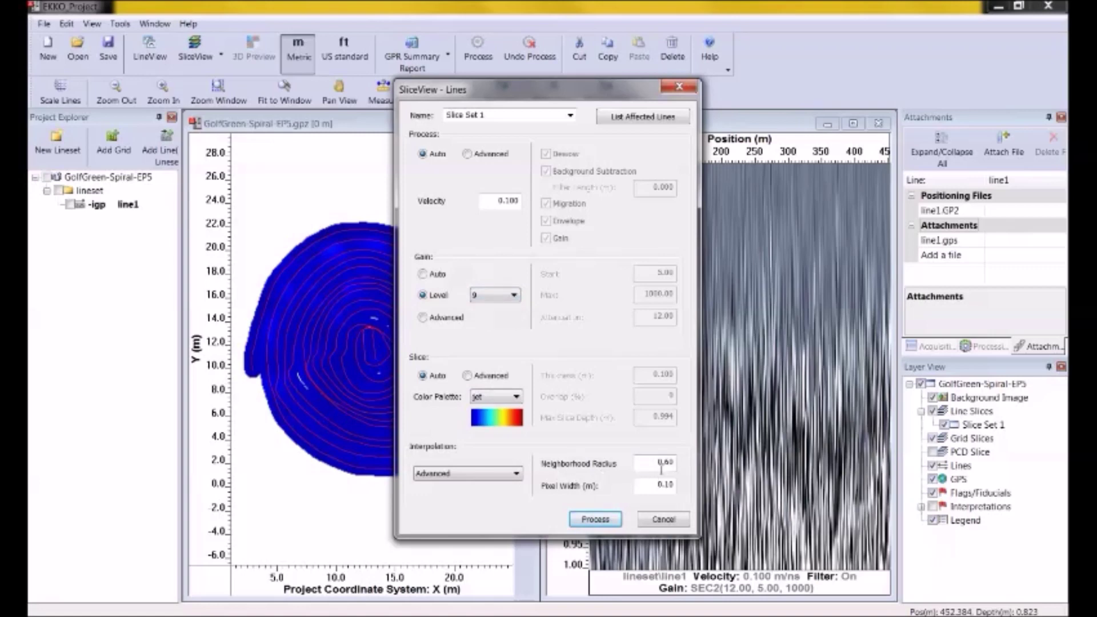
{"action": "left_click", "coordinate": [594, 519]}
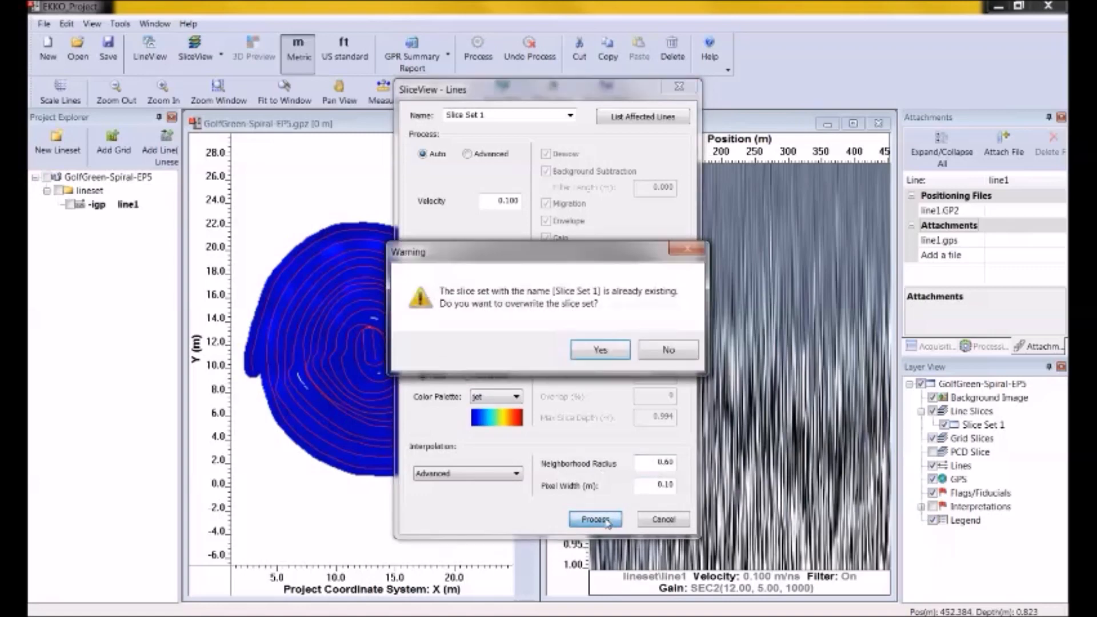
{"action": "left_click", "coordinate": [598, 349]}
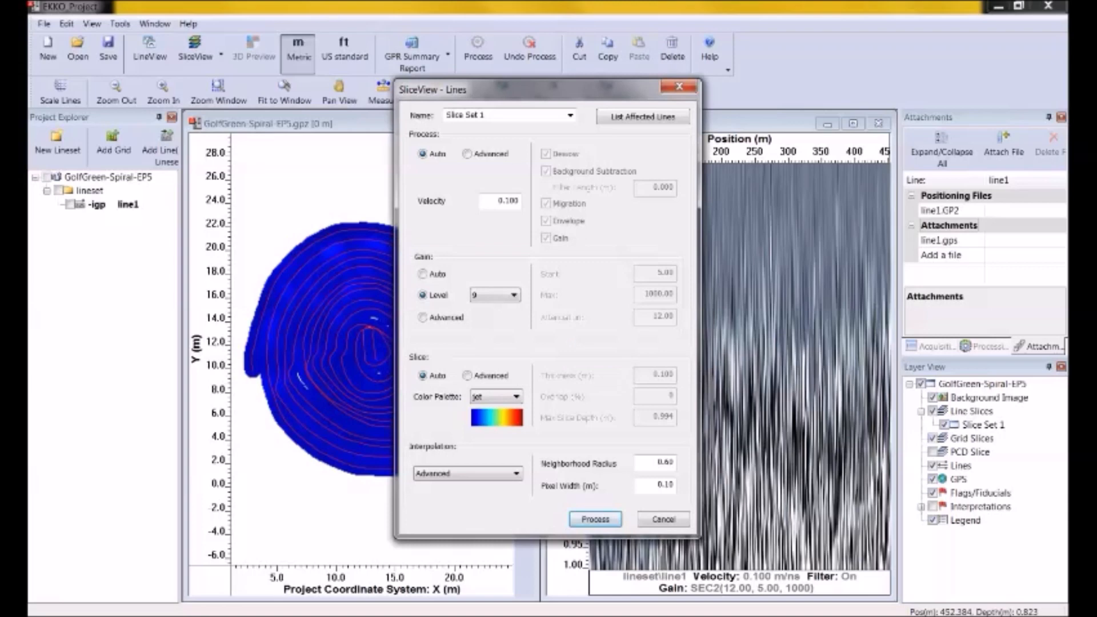
{"action": "left_click", "coordinate": [595, 520]}
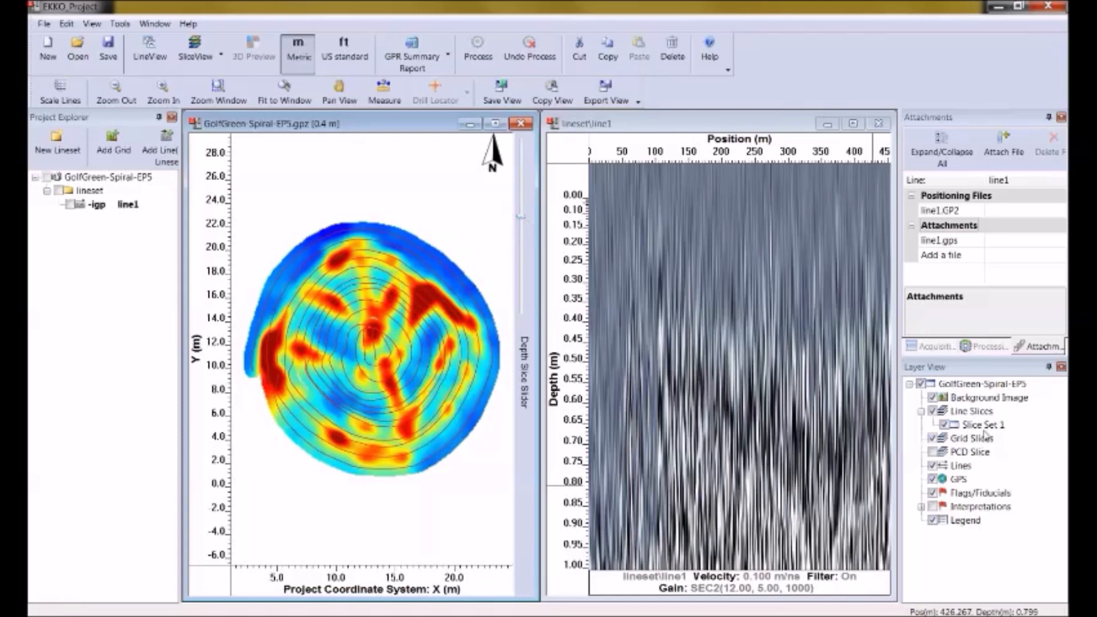
Reprocess Slice Set 1 at gain level 6 and move the depth slider to 0.5 m.
{"action": "left_click", "coordinate": [982, 424]}
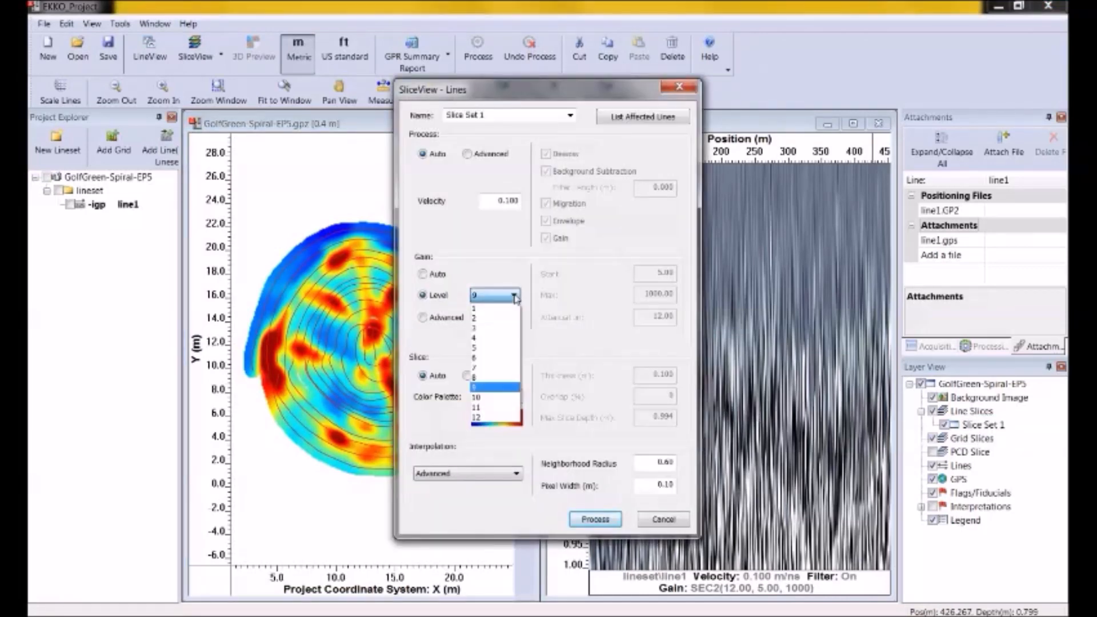
{"action": "left_click", "coordinate": [476, 358]}
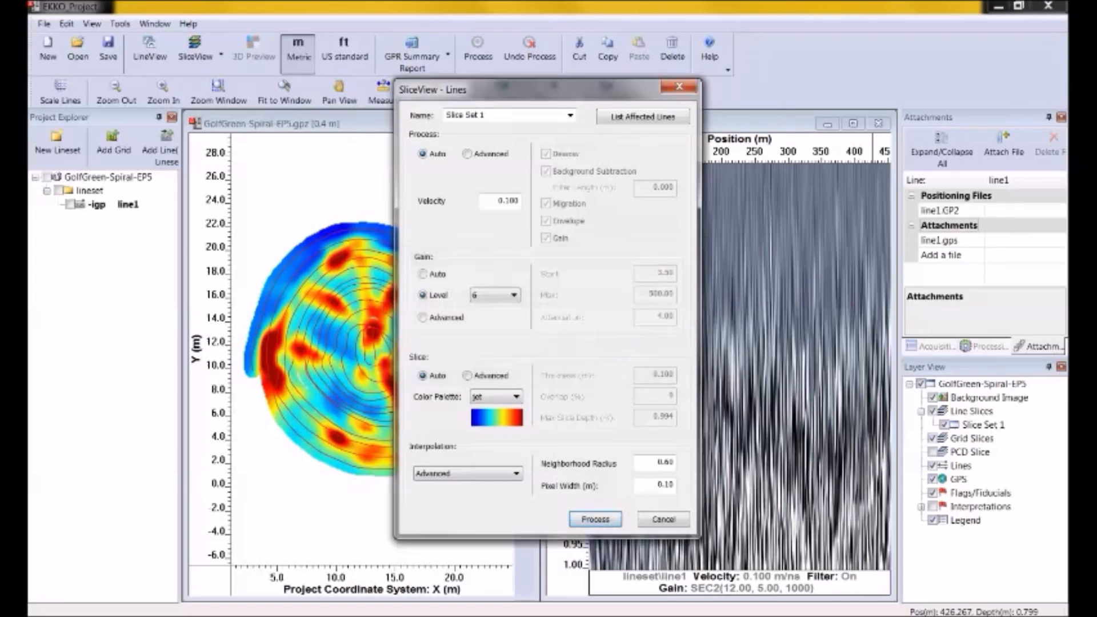
{"action": "left_click", "coordinate": [594, 519]}
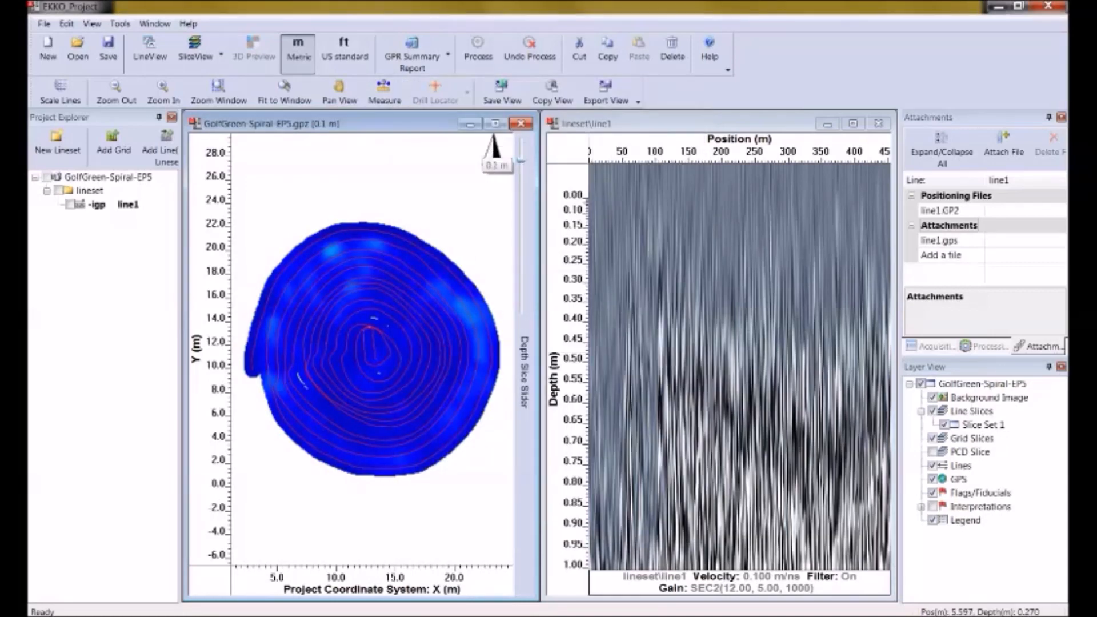
{"action": "left_click_drag", "start_coordinate": [496, 166], "coordinate": [496, 241]}
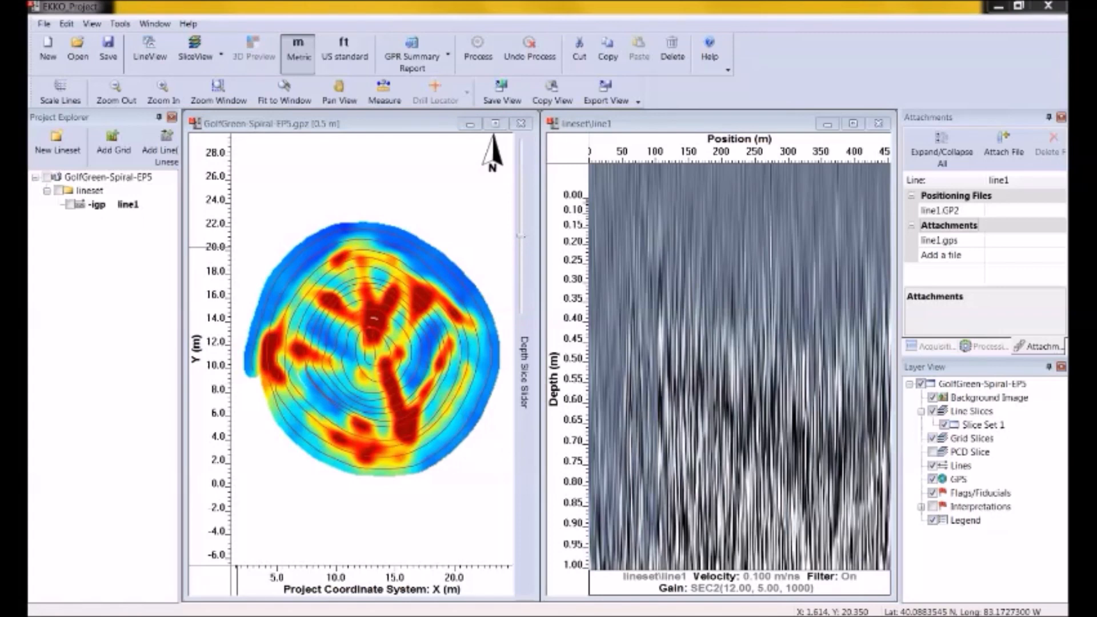
{"action": "mouse_move", "coordinate": [511, 574]}
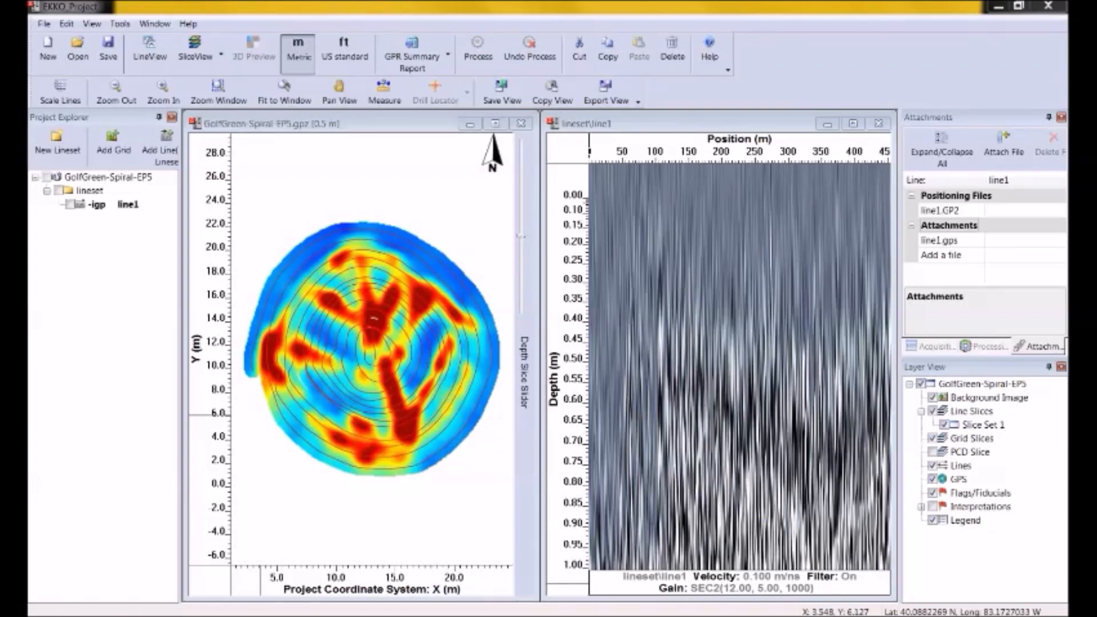
{"action": "mouse_move", "coordinate": [480, 109]}
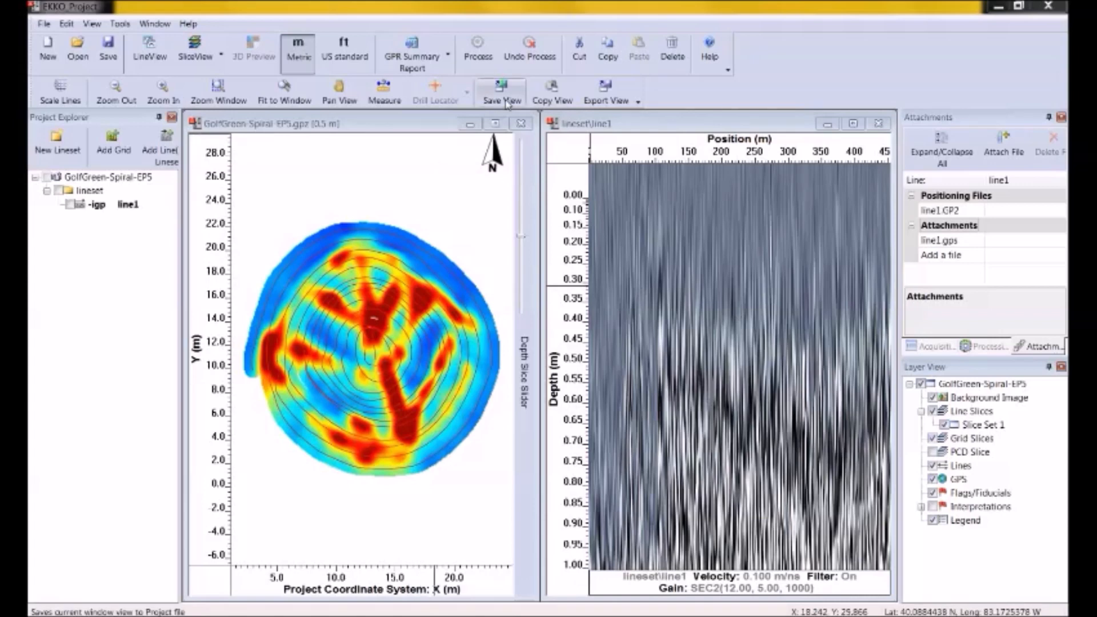
{"action": "mouse_move", "coordinate": [403, 206]}
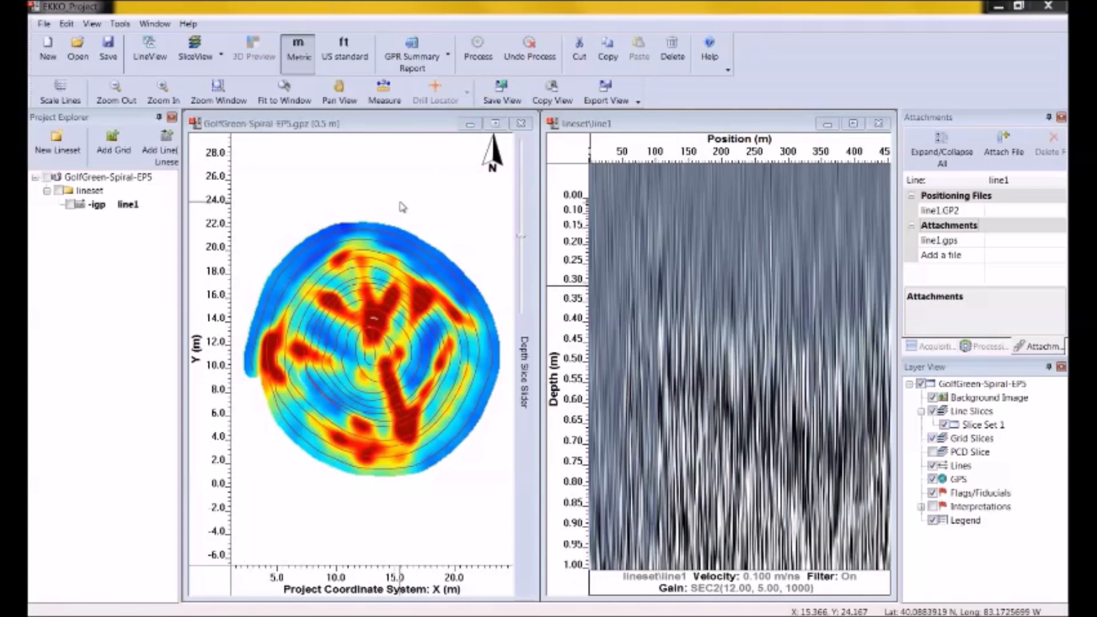
{"action": "mouse_move", "coordinate": [373, 238]}
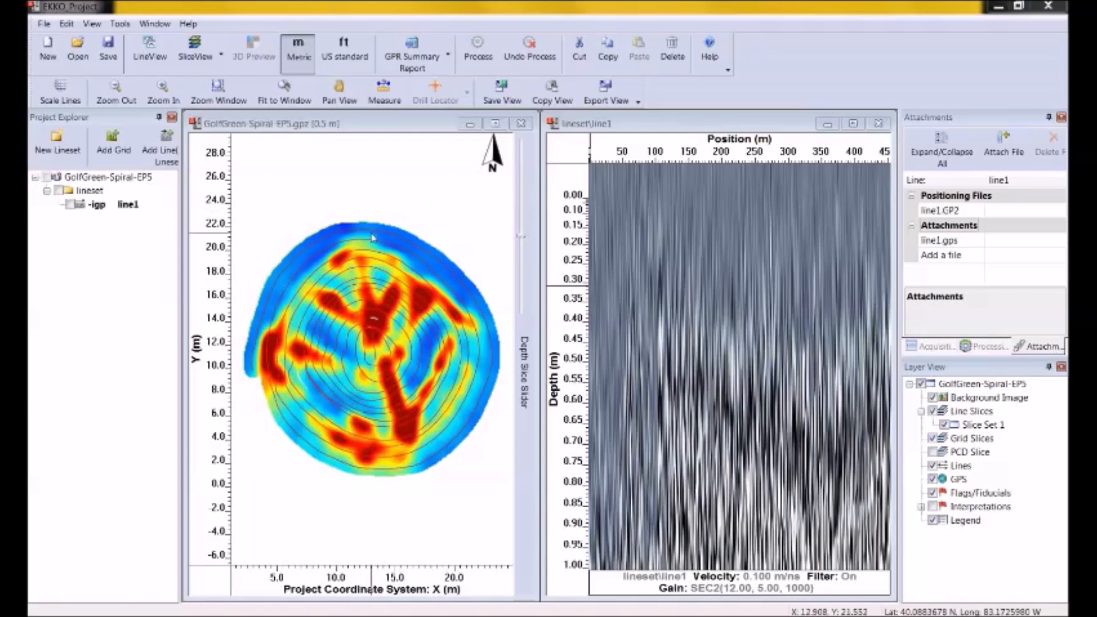
{"action": "mouse_move", "coordinate": [287, 259]}
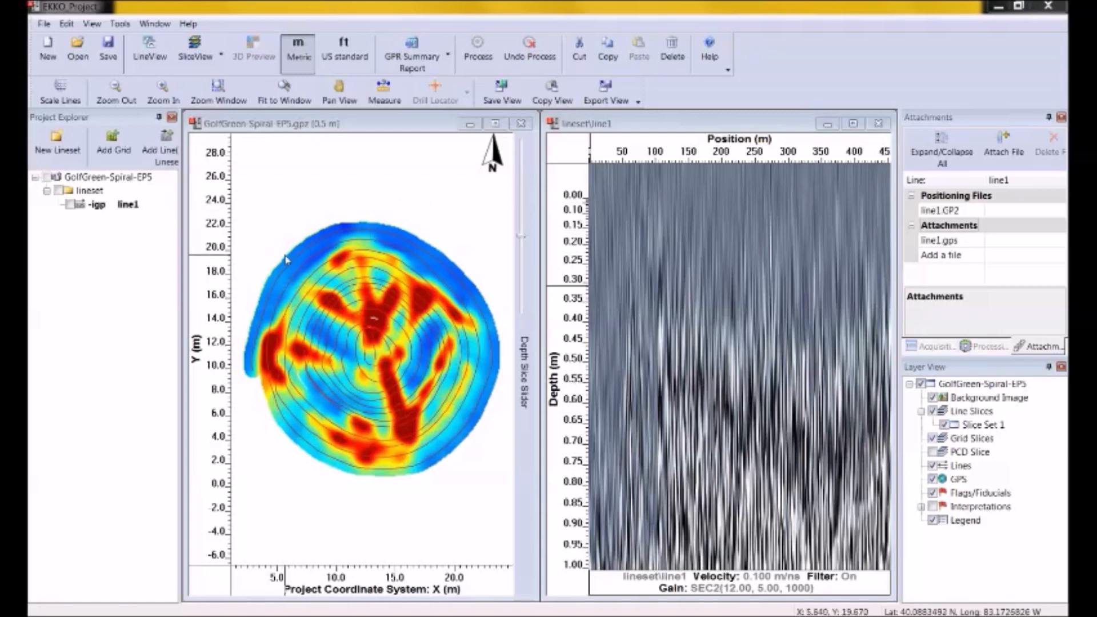
{"action": "mouse_move", "coordinate": [150, 49]}
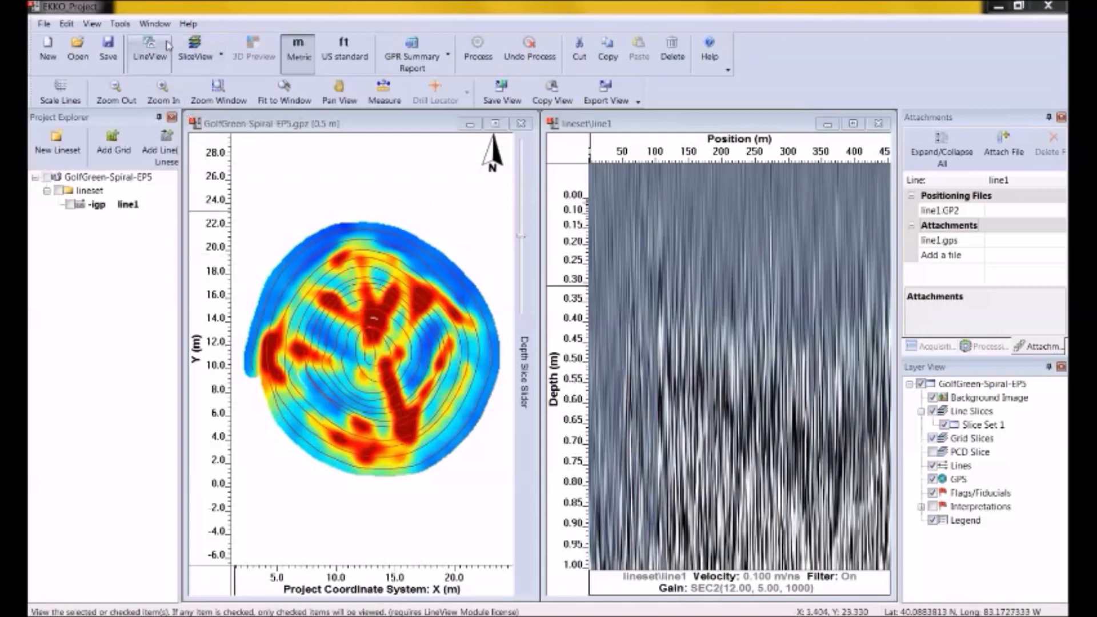
Save the slice view, open the Grid+CMP project and show the Processing list.
{"action": "left_click", "coordinate": [120, 23]}
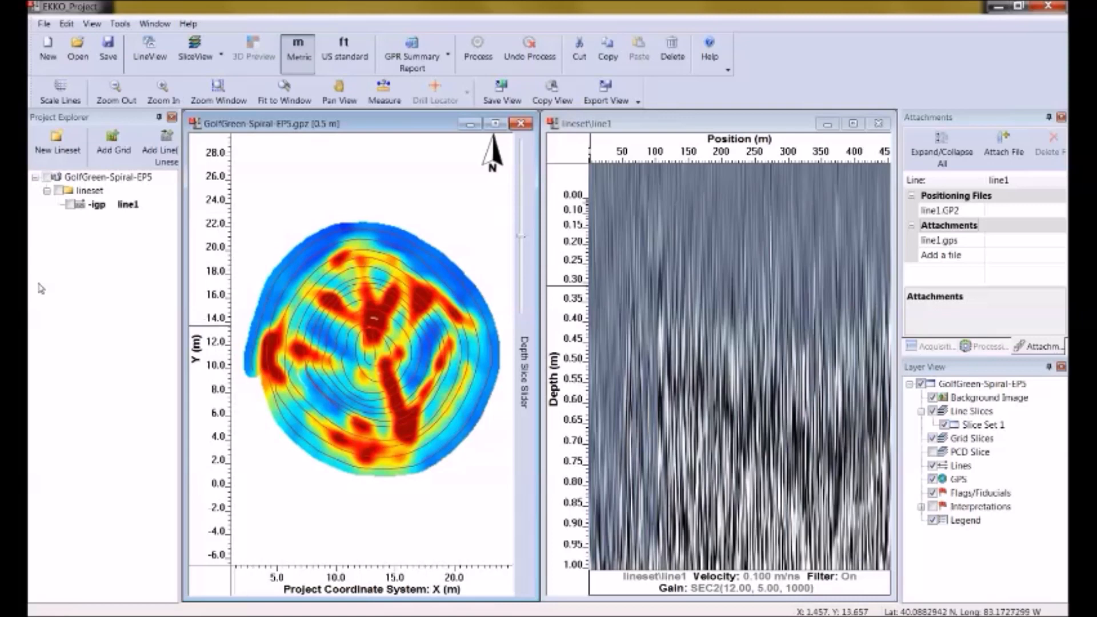
{"action": "left_click", "coordinate": [477, 47]}
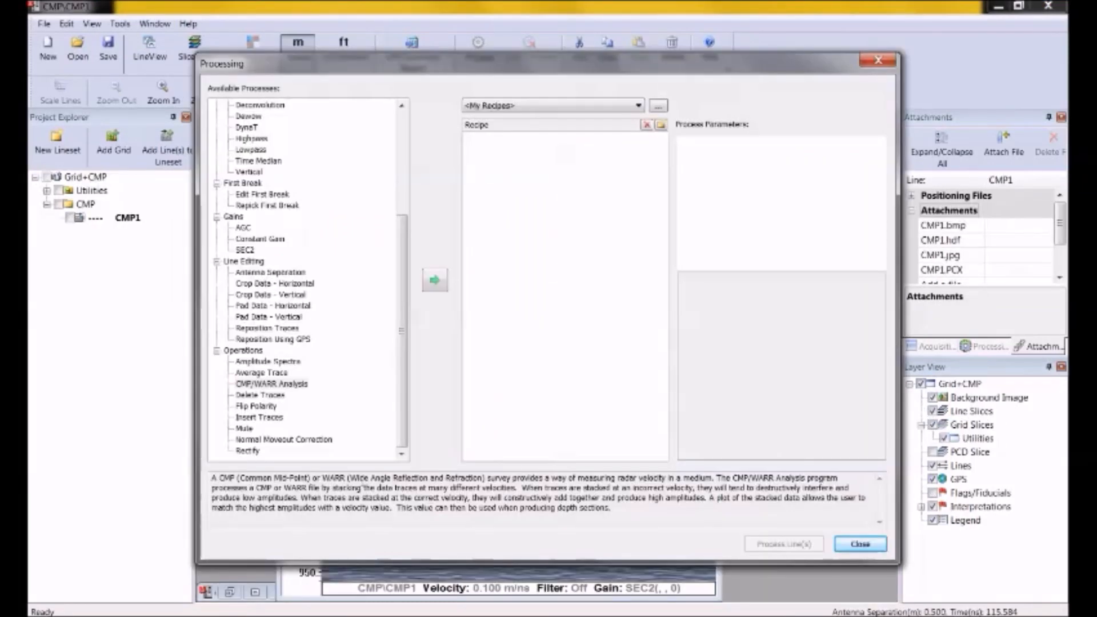